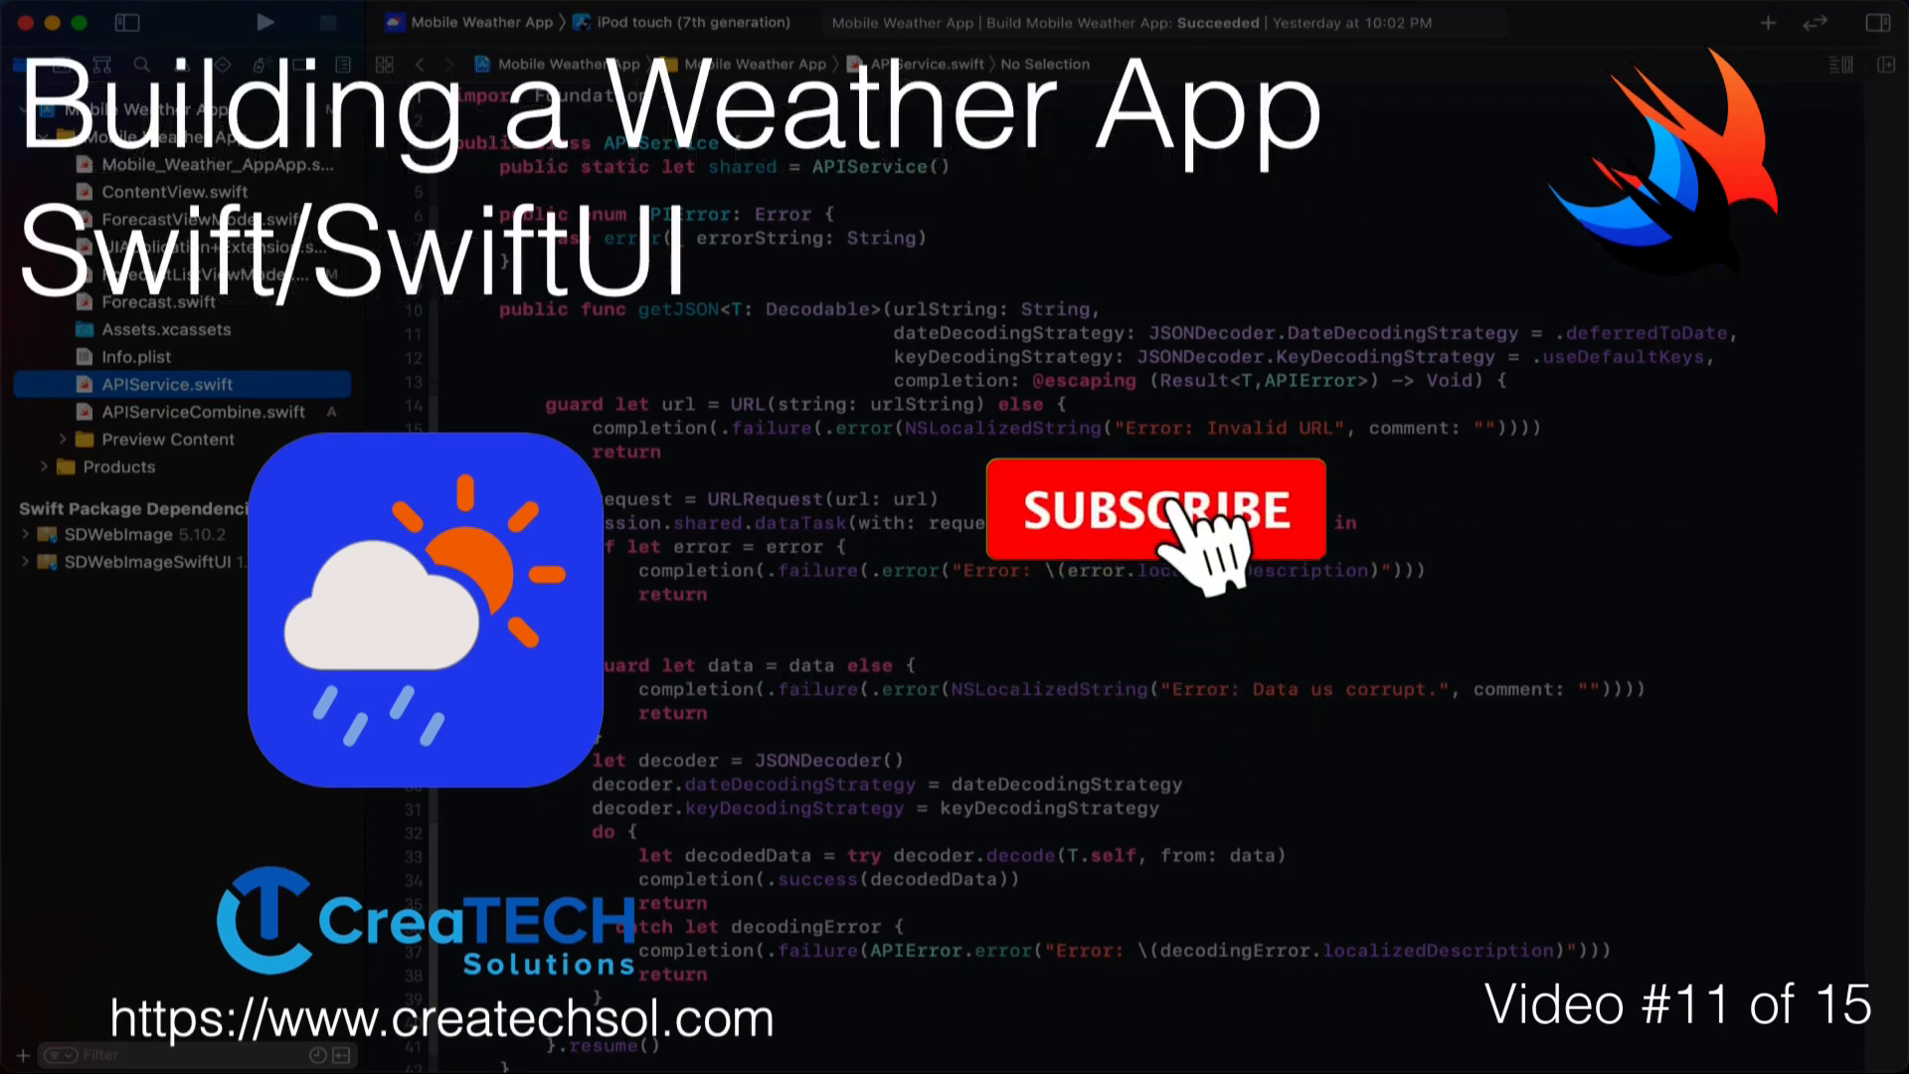
Switch from the Kingfisher tab back to the SDWebImageSwiftUI repository tab.
{"action": "left_click", "coordinate": [1155, 509]}
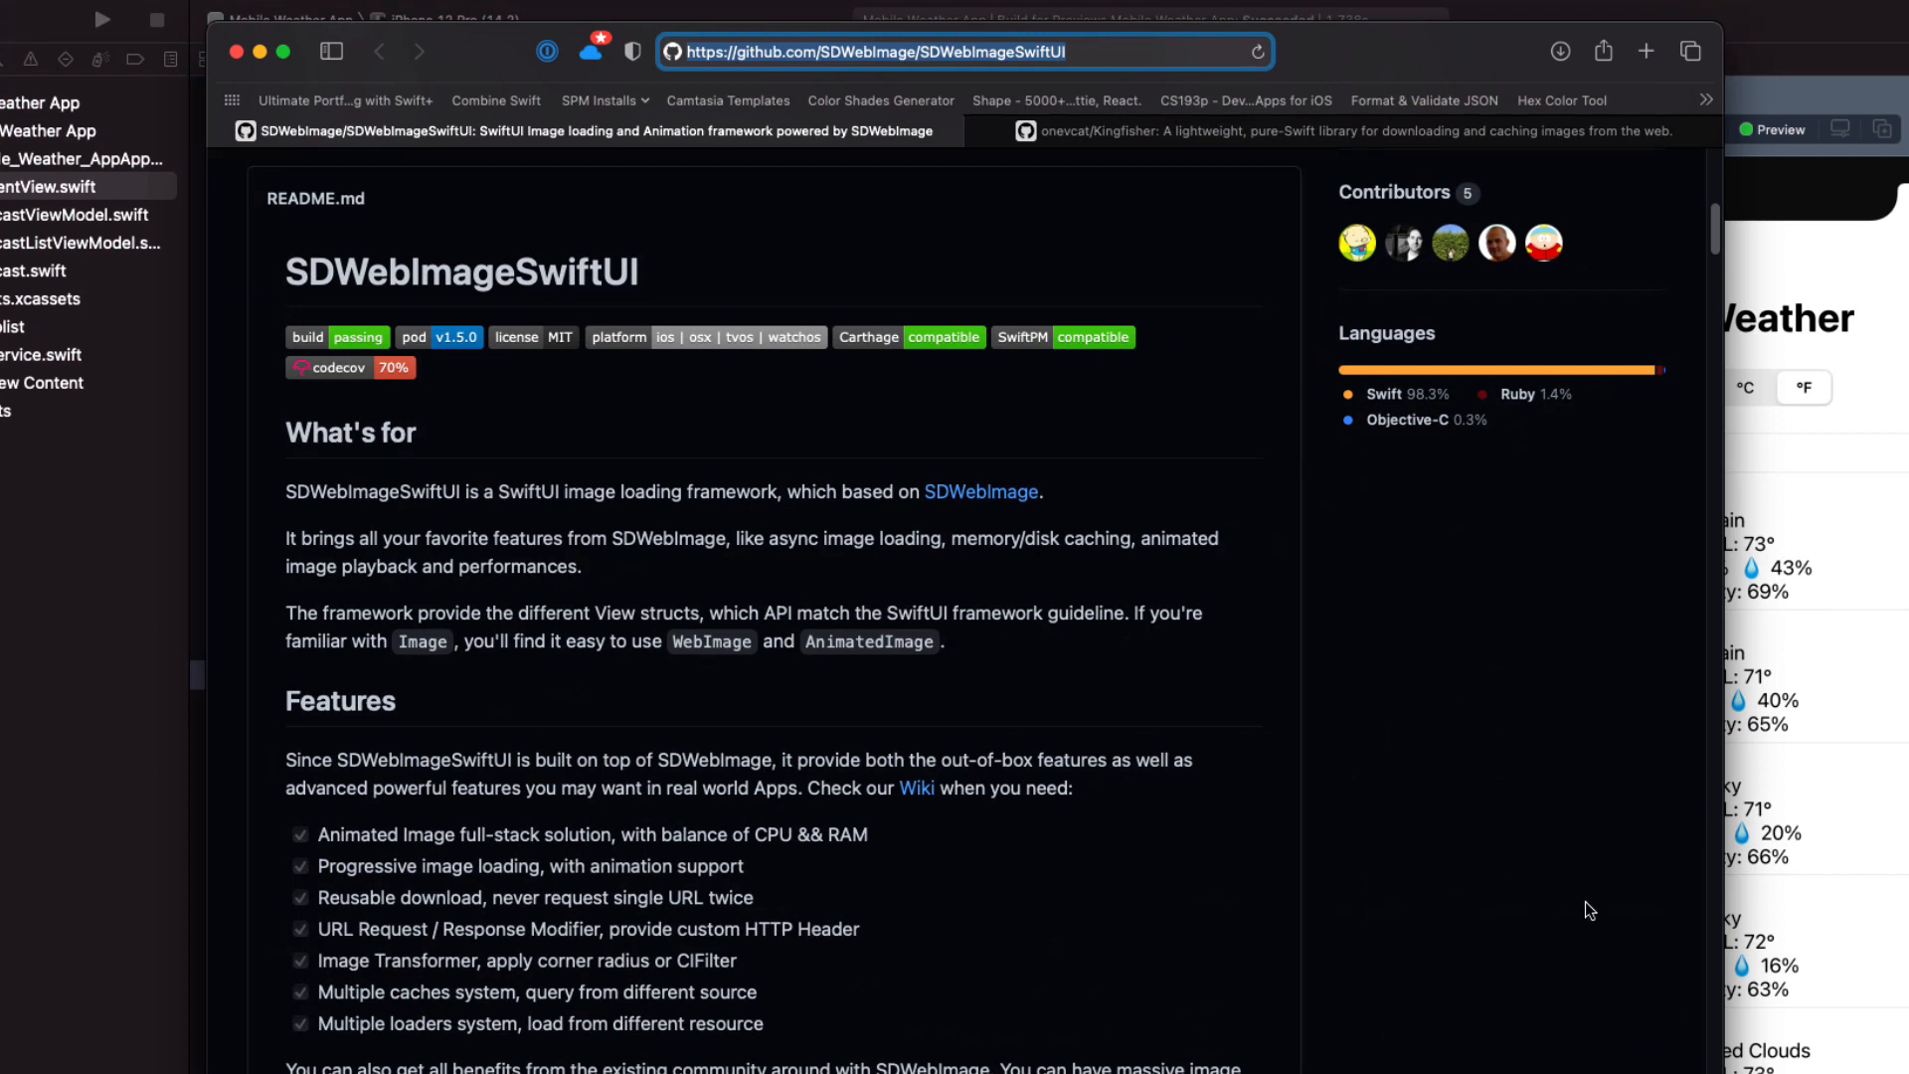
{"action": "mouse_move", "coordinate": [1088, 161]}
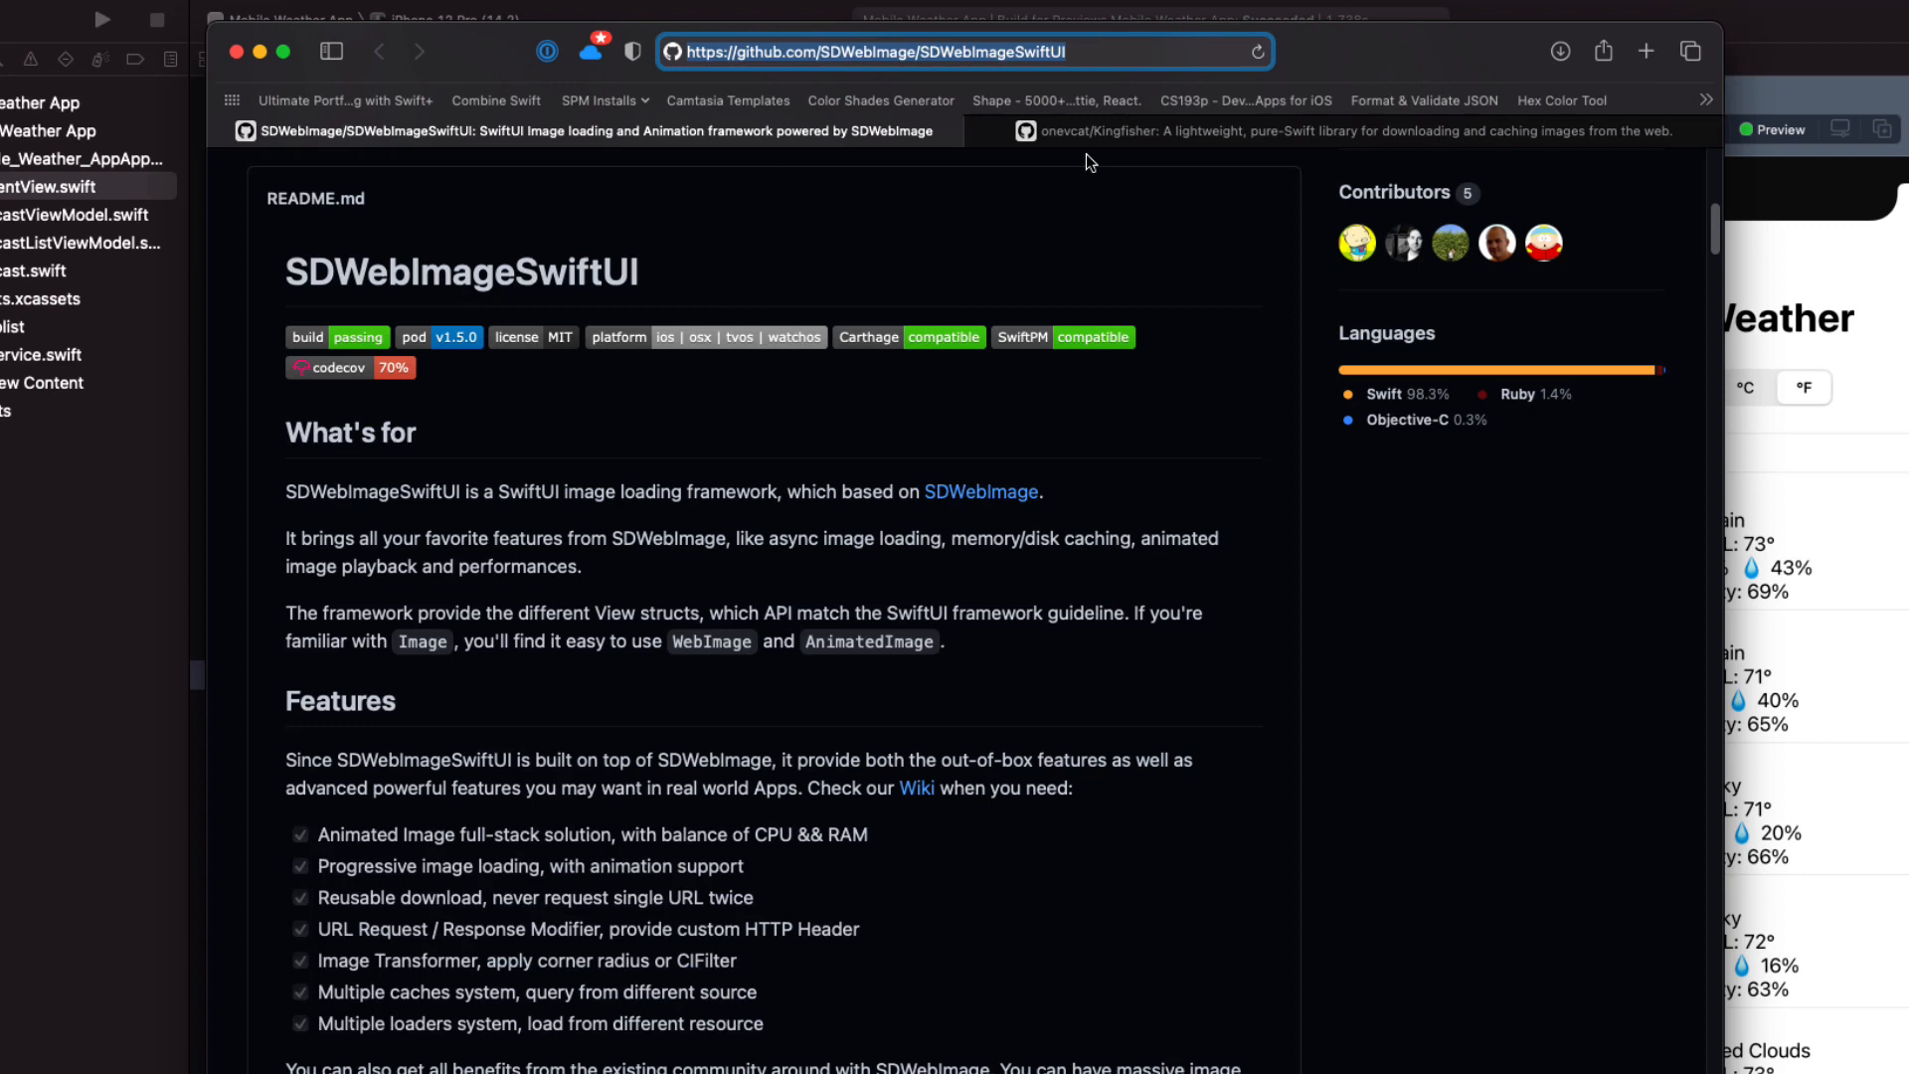
{"action": "mouse_move", "coordinate": [1137, 138]}
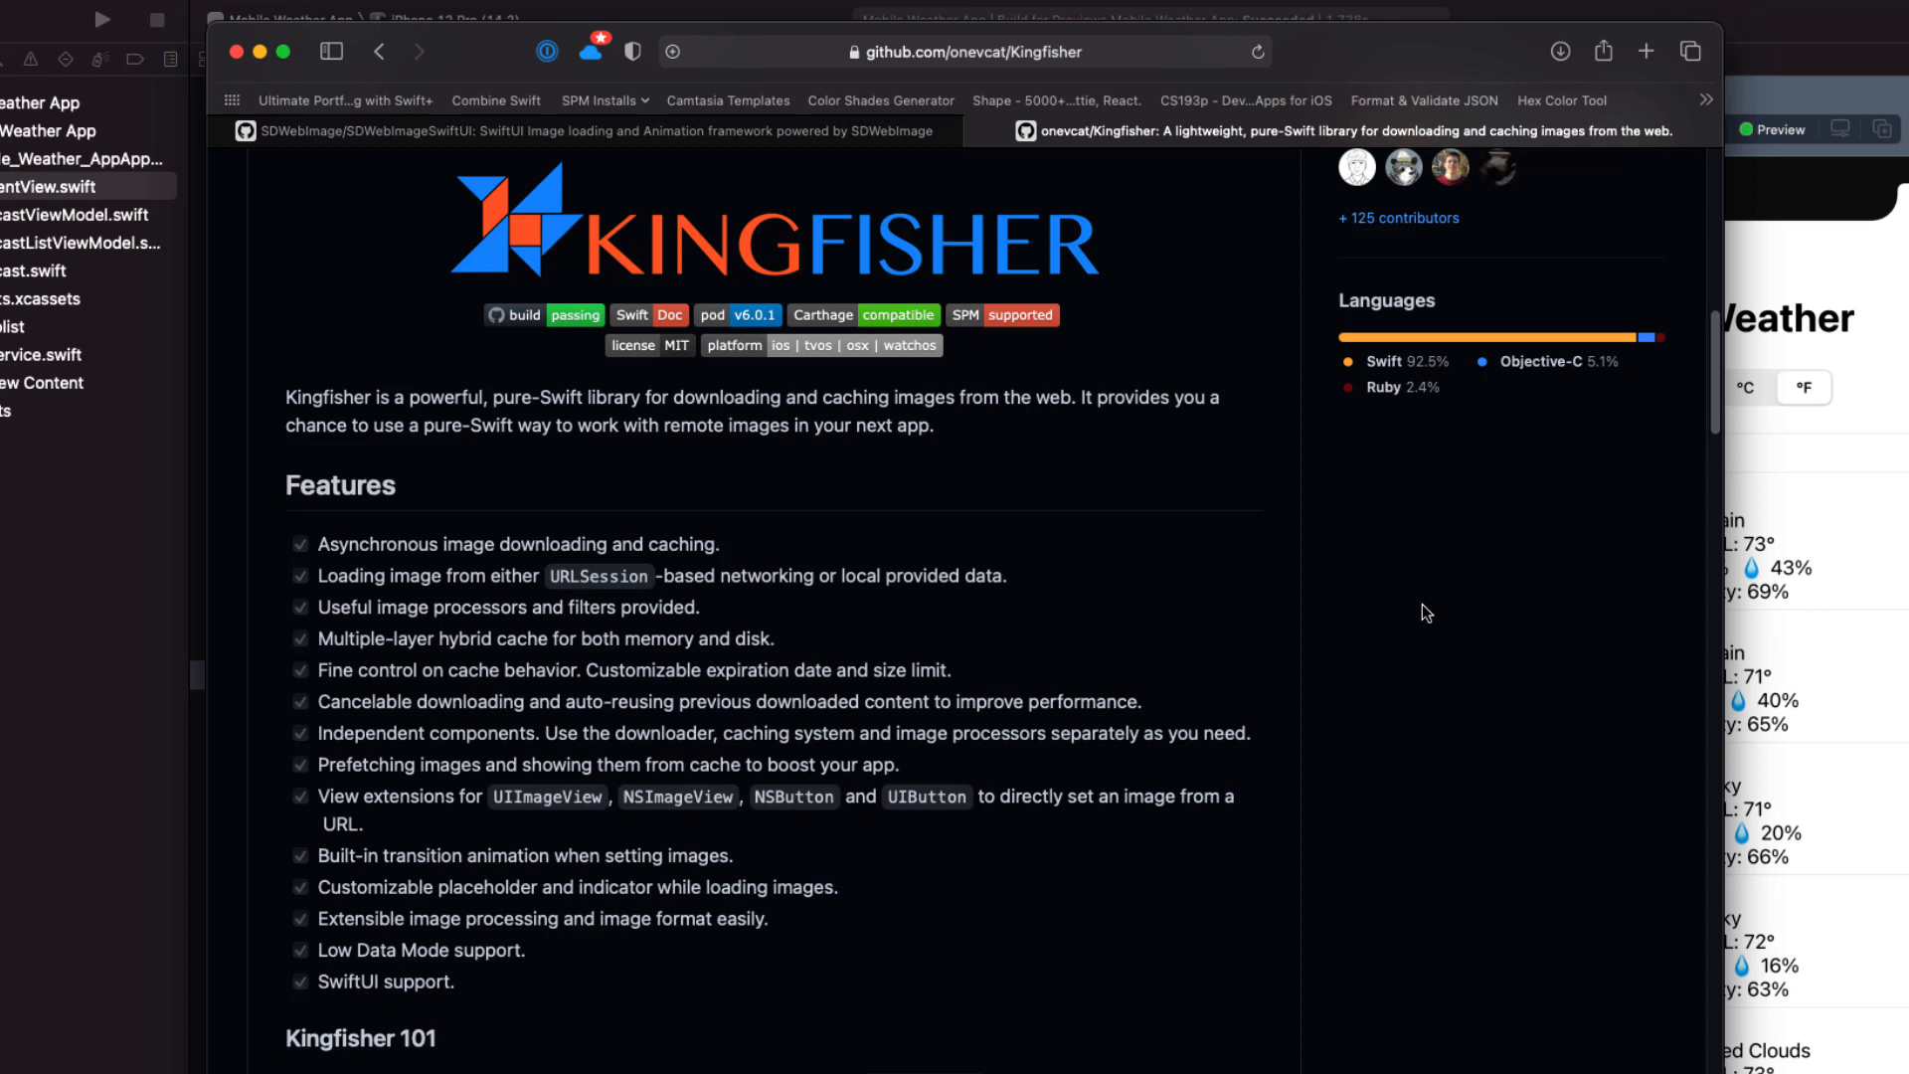
{"action": "mouse_move", "coordinate": [899, 366]}
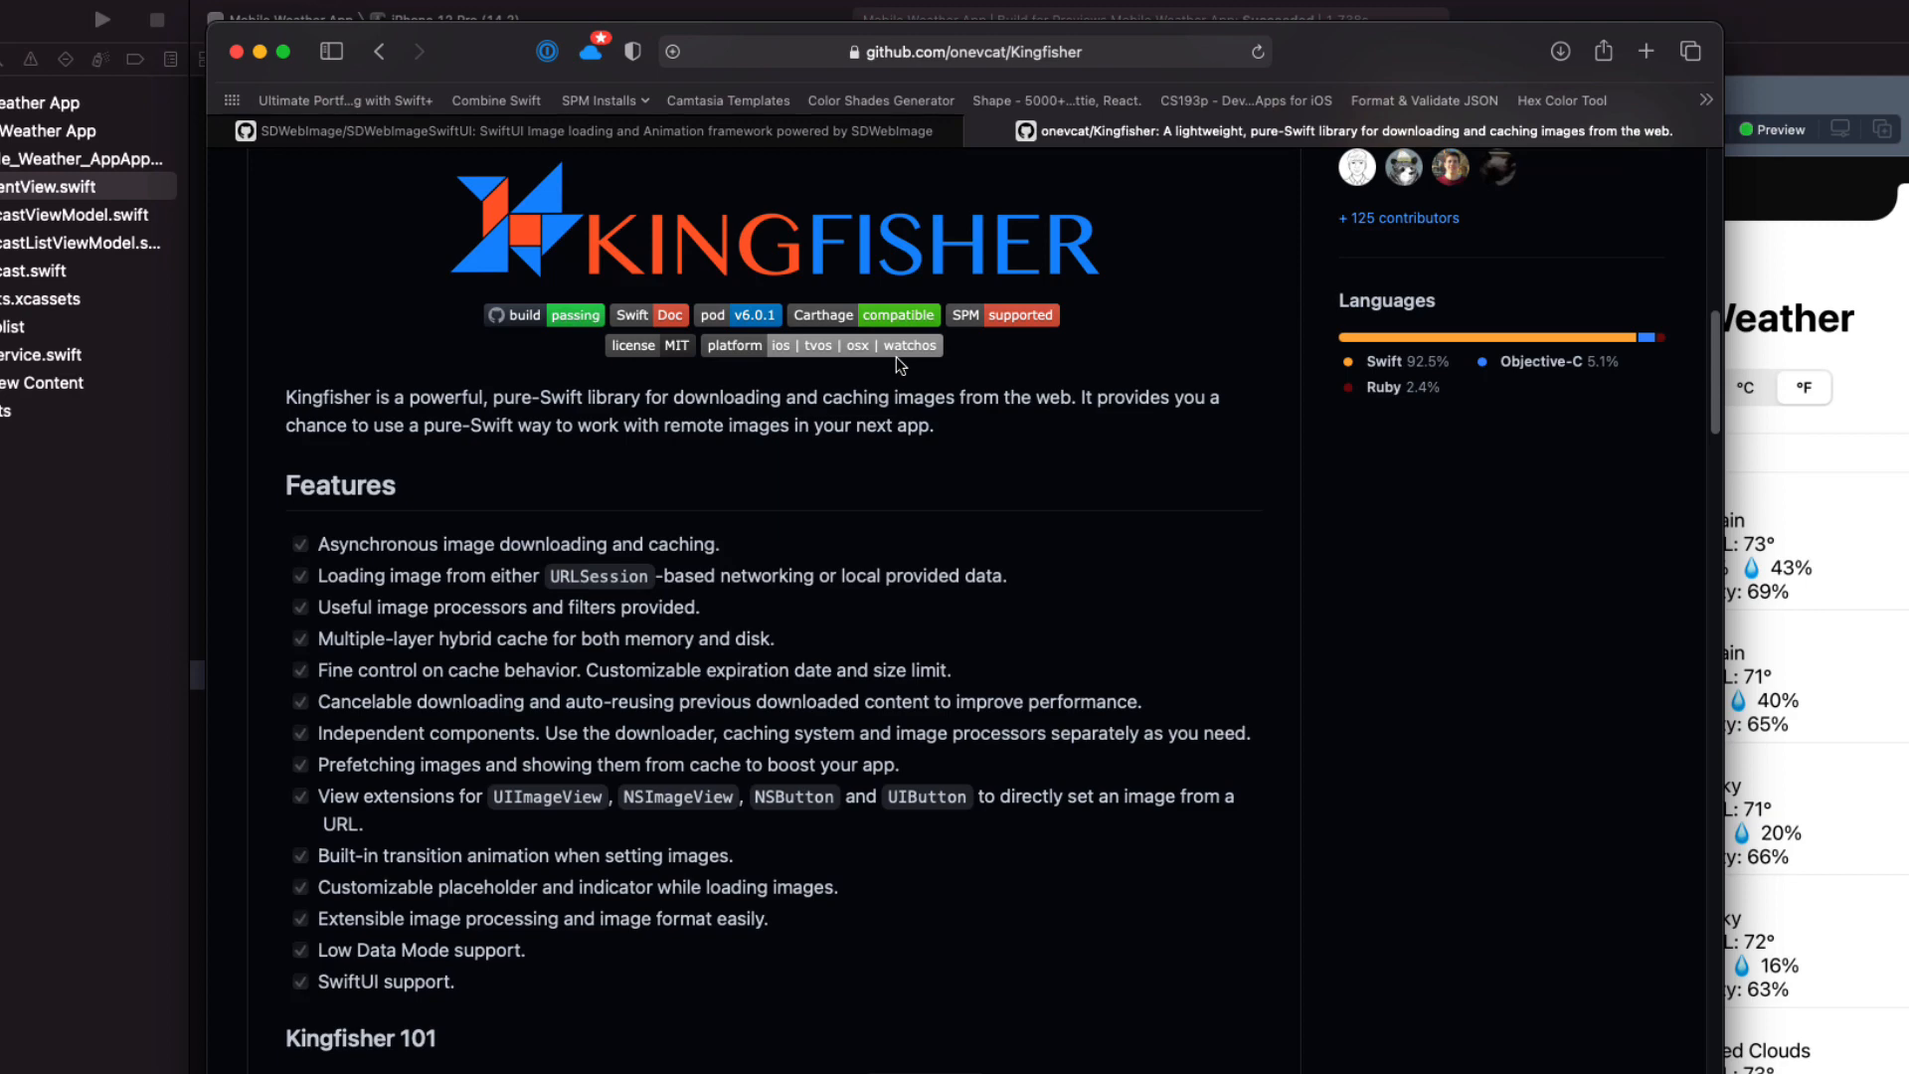
{"action": "left_click", "coordinate": [585, 131]}
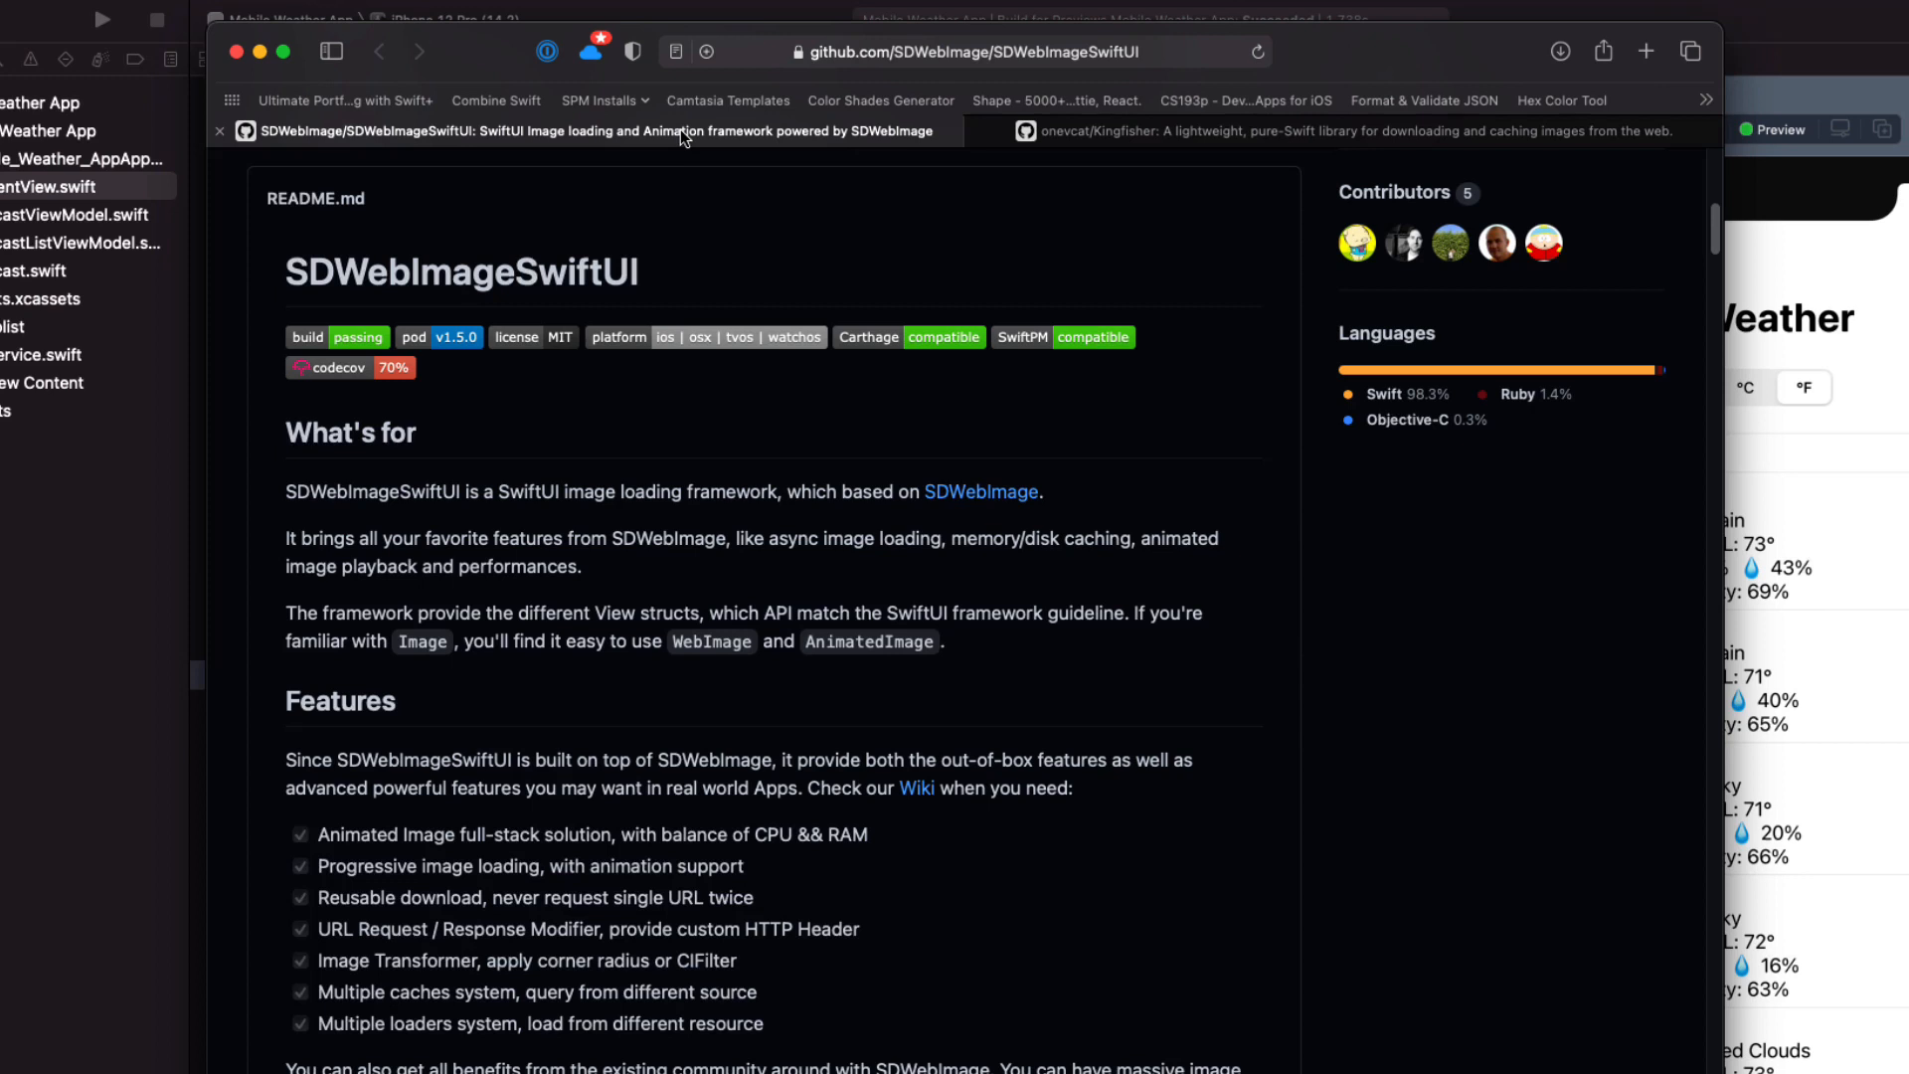
{"action": "mouse_move", "coordinate": [1169, 52]}
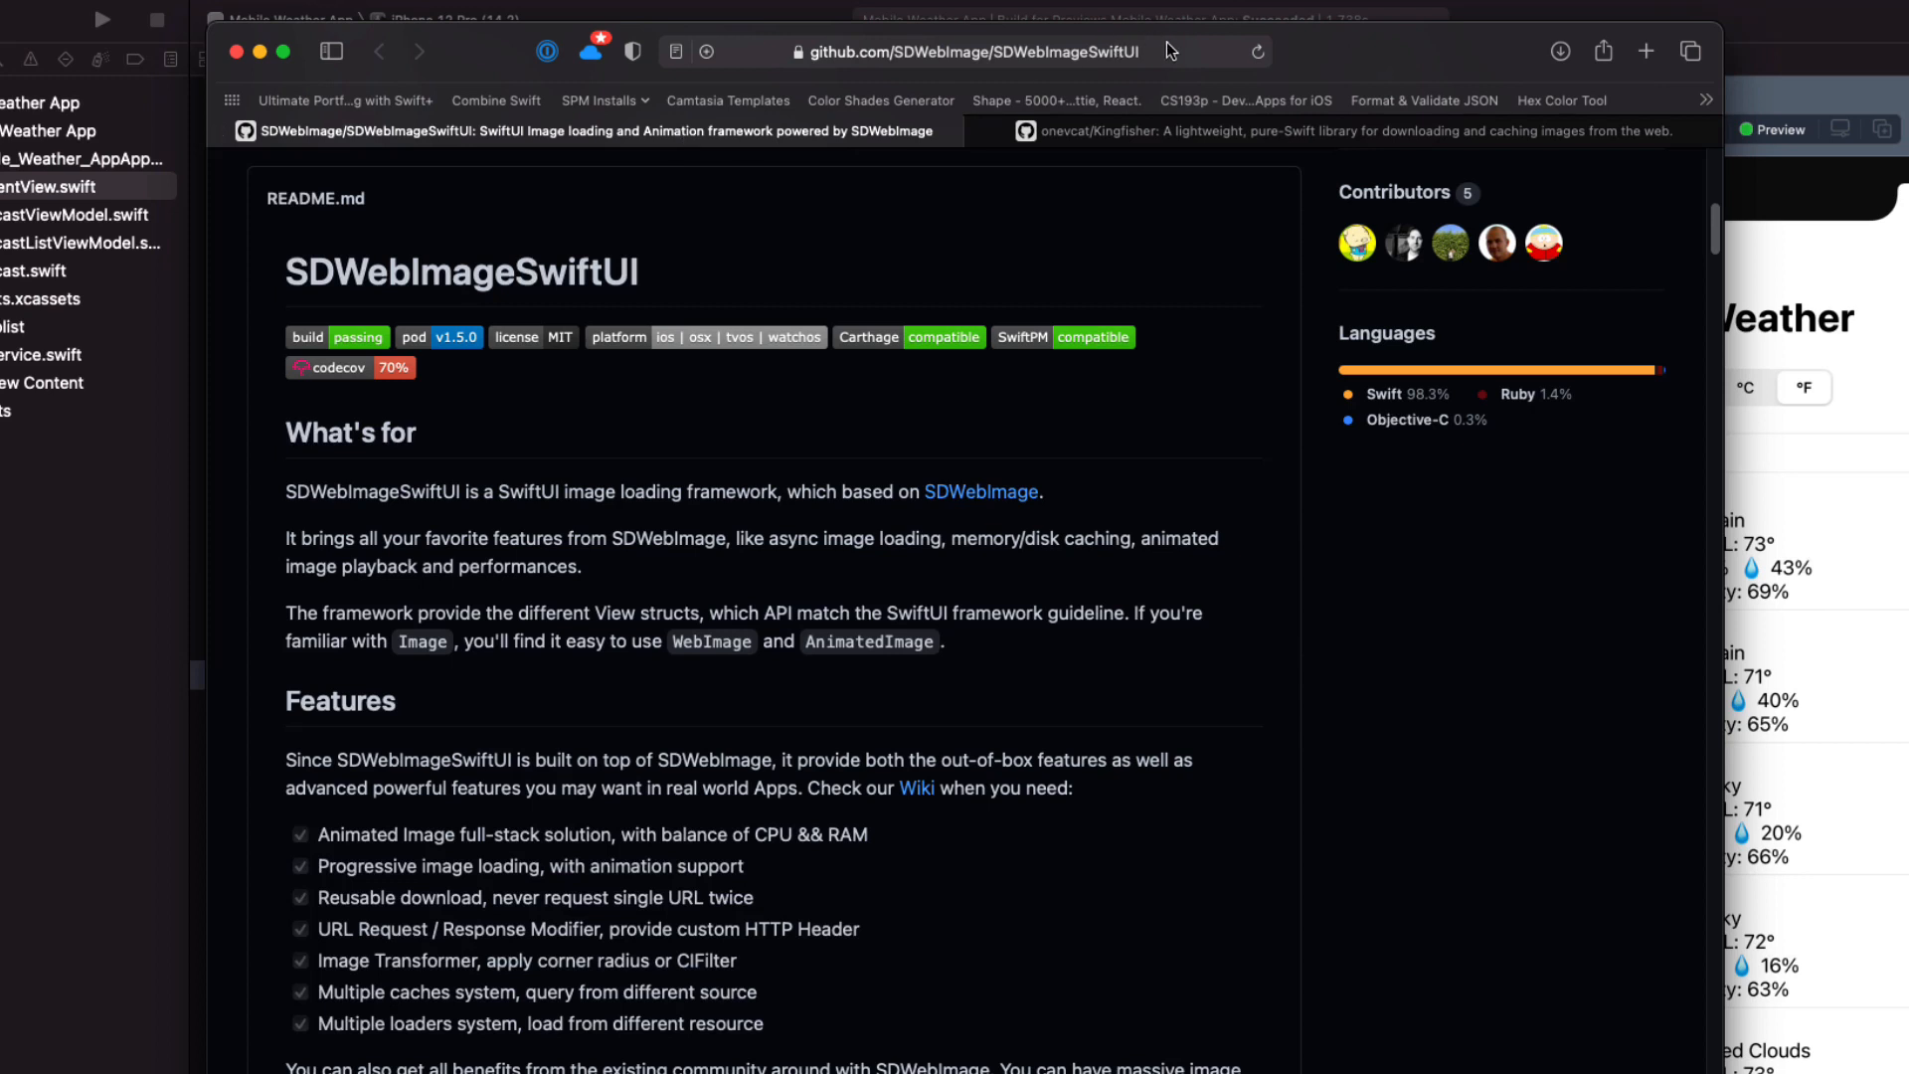
Select the SDWebImageSwiftUI repository address in Safari's address bar to copy it.
{"action": "left_click", "coordinate": [962, 52]}
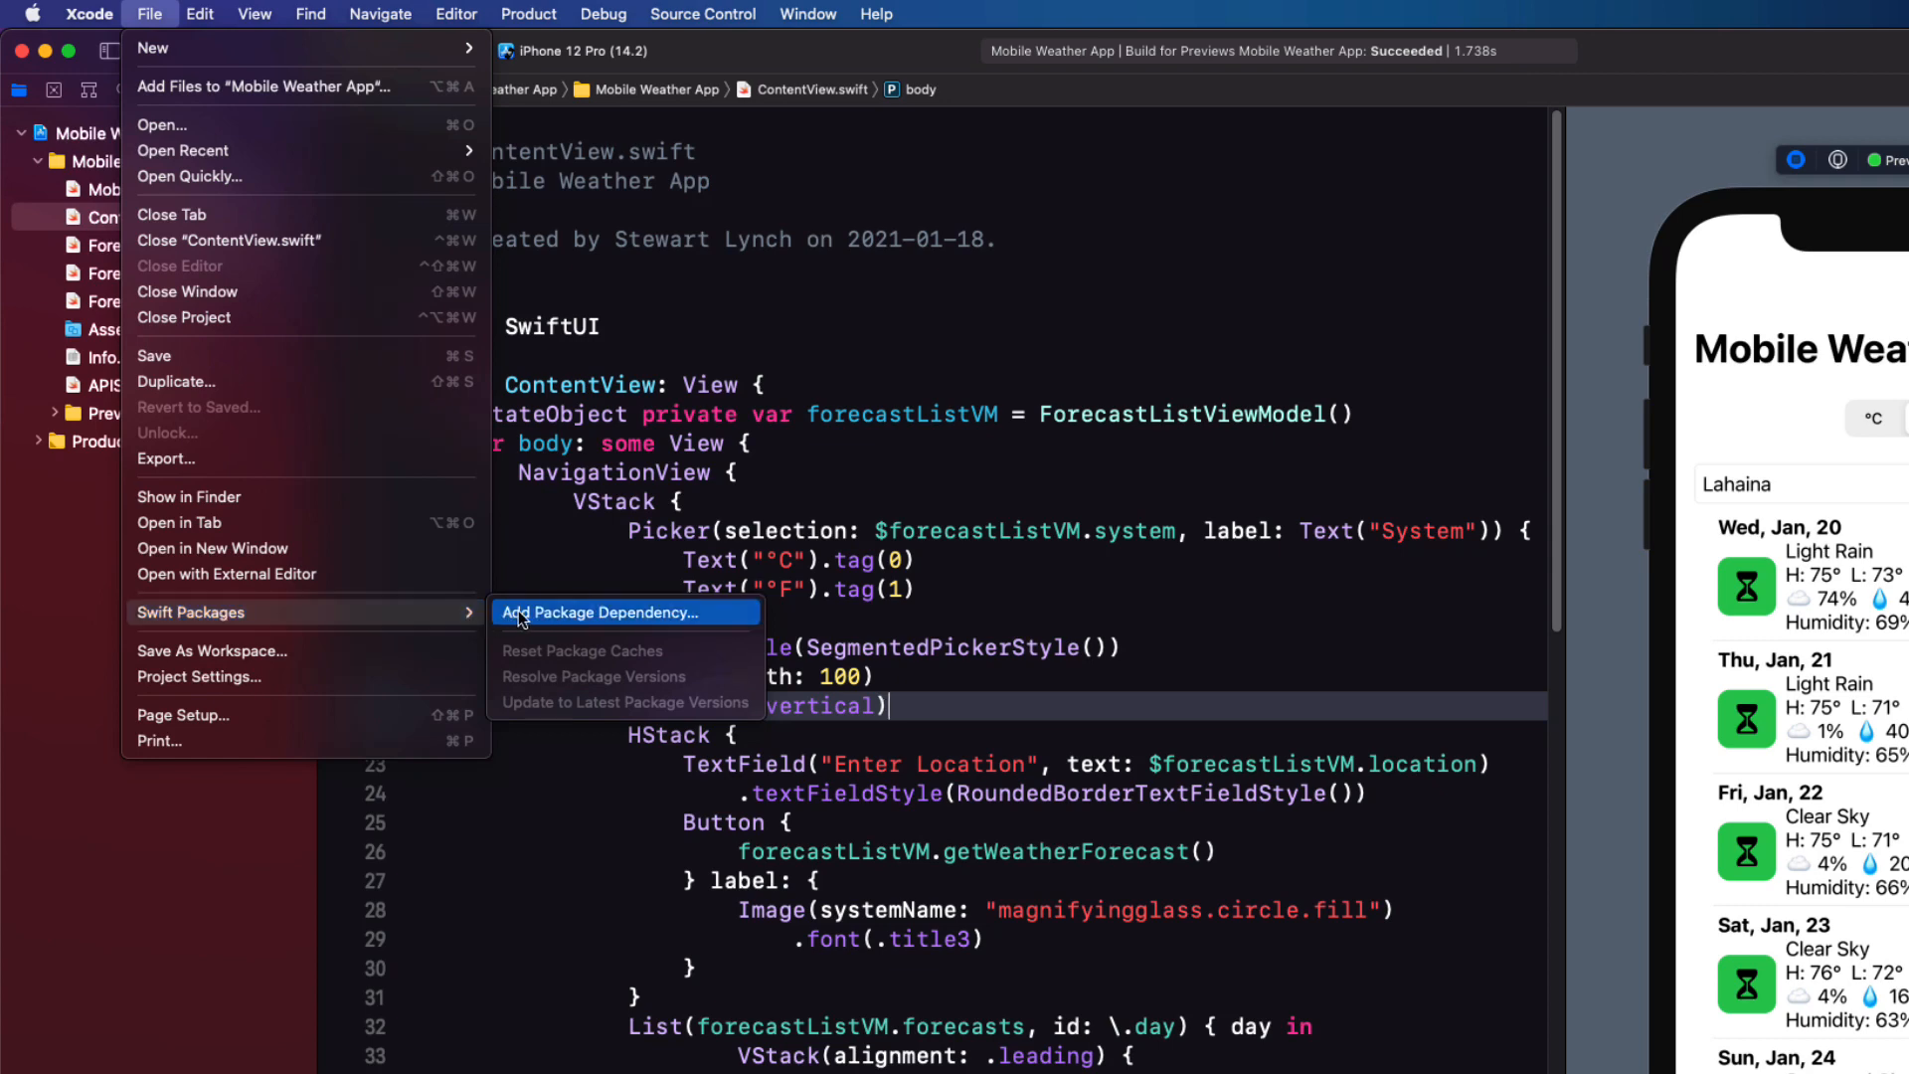
{"action": "left_click", "coordinate": [596, 613]}
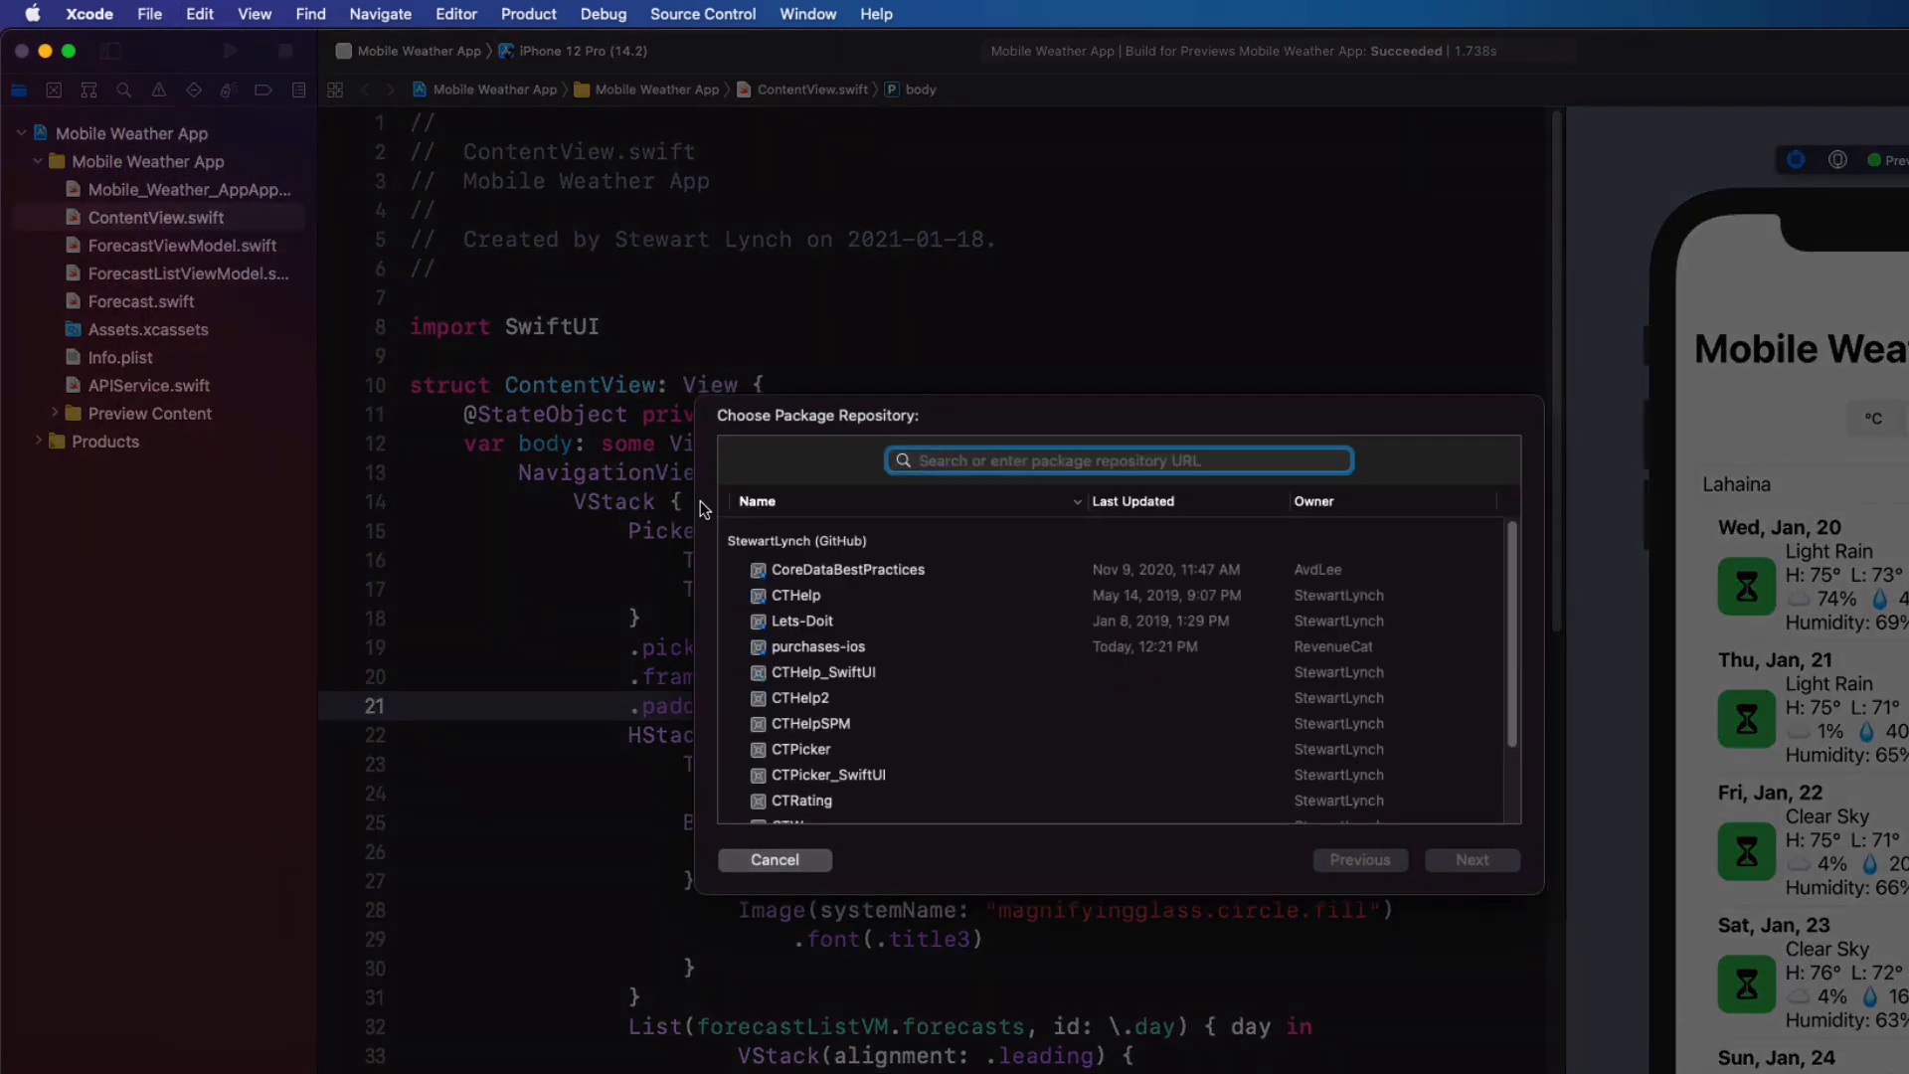
{"action": "type", "text": "https://github.com/SDWebImage/SDWebImageSwiftUI"}
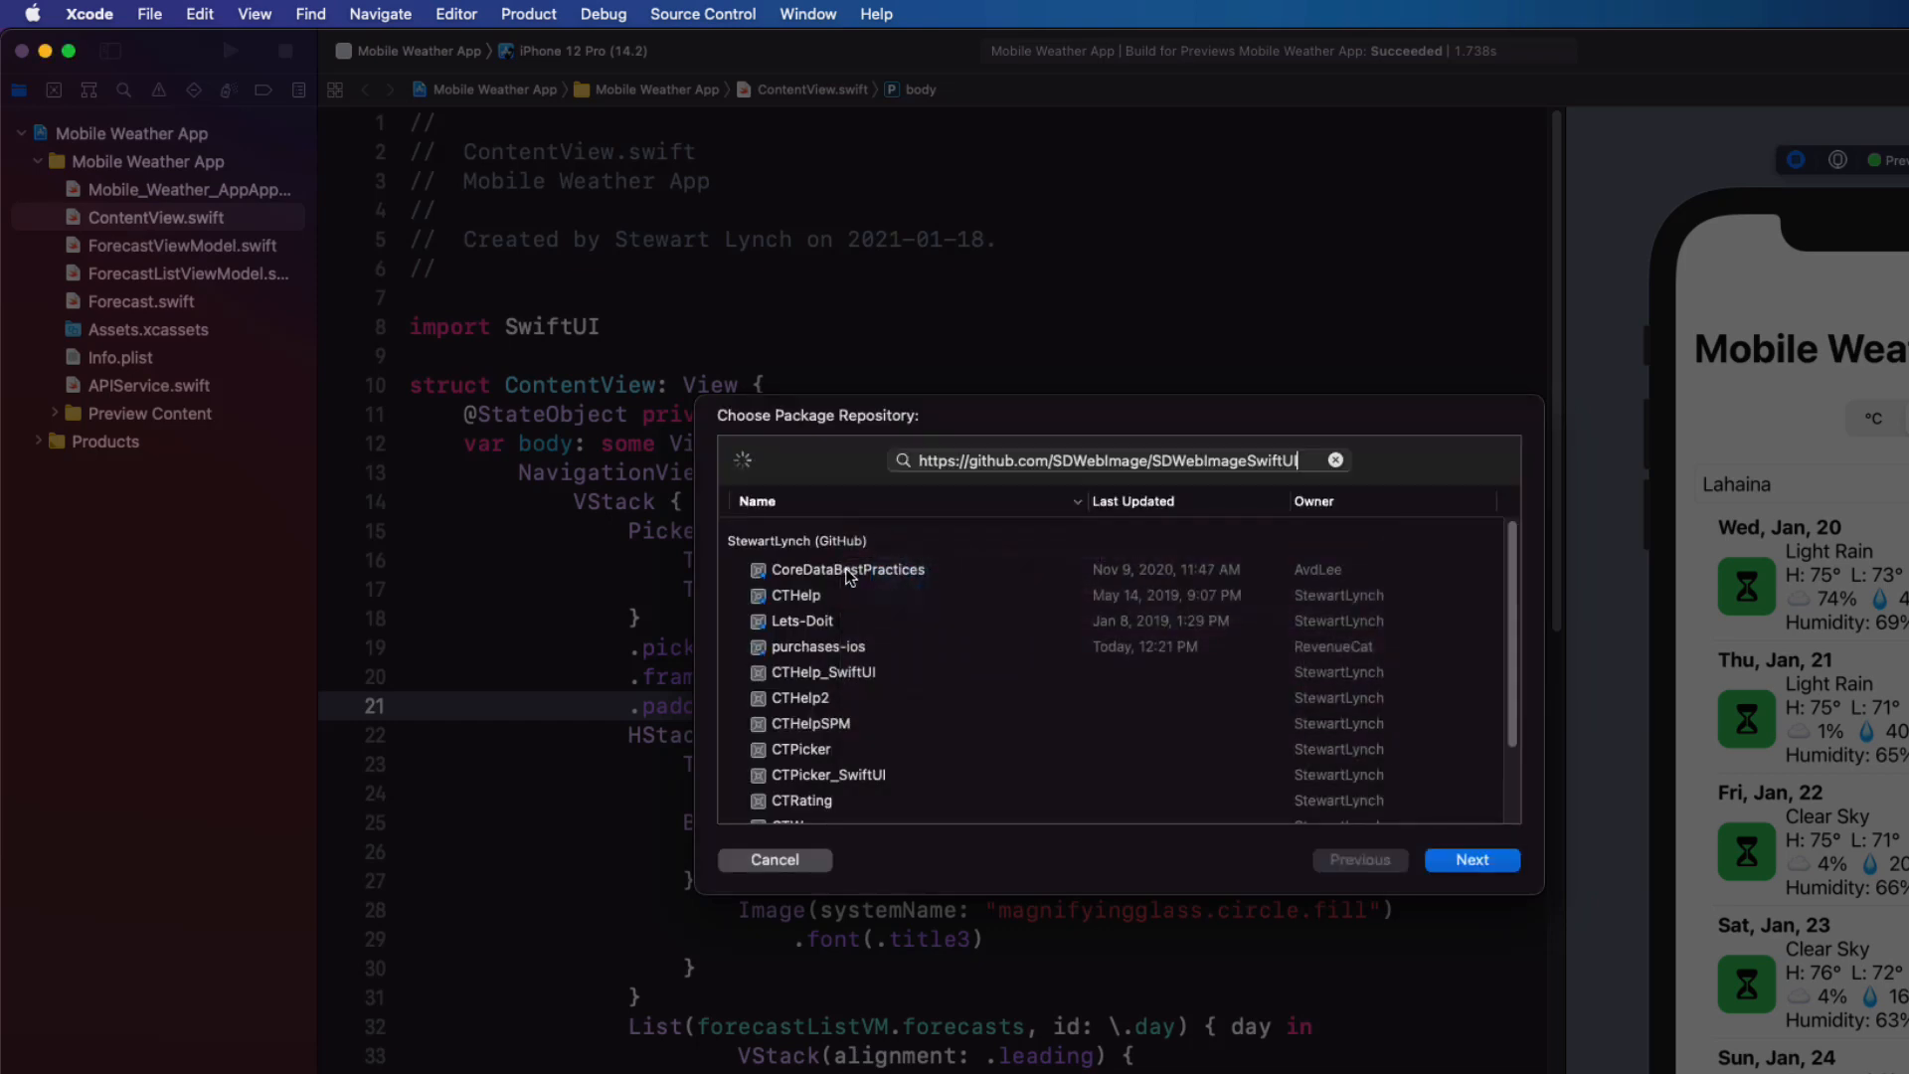
{"action": "left_click", "coordinate": [1472, 859]}
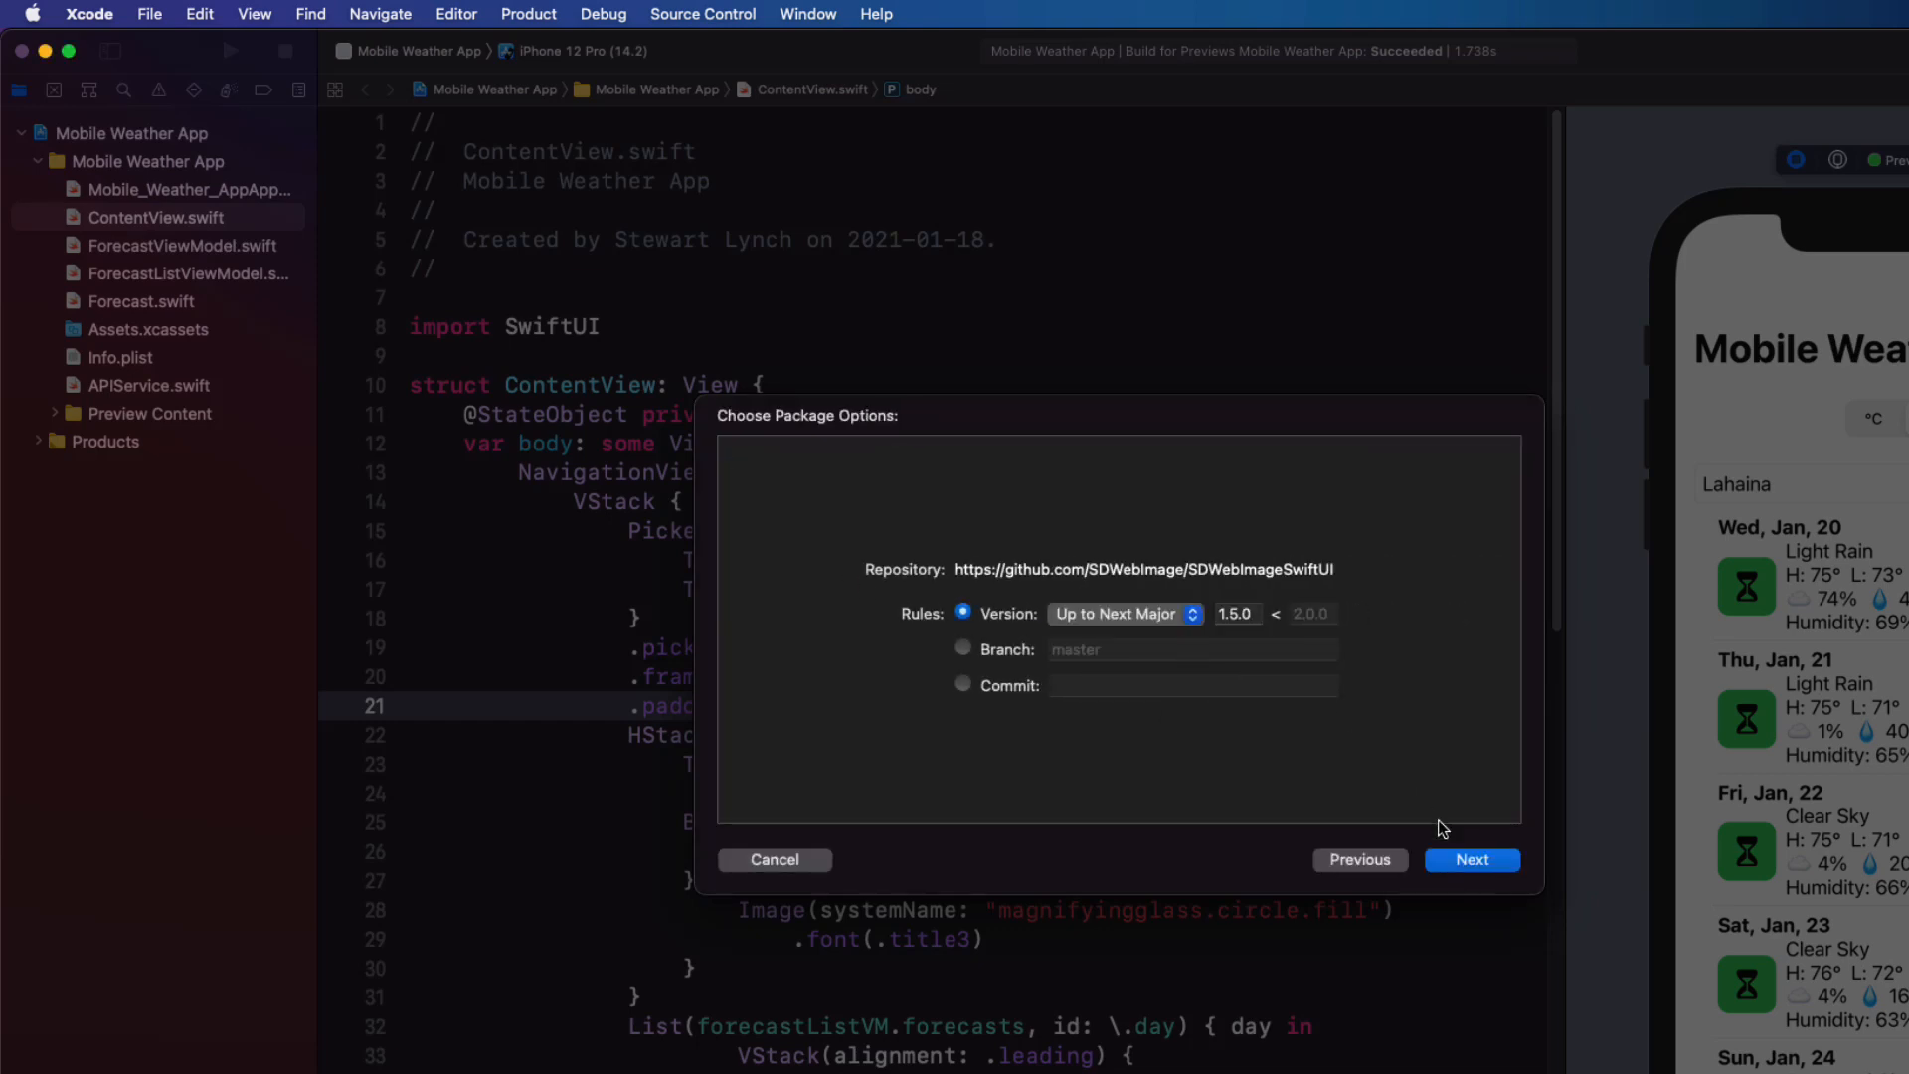
{"action": "left_click", "coordinate": [1471, 859]}
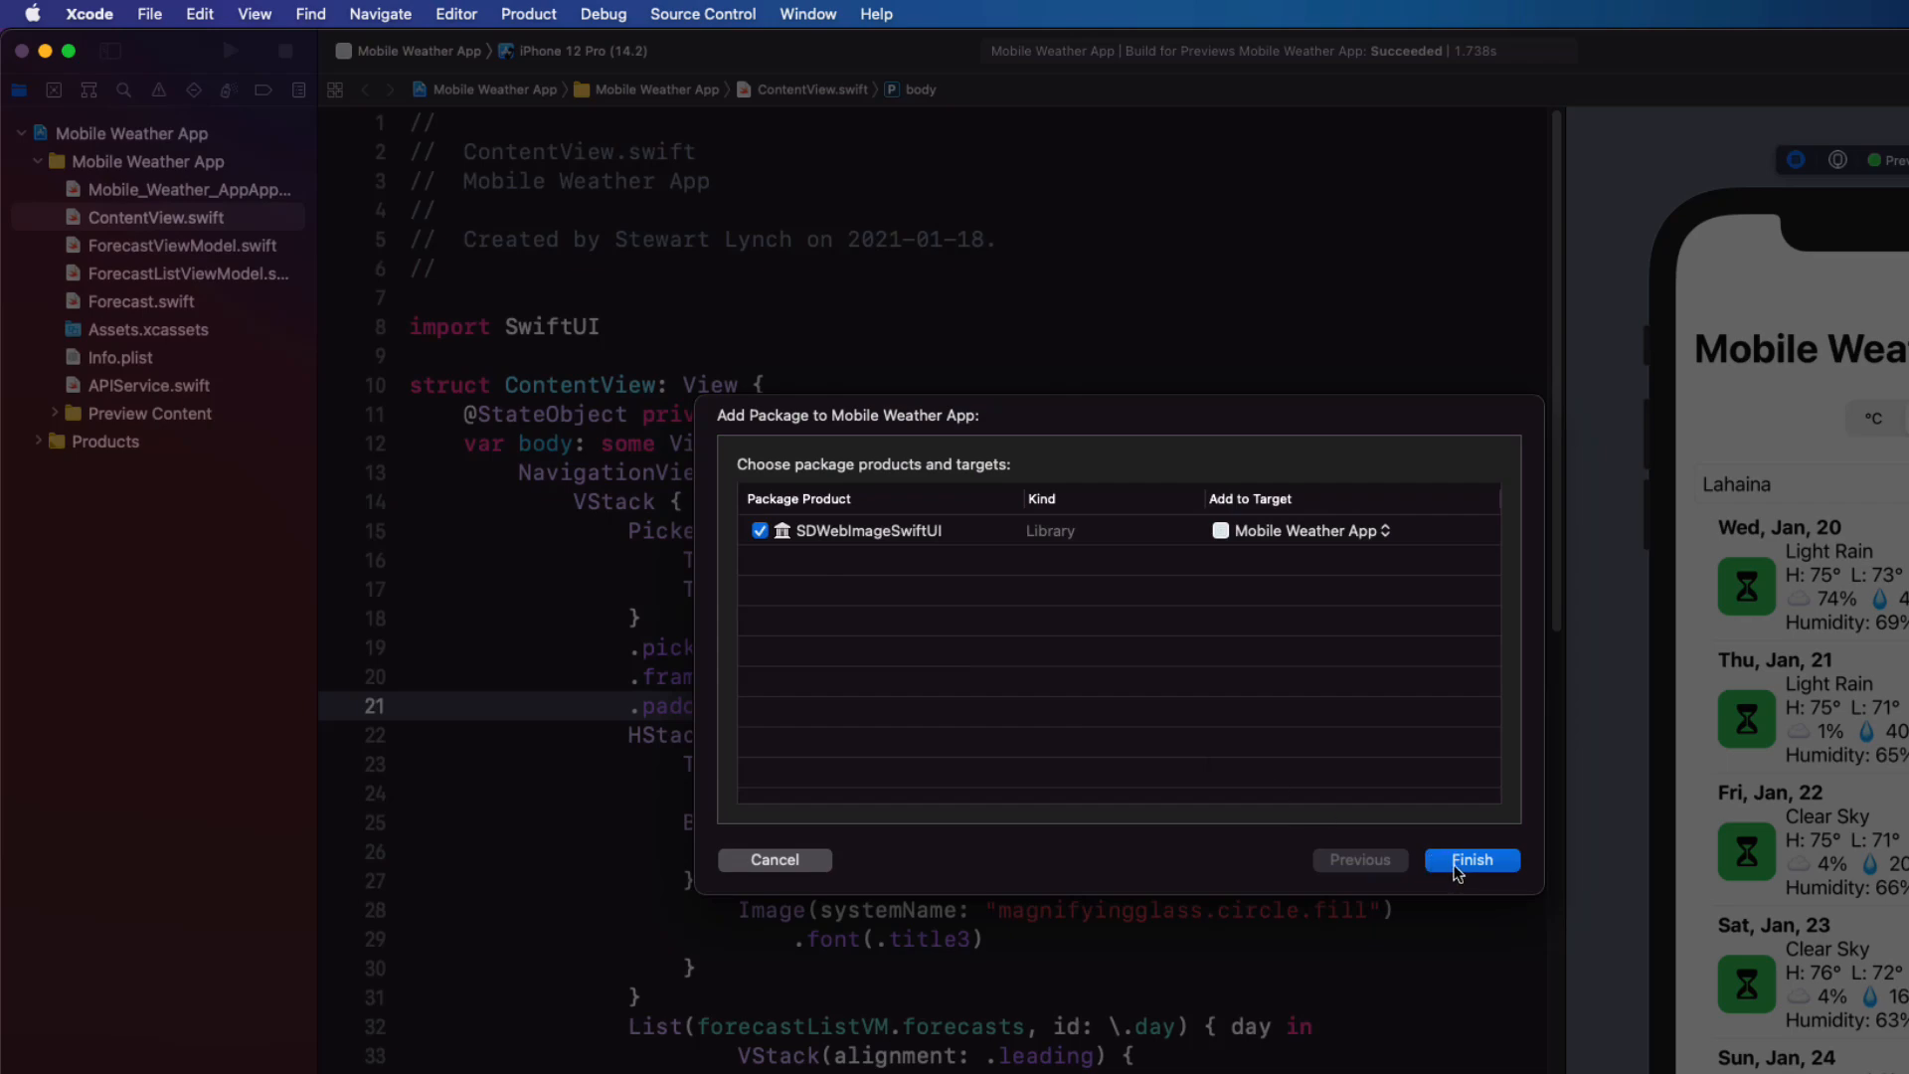
{"action": "left_click", "coordinate": [1471, 859]}
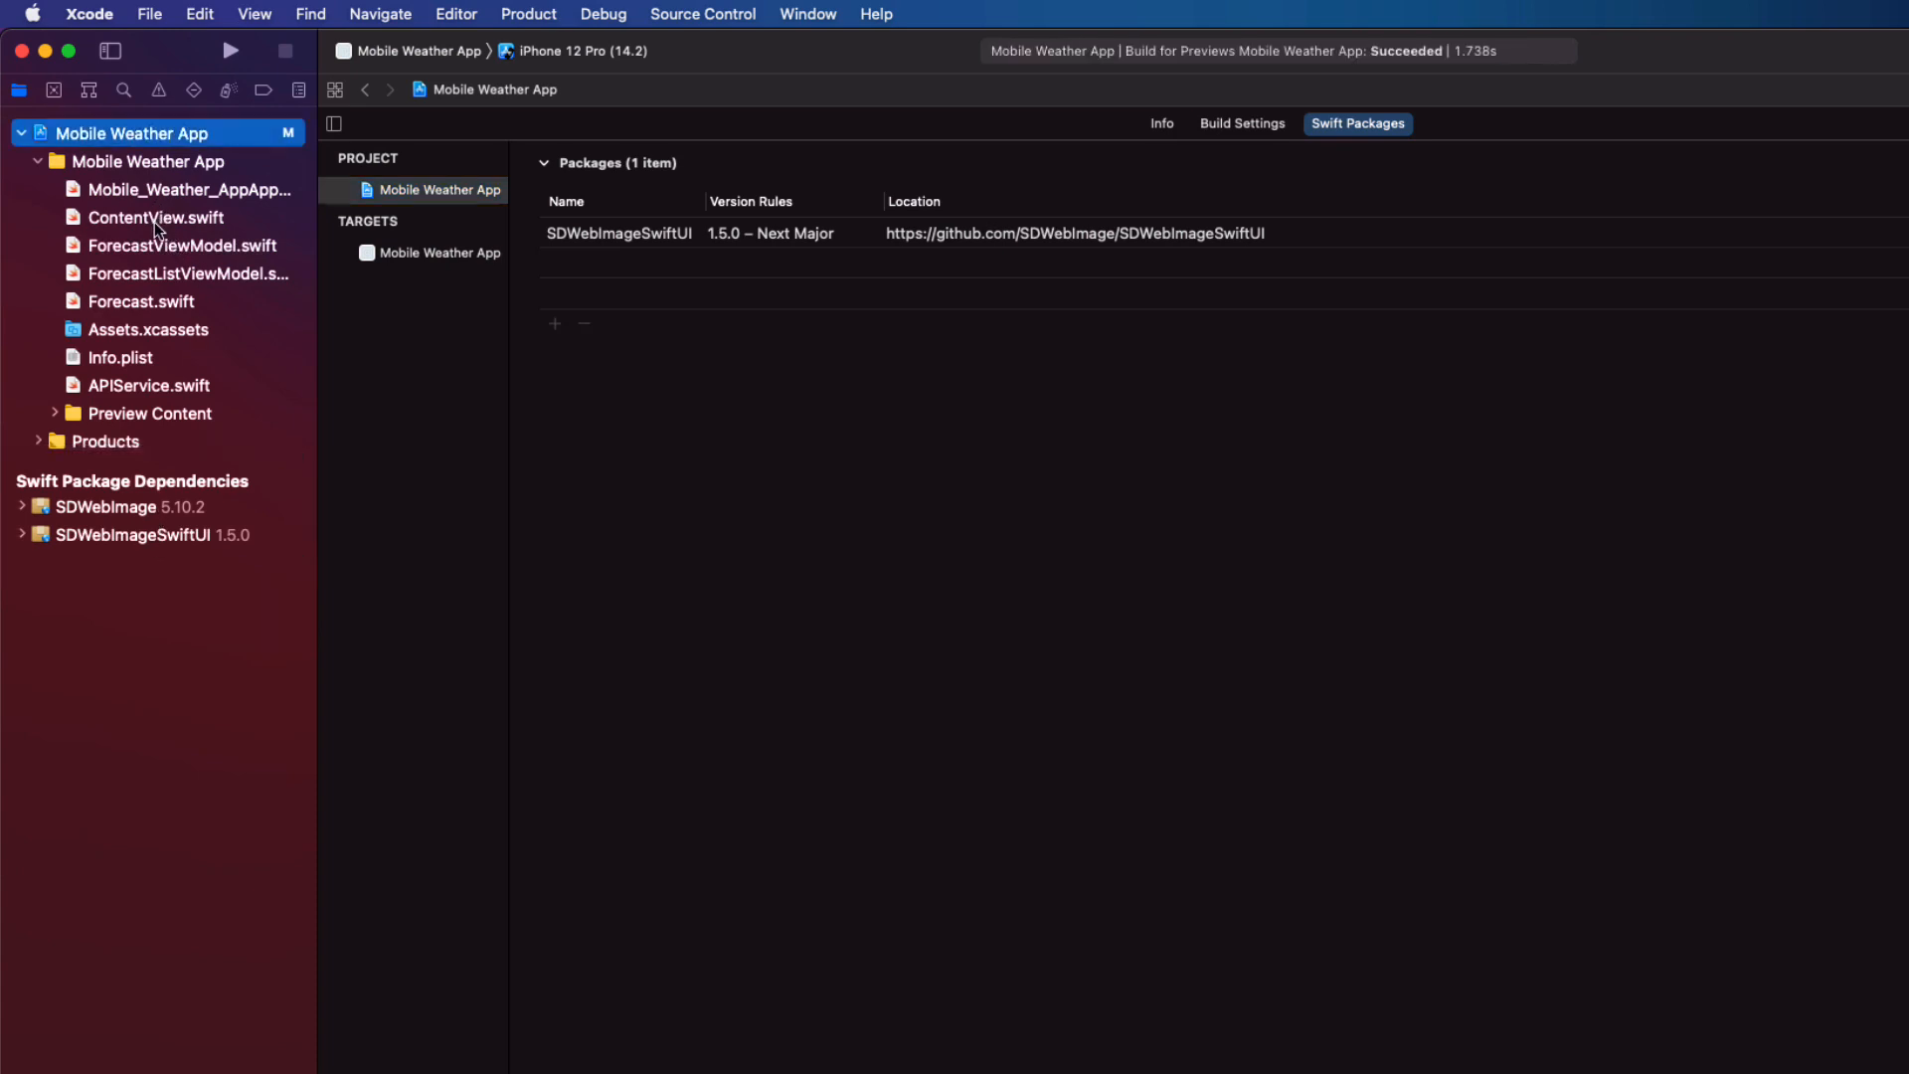
In ContentView.swift, begin the 'import SDWebImageSwiftUI' line via autocomplete.
{"action": "left_click", "coordinate": [155, 216]}
{"action": "type", "text": "import"}
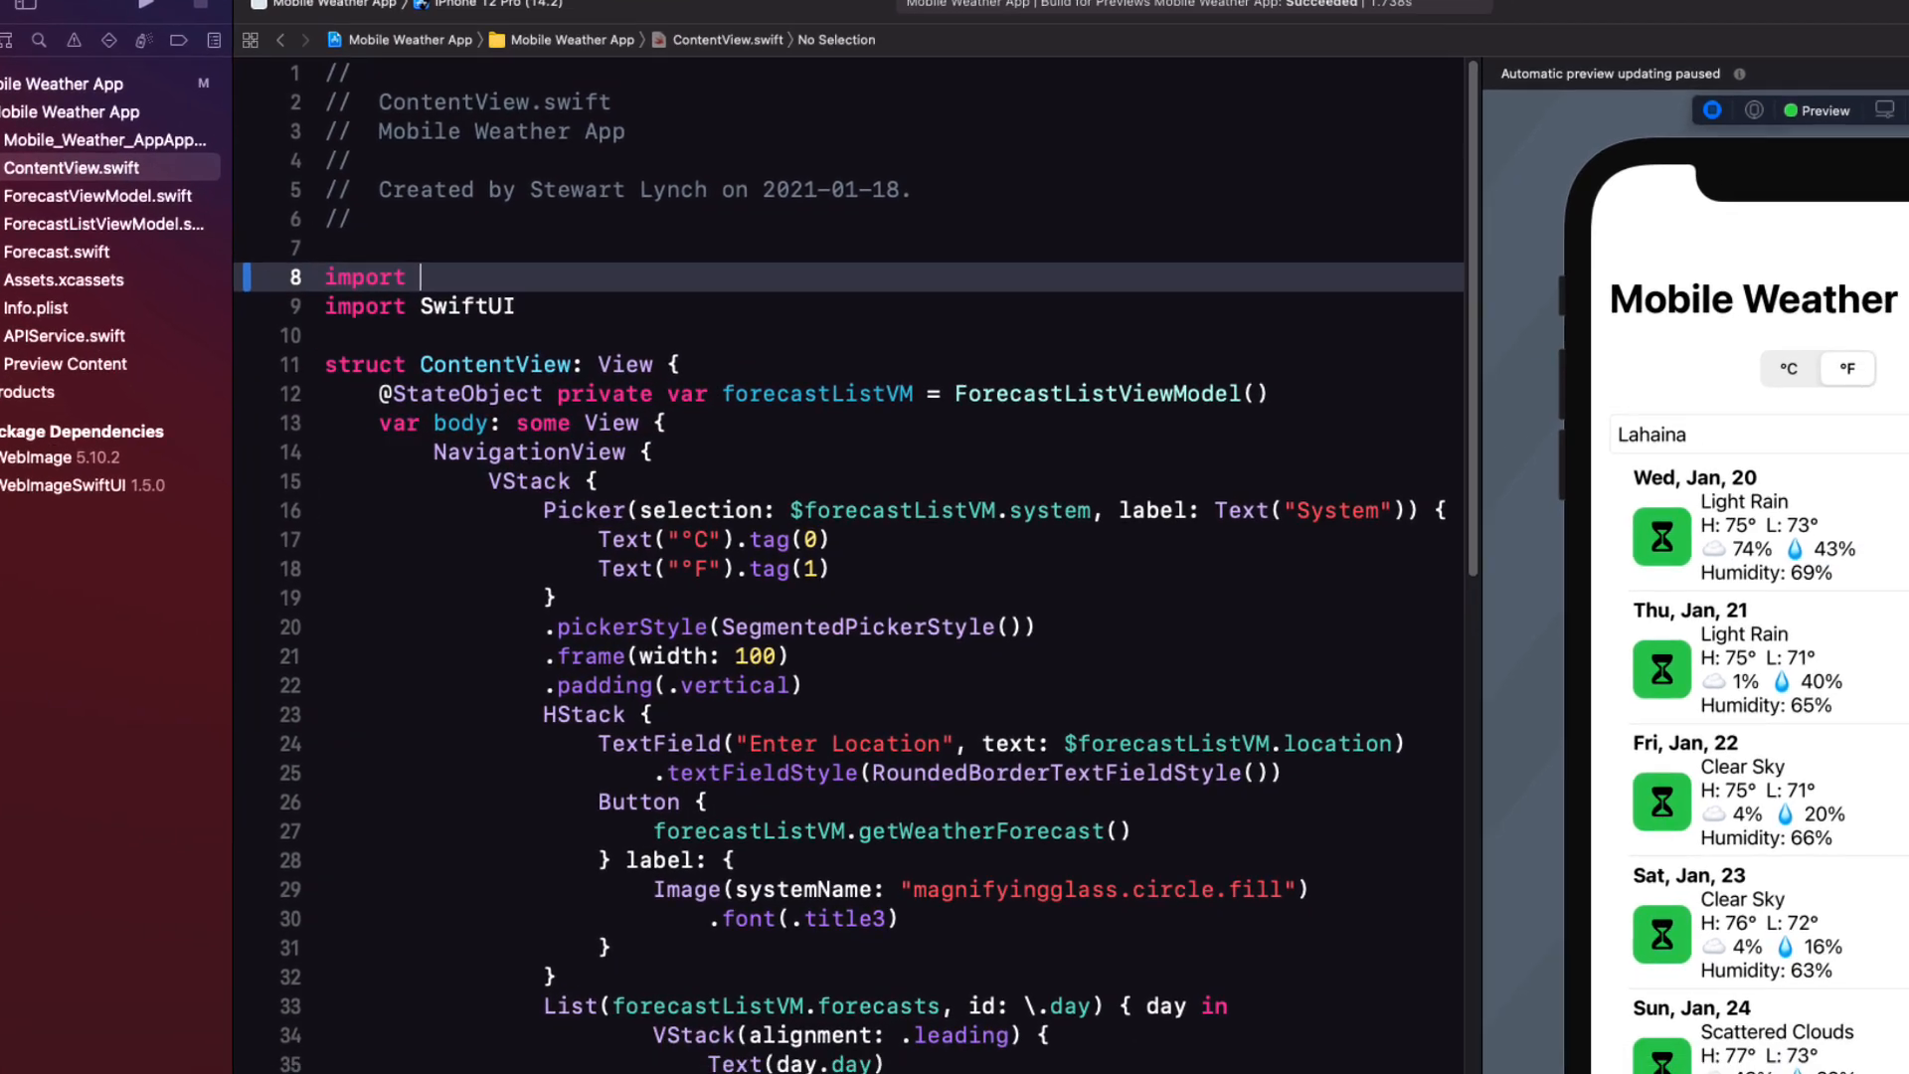
{"action": "type", "text": "SDWE"}
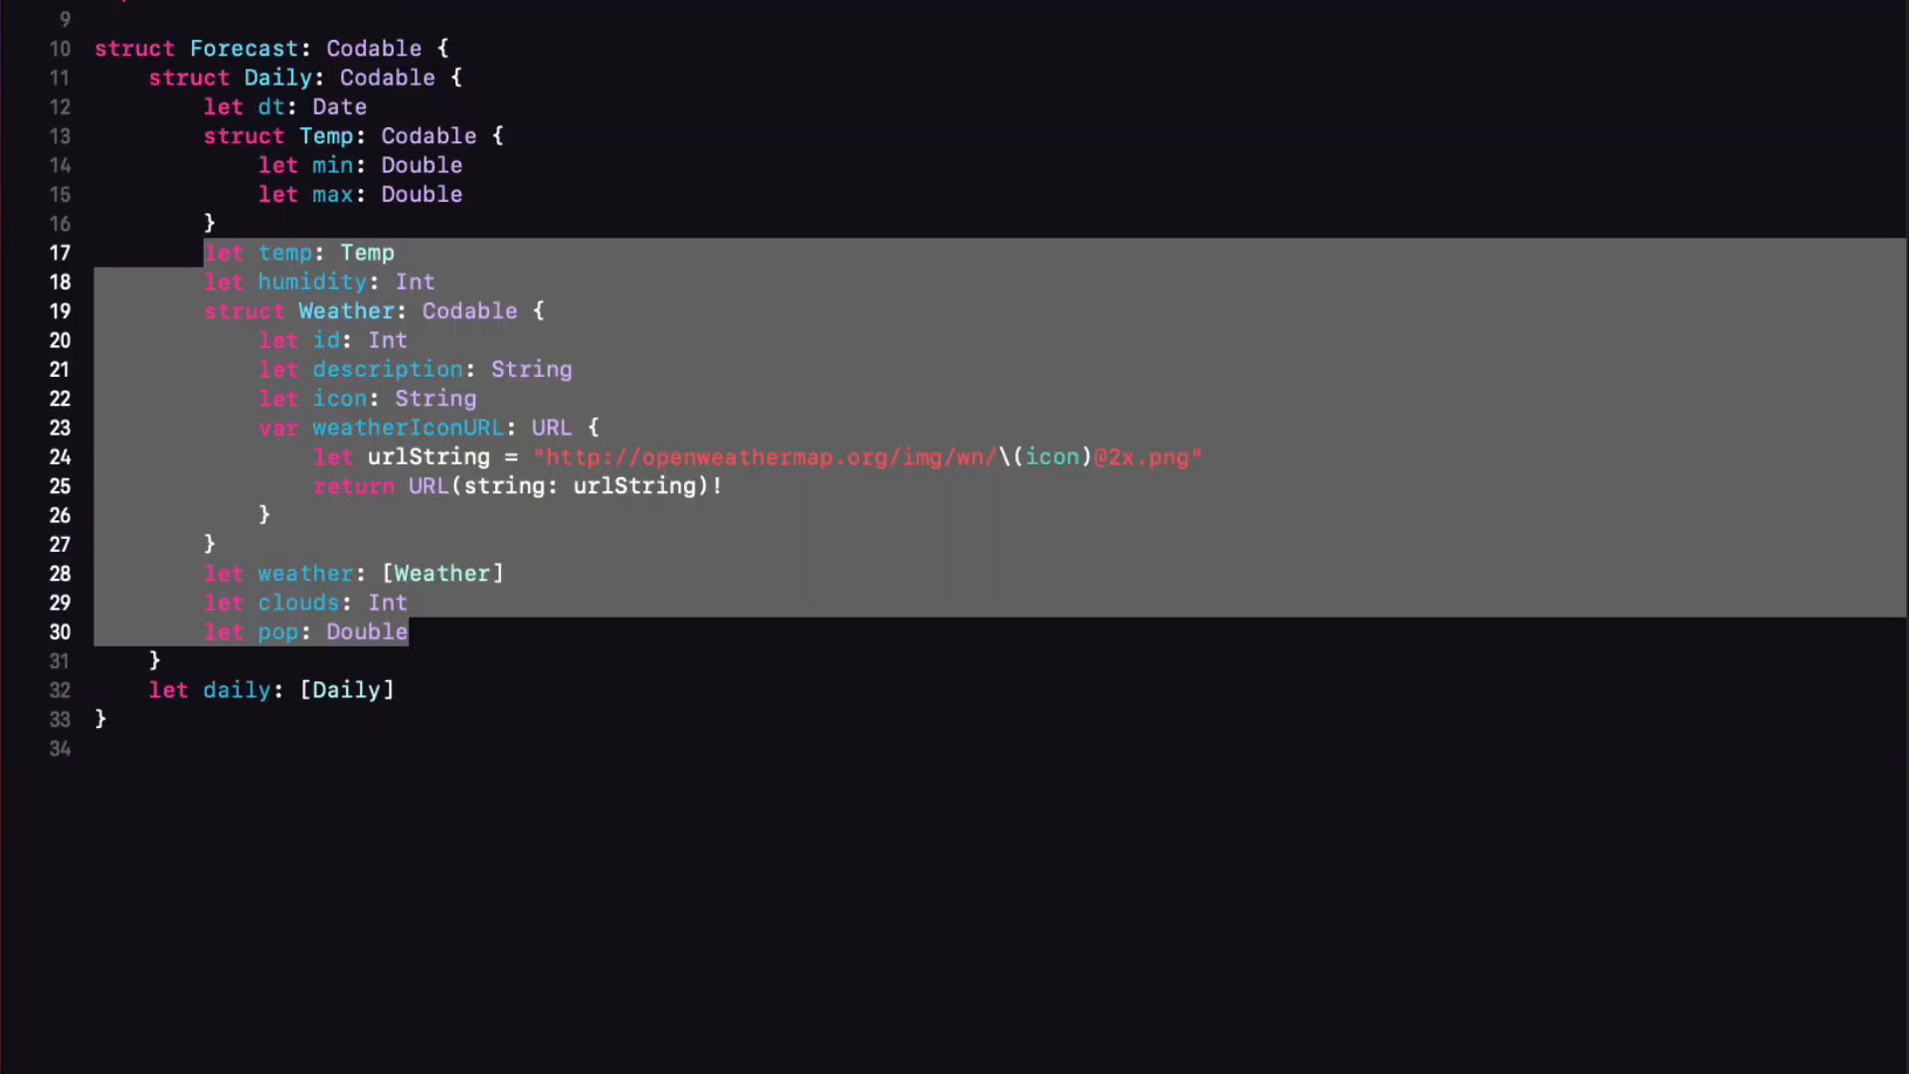
Cut the weatherIconURL property from the Weather struct and scroll to ForecastViewModel to paste it.
{"action": "left_click", "coordinate": [601, 428]}
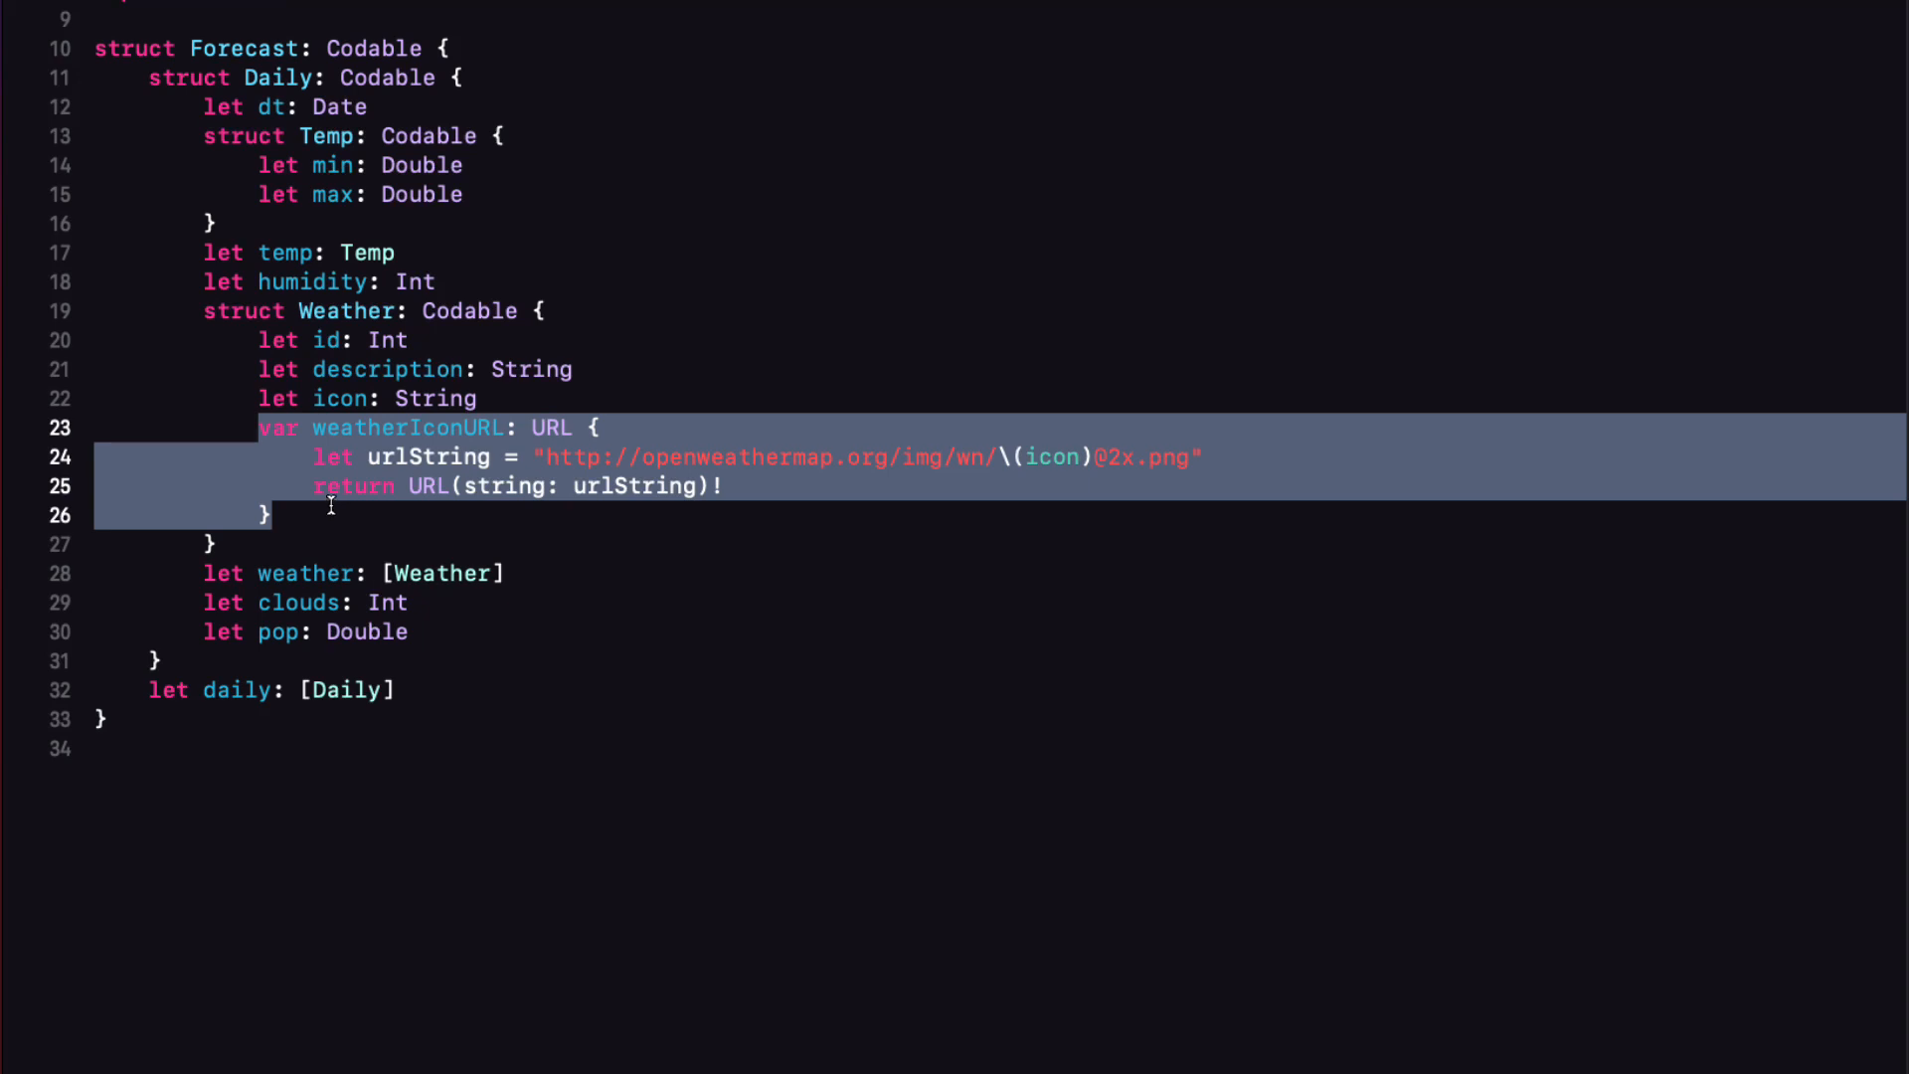
{"action": "key", "text": "Delete"}
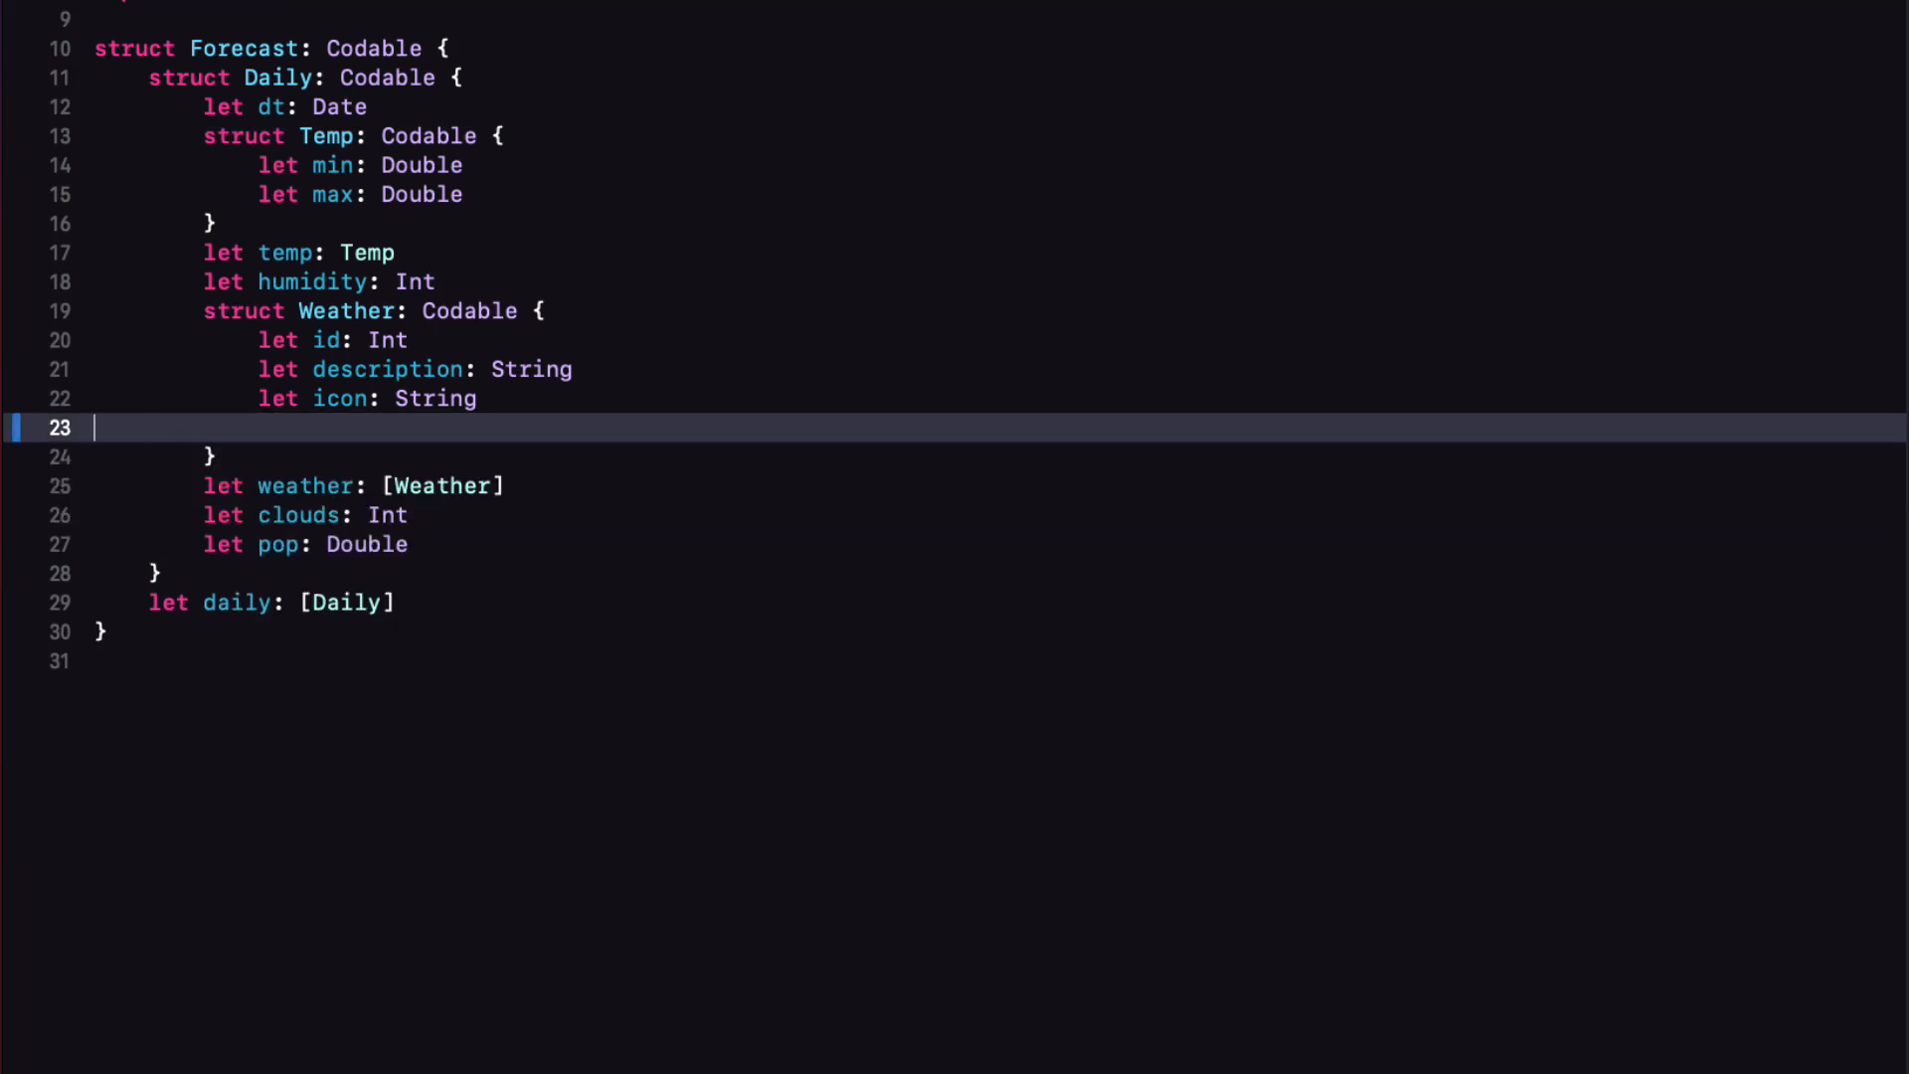
{"action": "key", "text": "Backspace"}
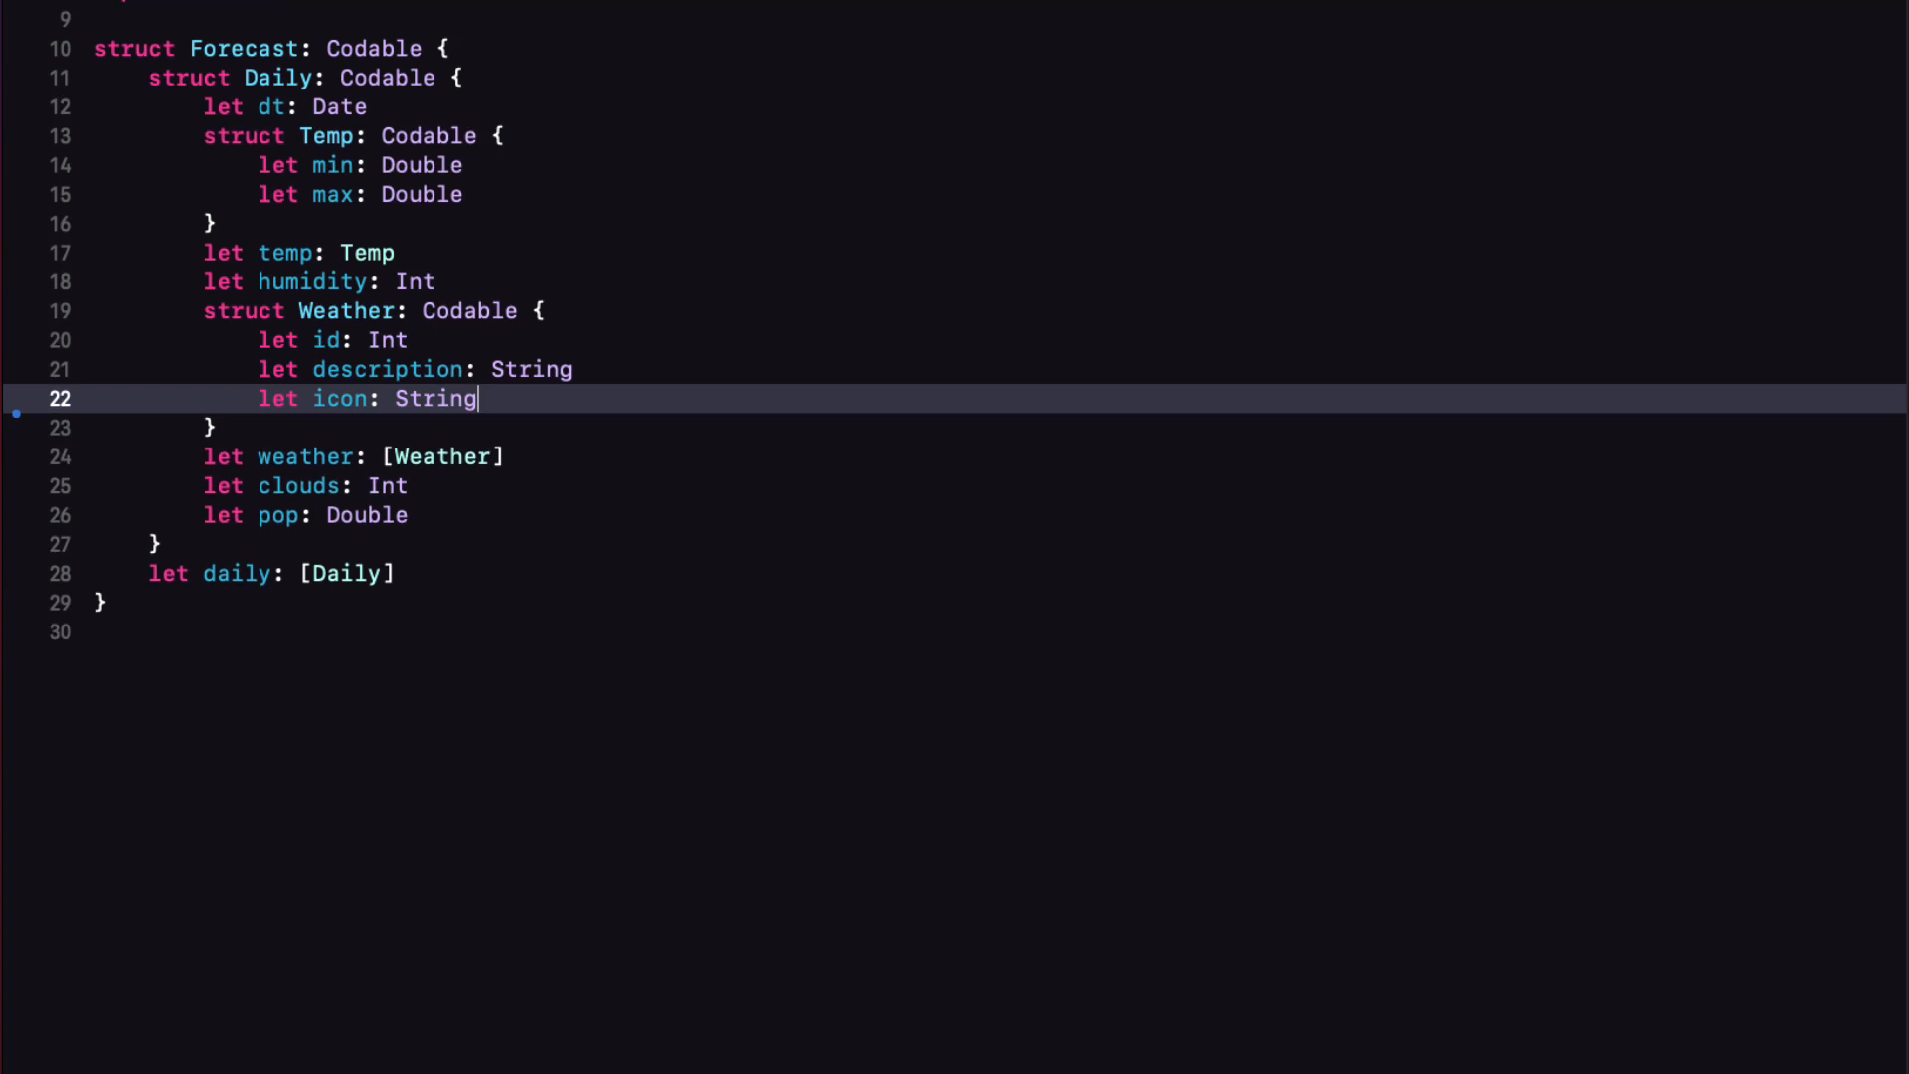
{"action": "scroll", "scroll_direction": "down", "scroll_amount": 3}
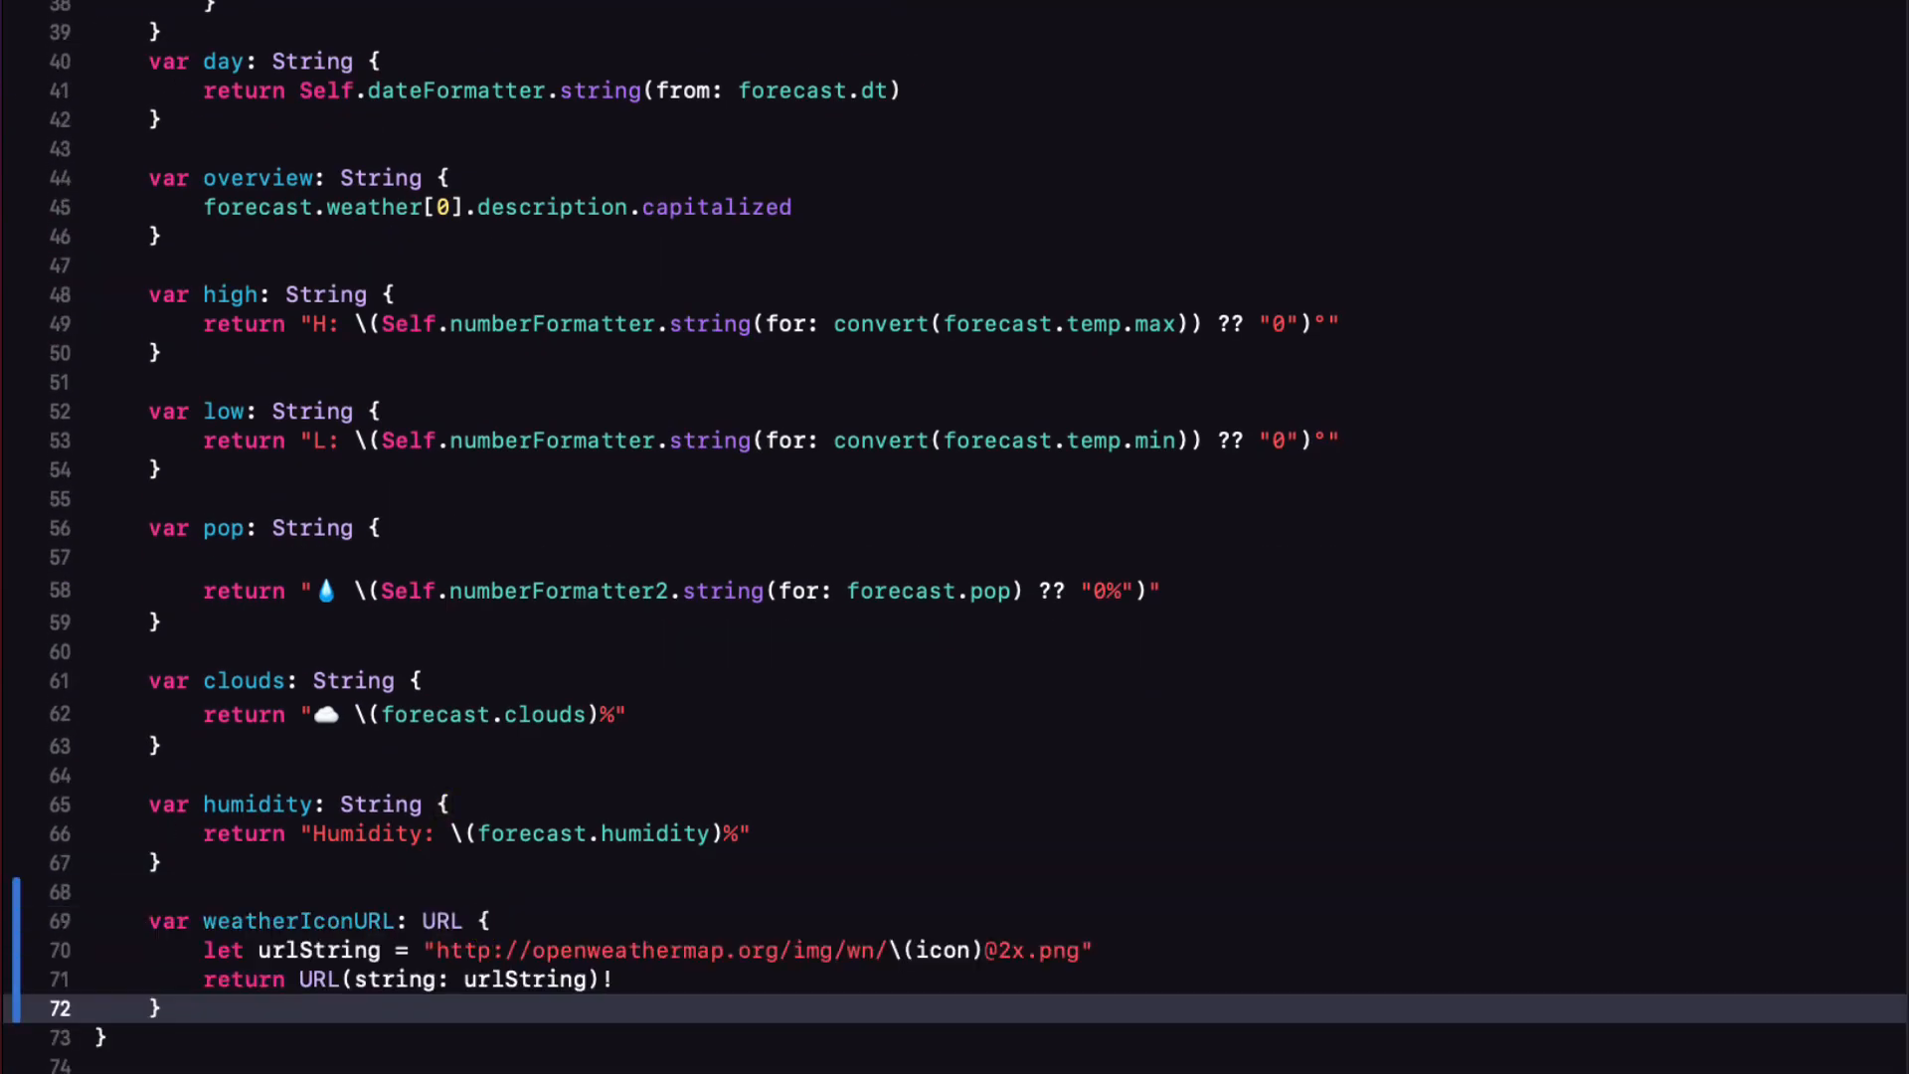
Replace the out-of-scope 'icon' with forecast.weather[0].icon in the URL string.
{"action": "double_click", "coordinate": [941, 950]}
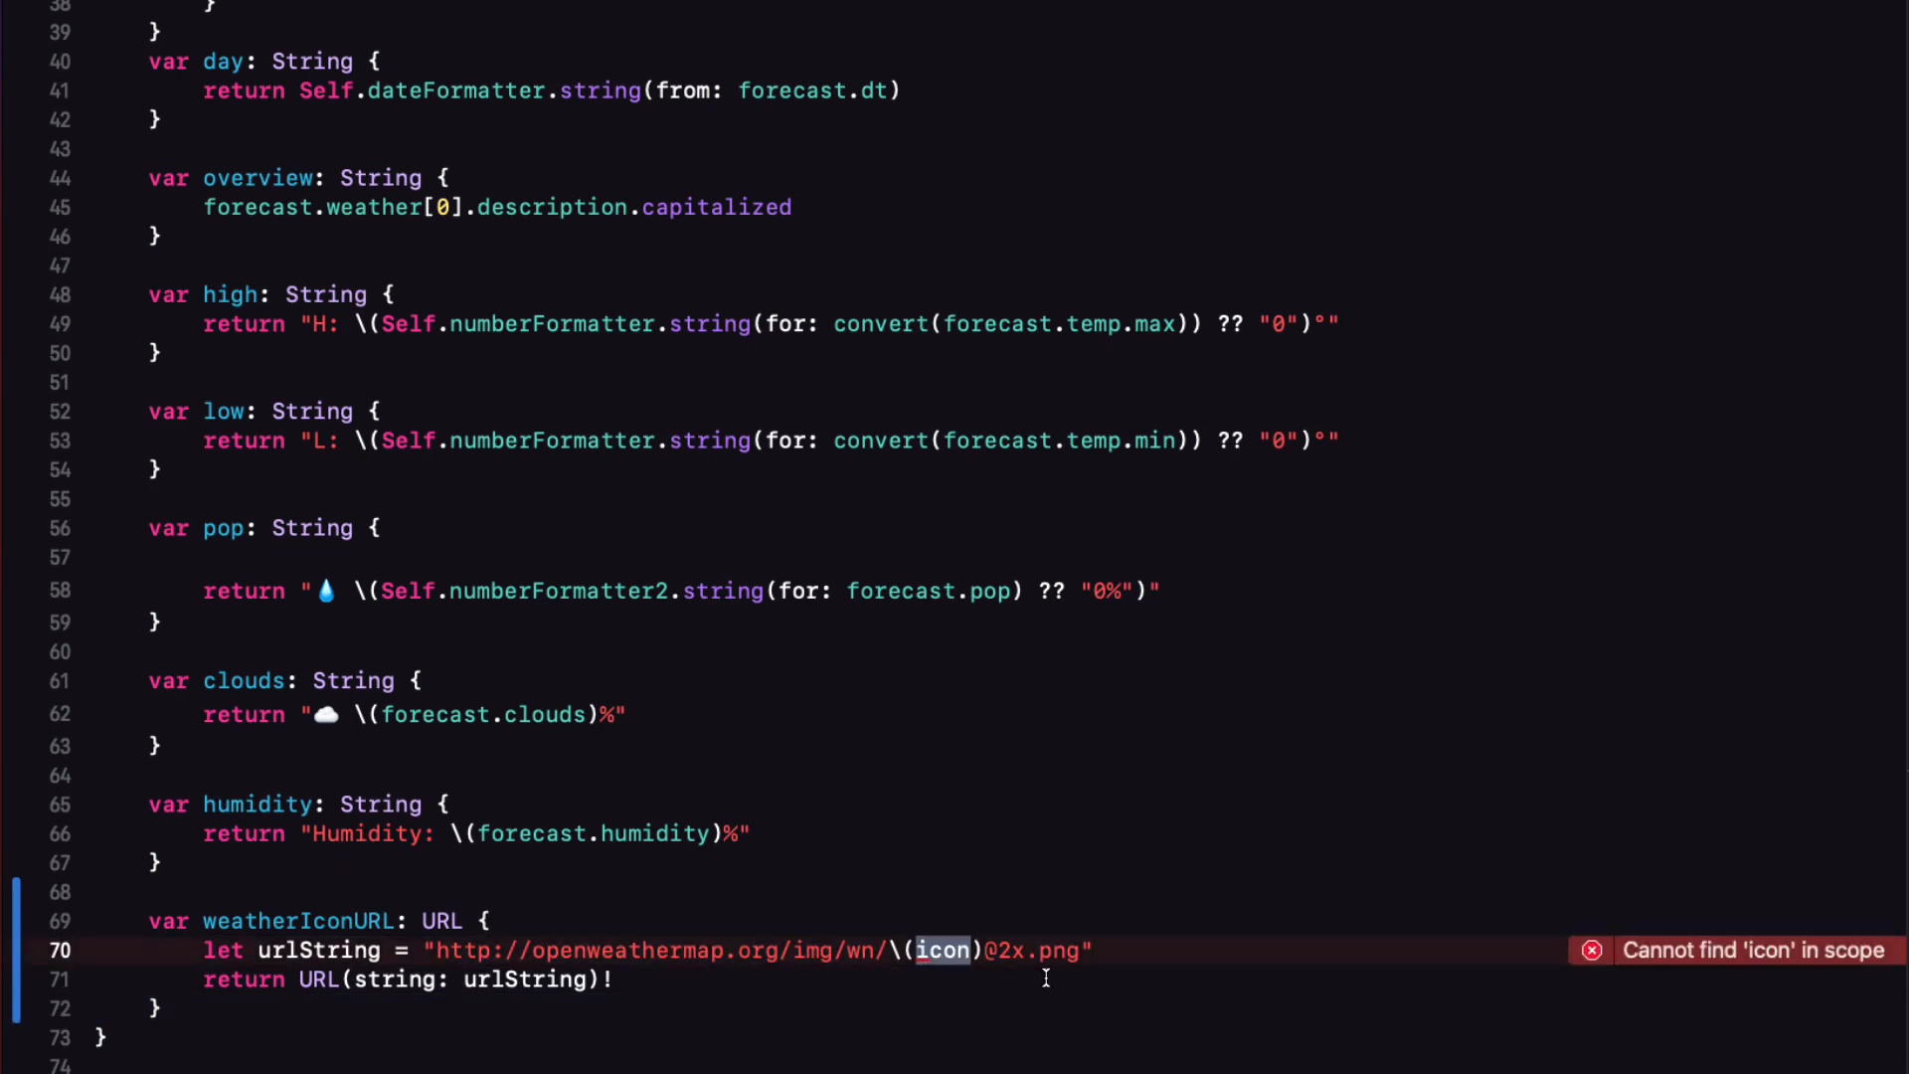
{"action": "type", "text": "forecast.weather[0"}
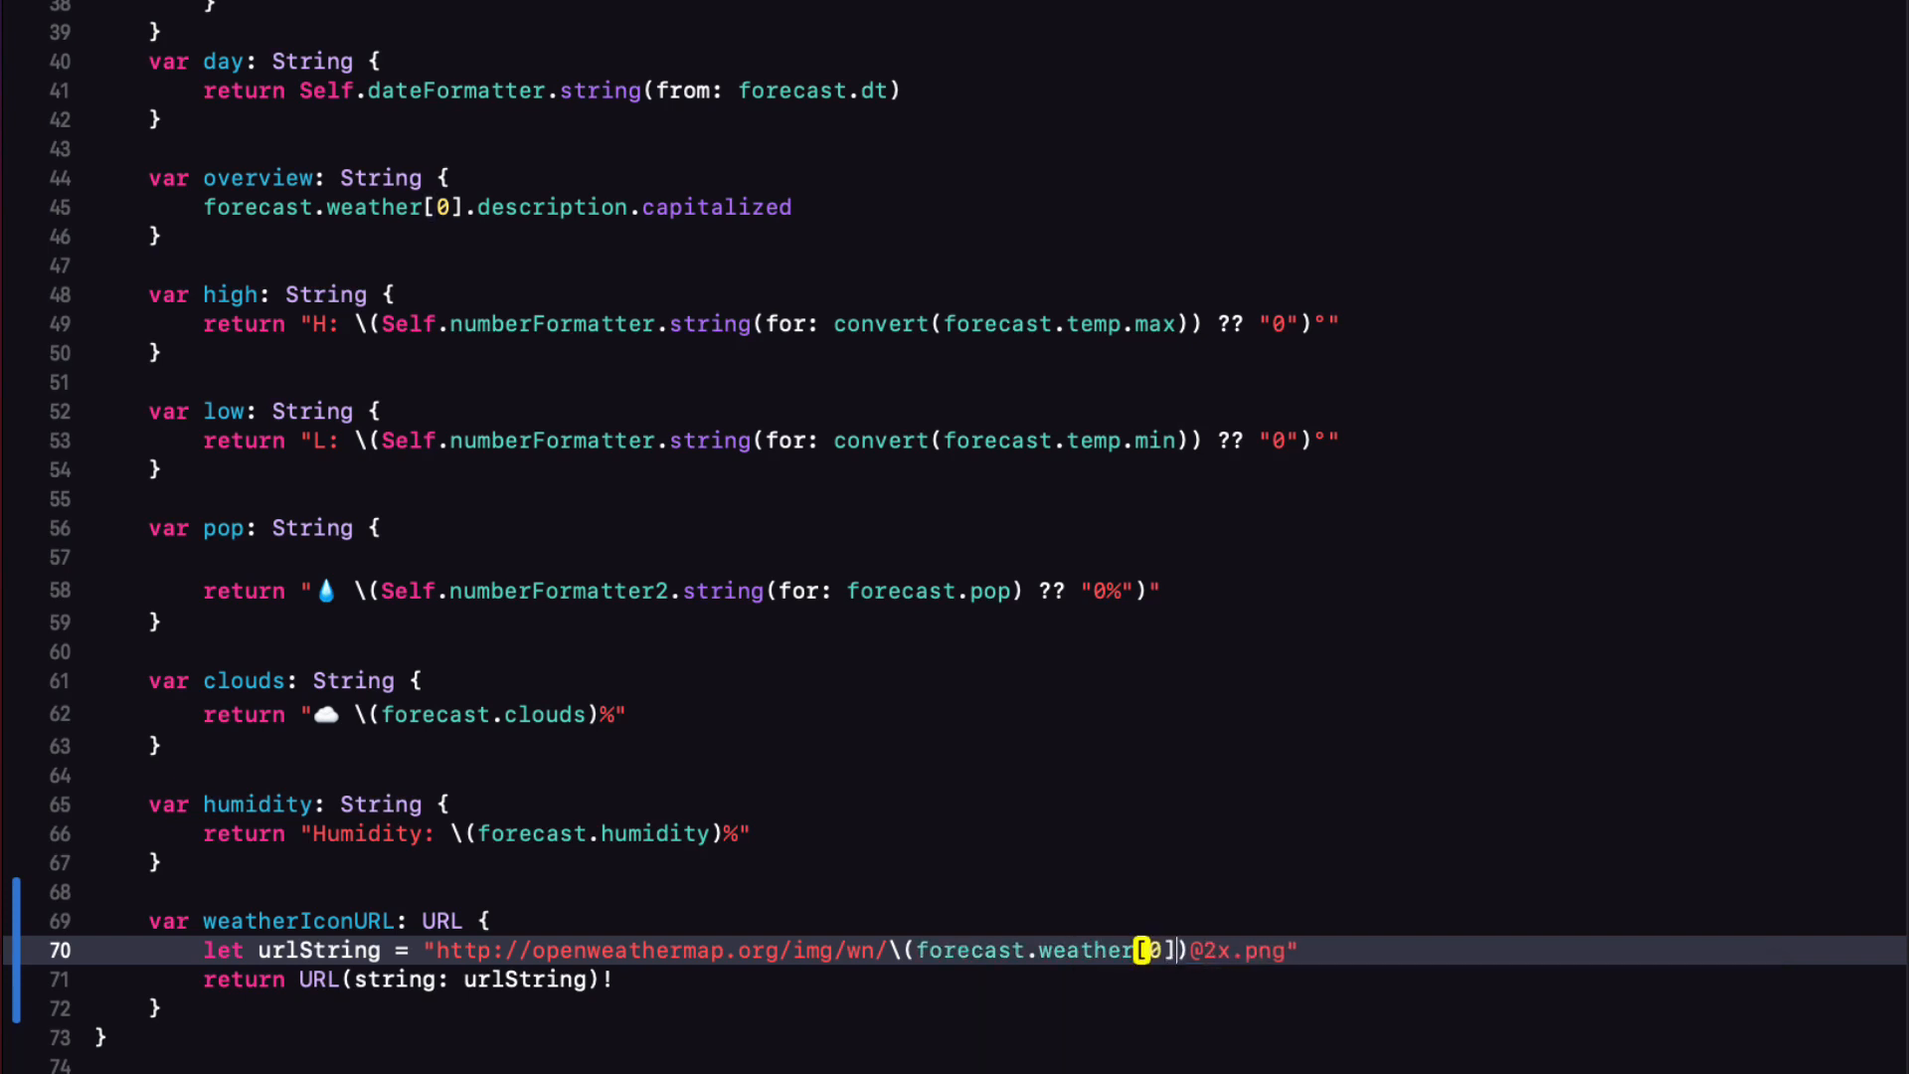
{"action": "type", "text": ".ic"}
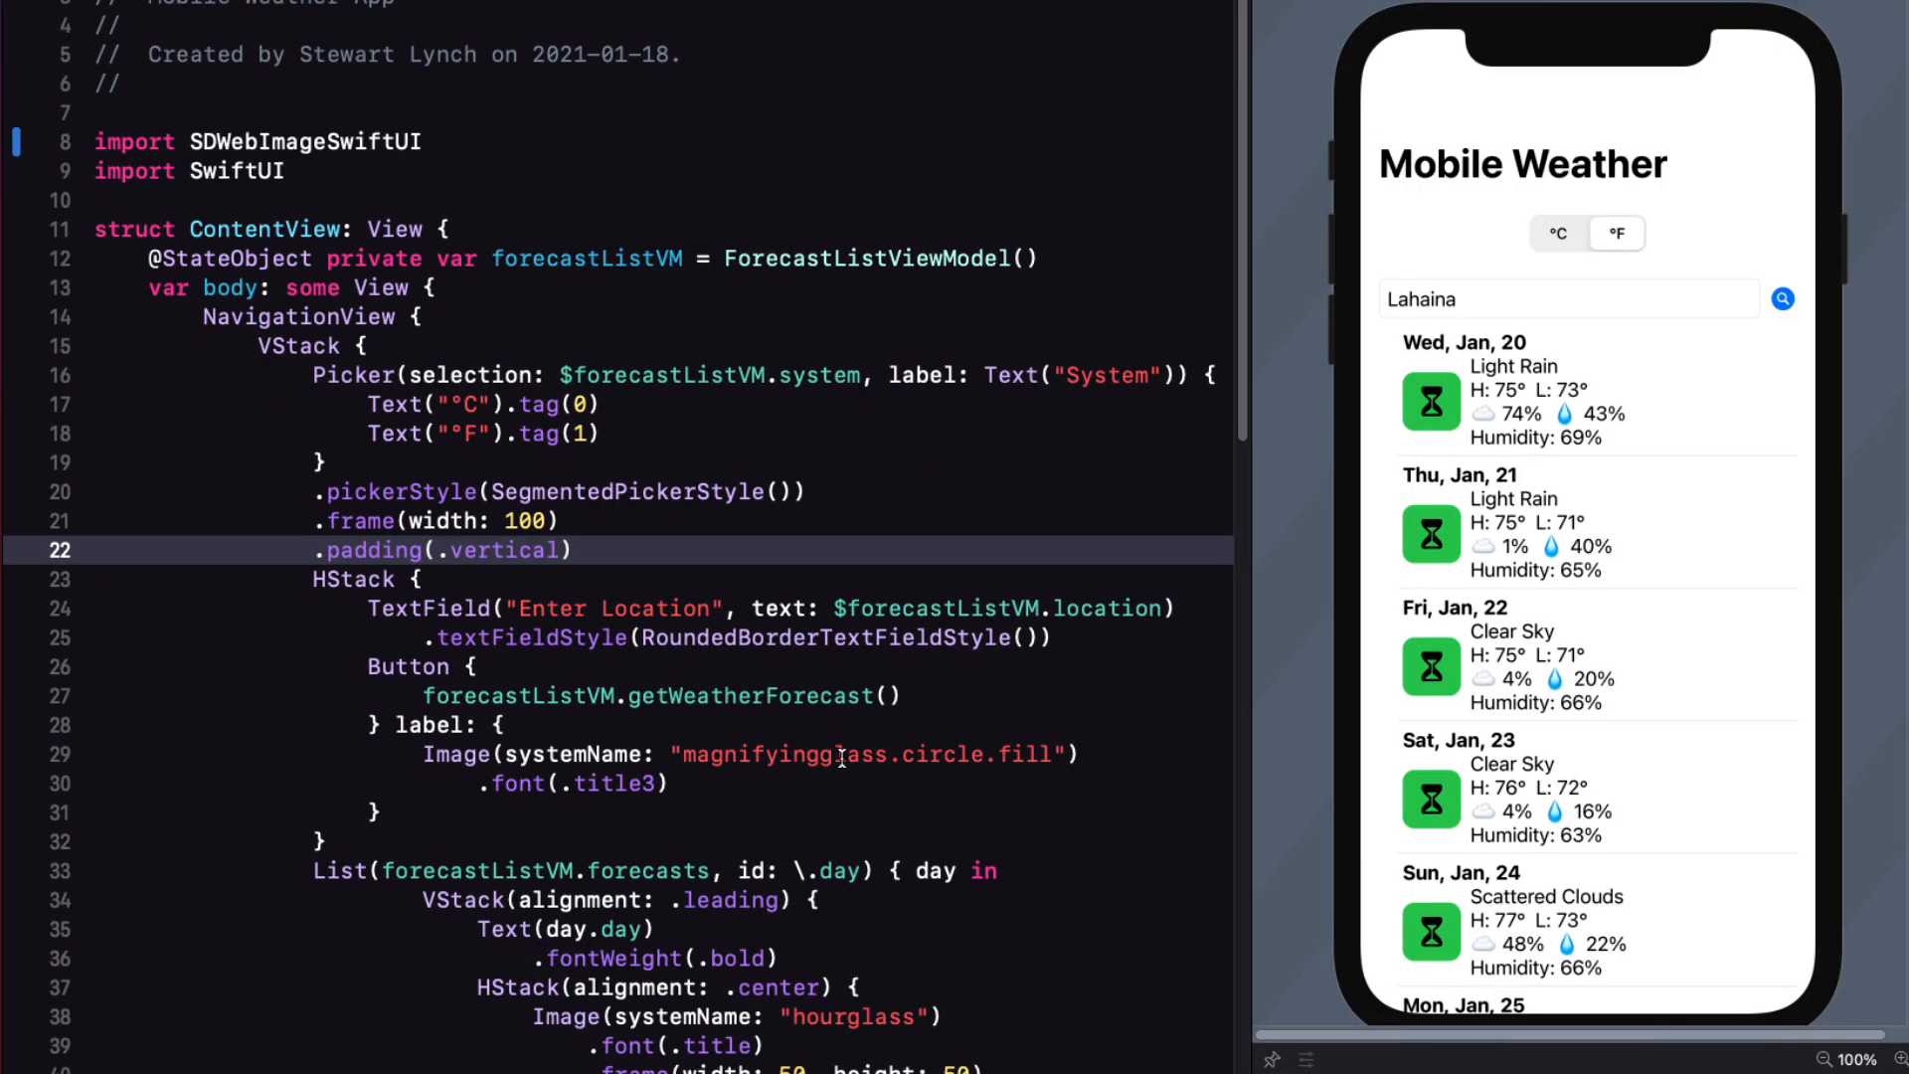
Replace the hourglass image with WebImage(url: day.weatherIconURL) and start its .resizable() modifier.
{"action": "scroll", "scroll_direction": "down", "scroll_amount": 3}
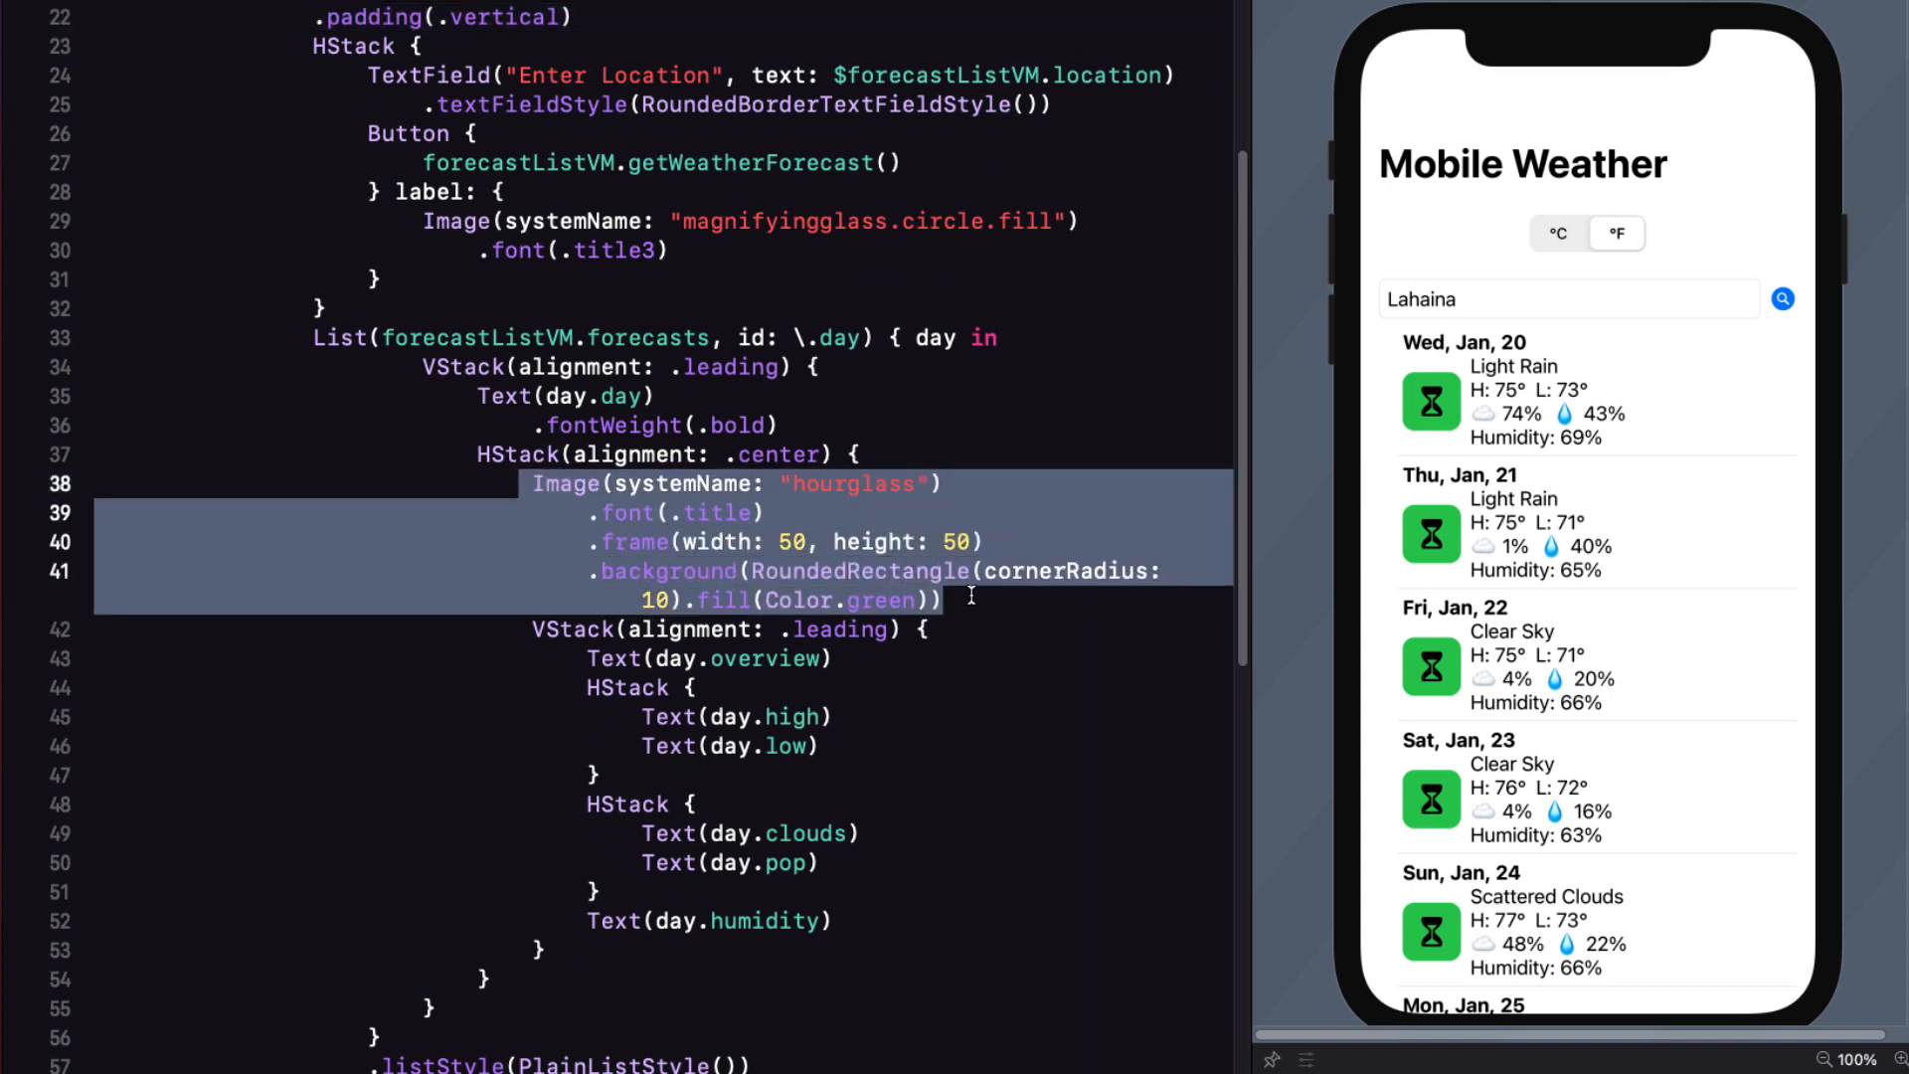
{"action": "key", "text": "Delete"}
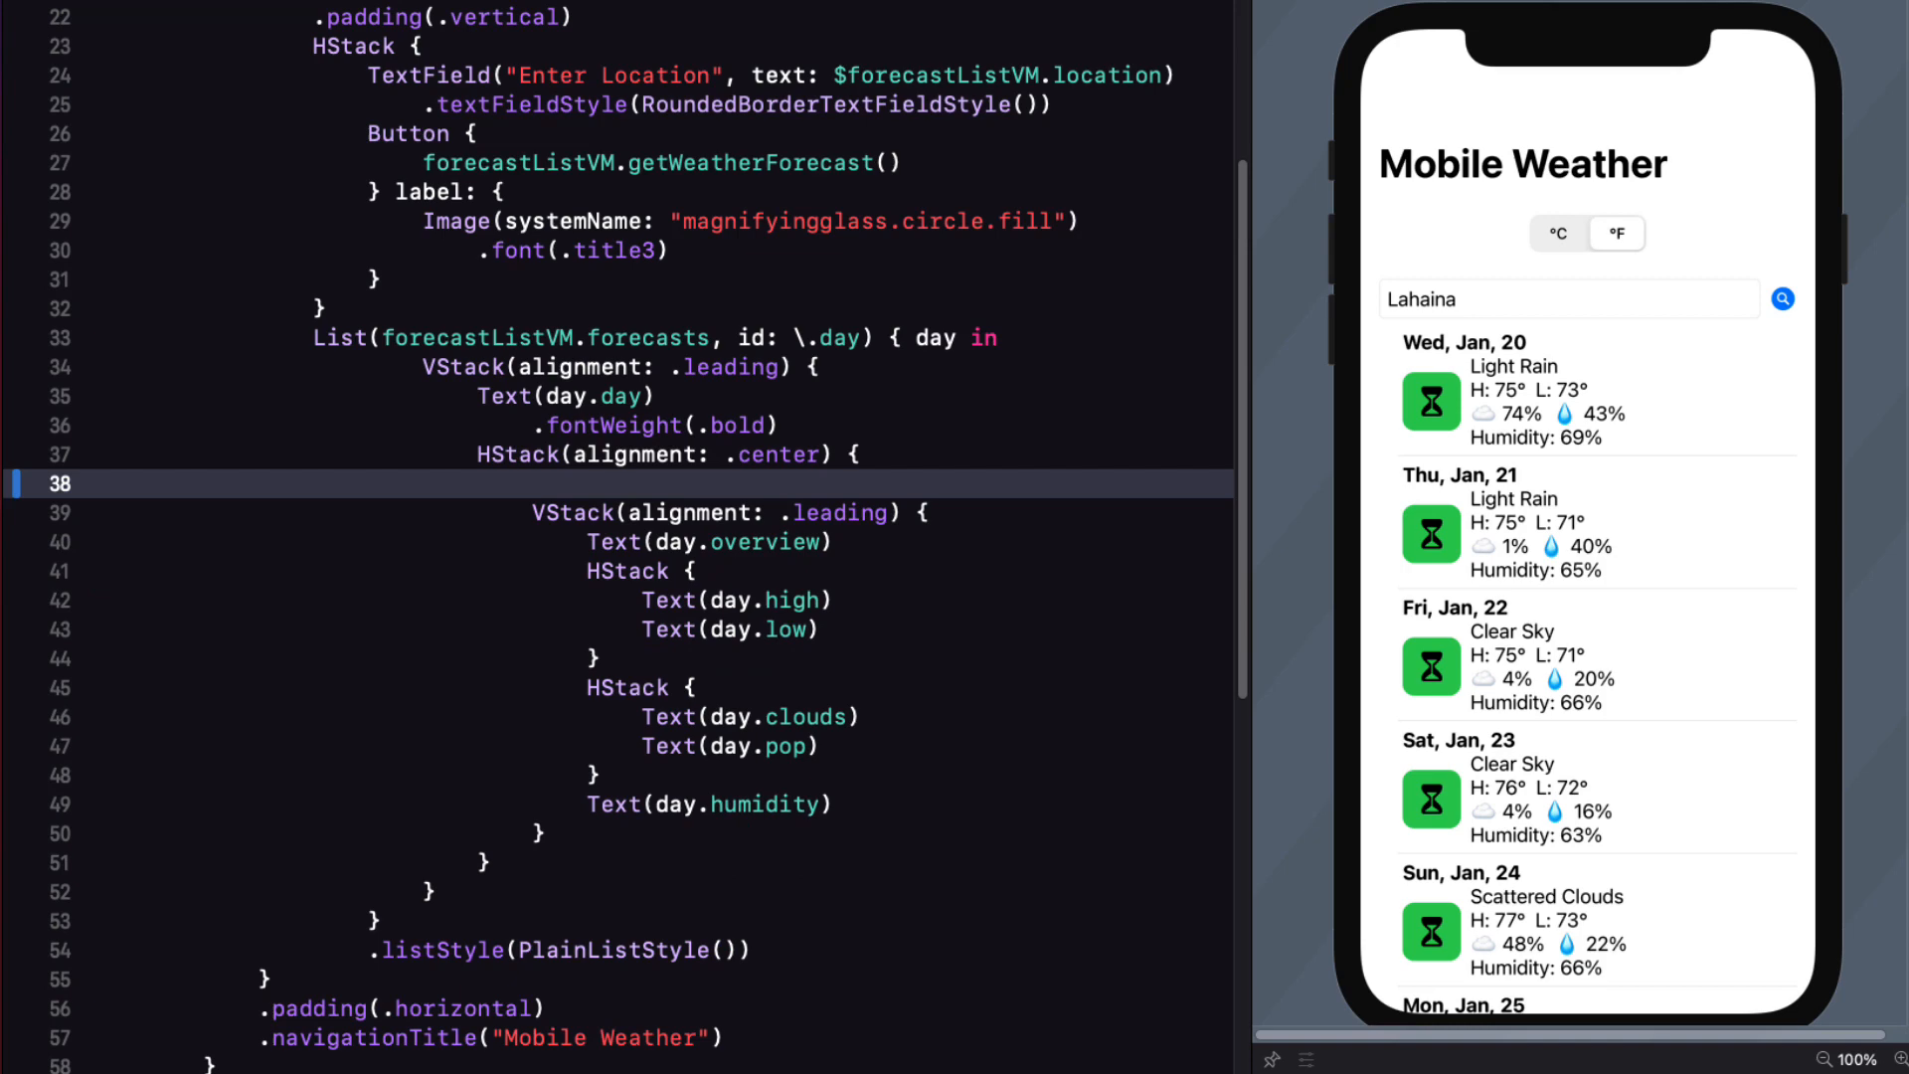
{"action": "type", "text": "WebImage"}
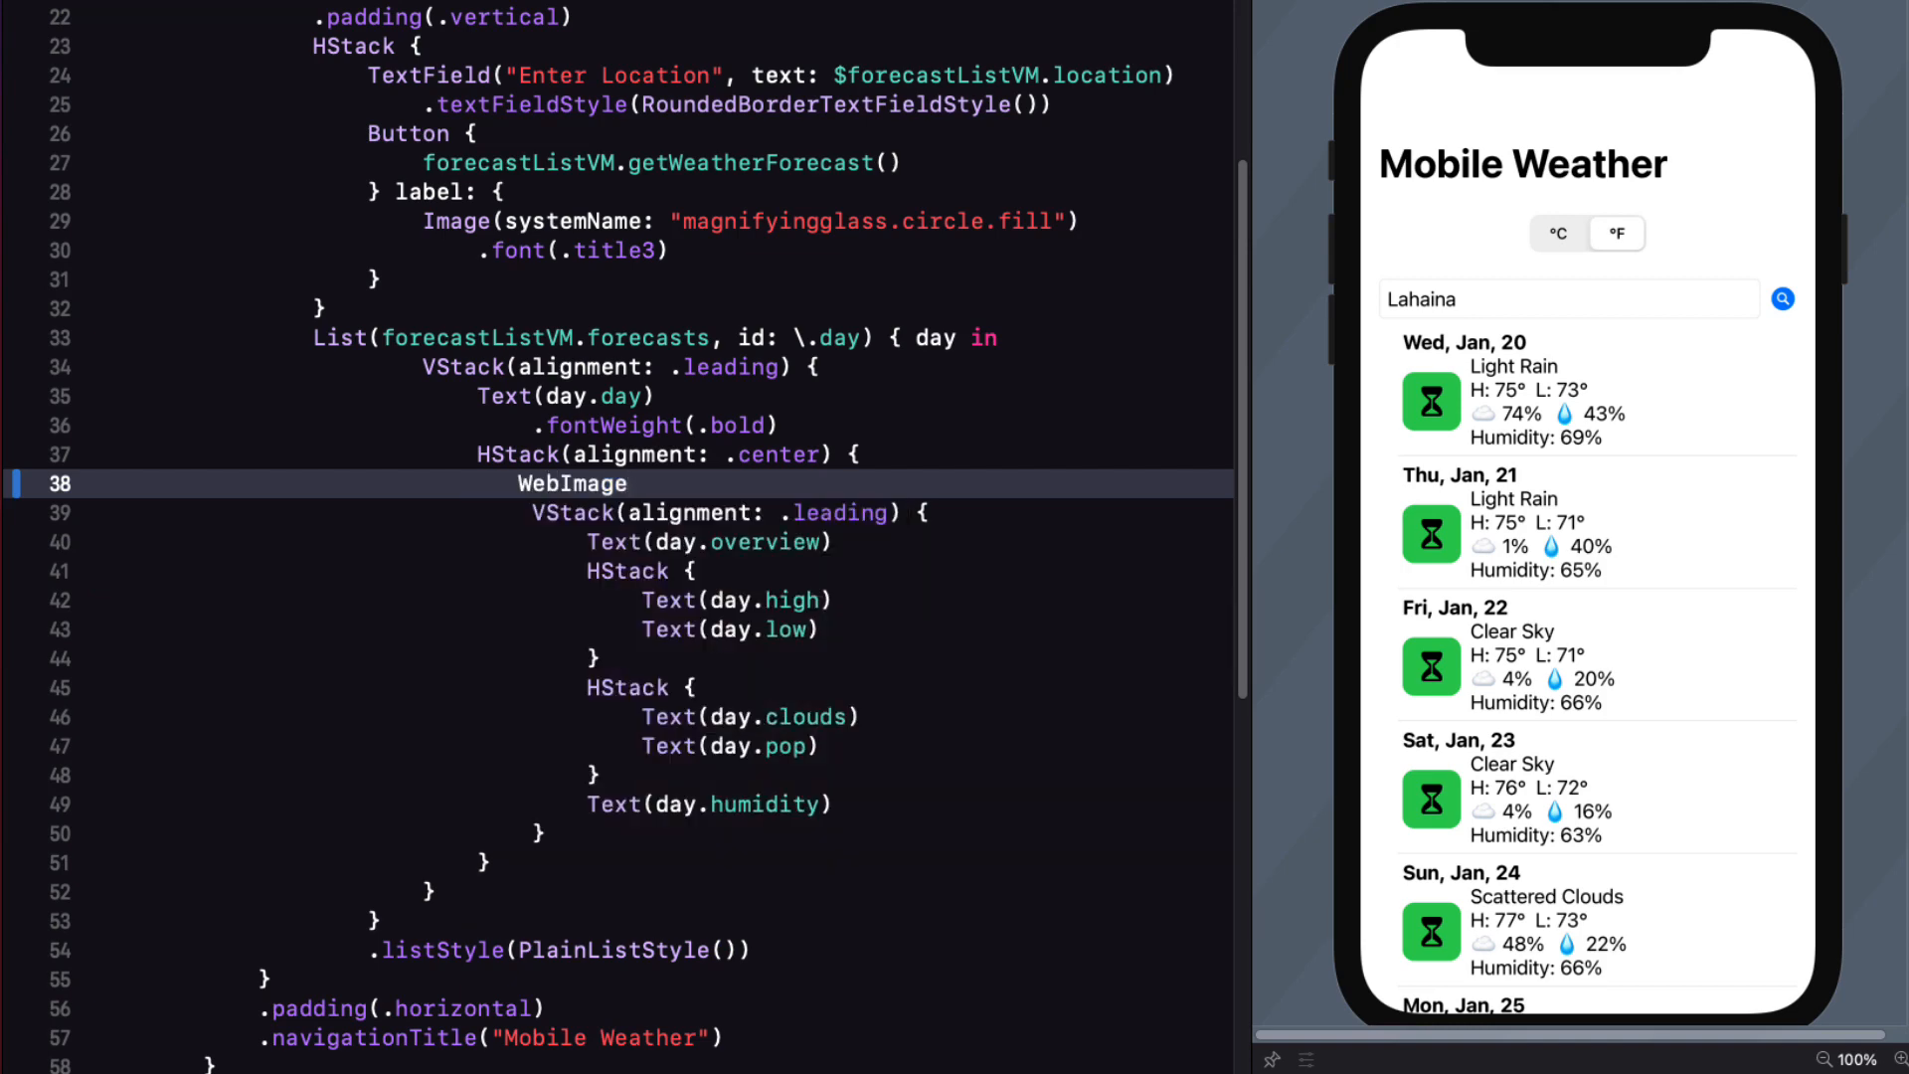
{"action": "type", "text": "(url: day.weatherI"}
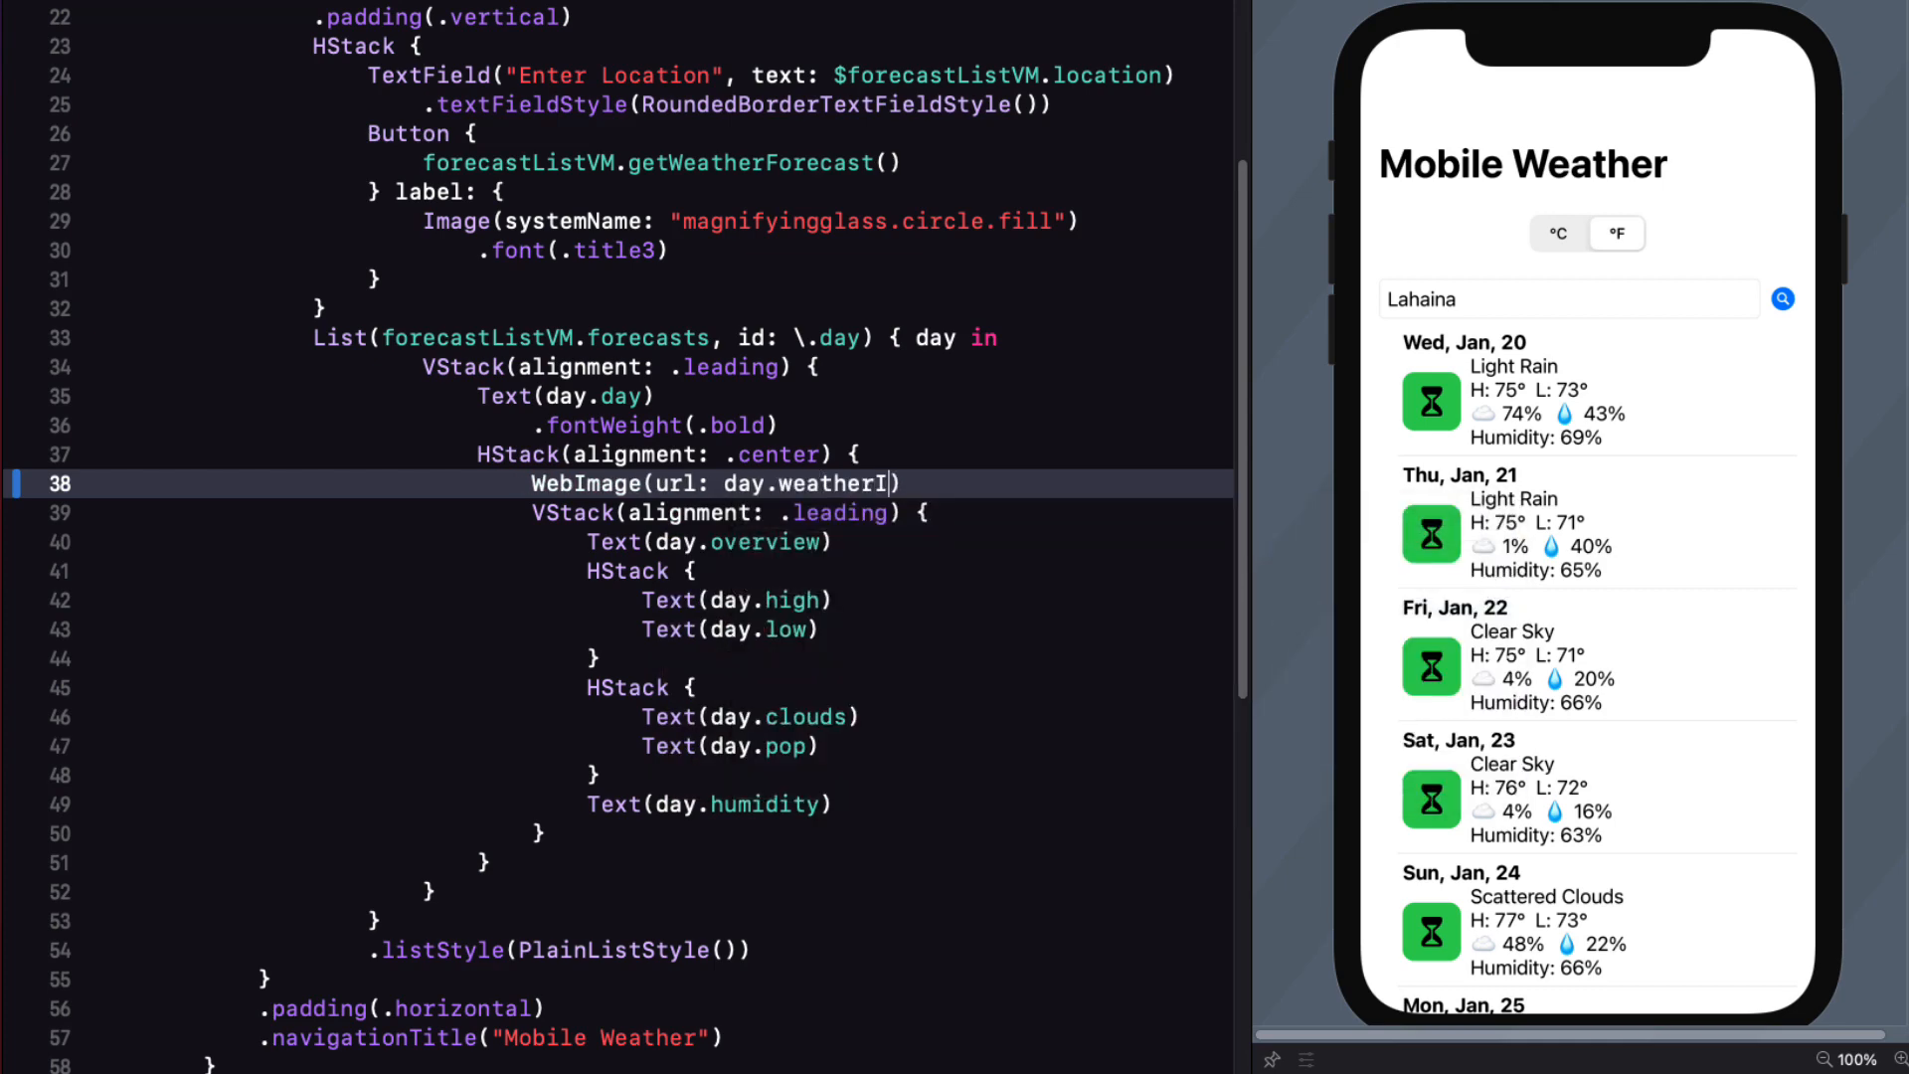
{"action": "type", "text": "conURL"}
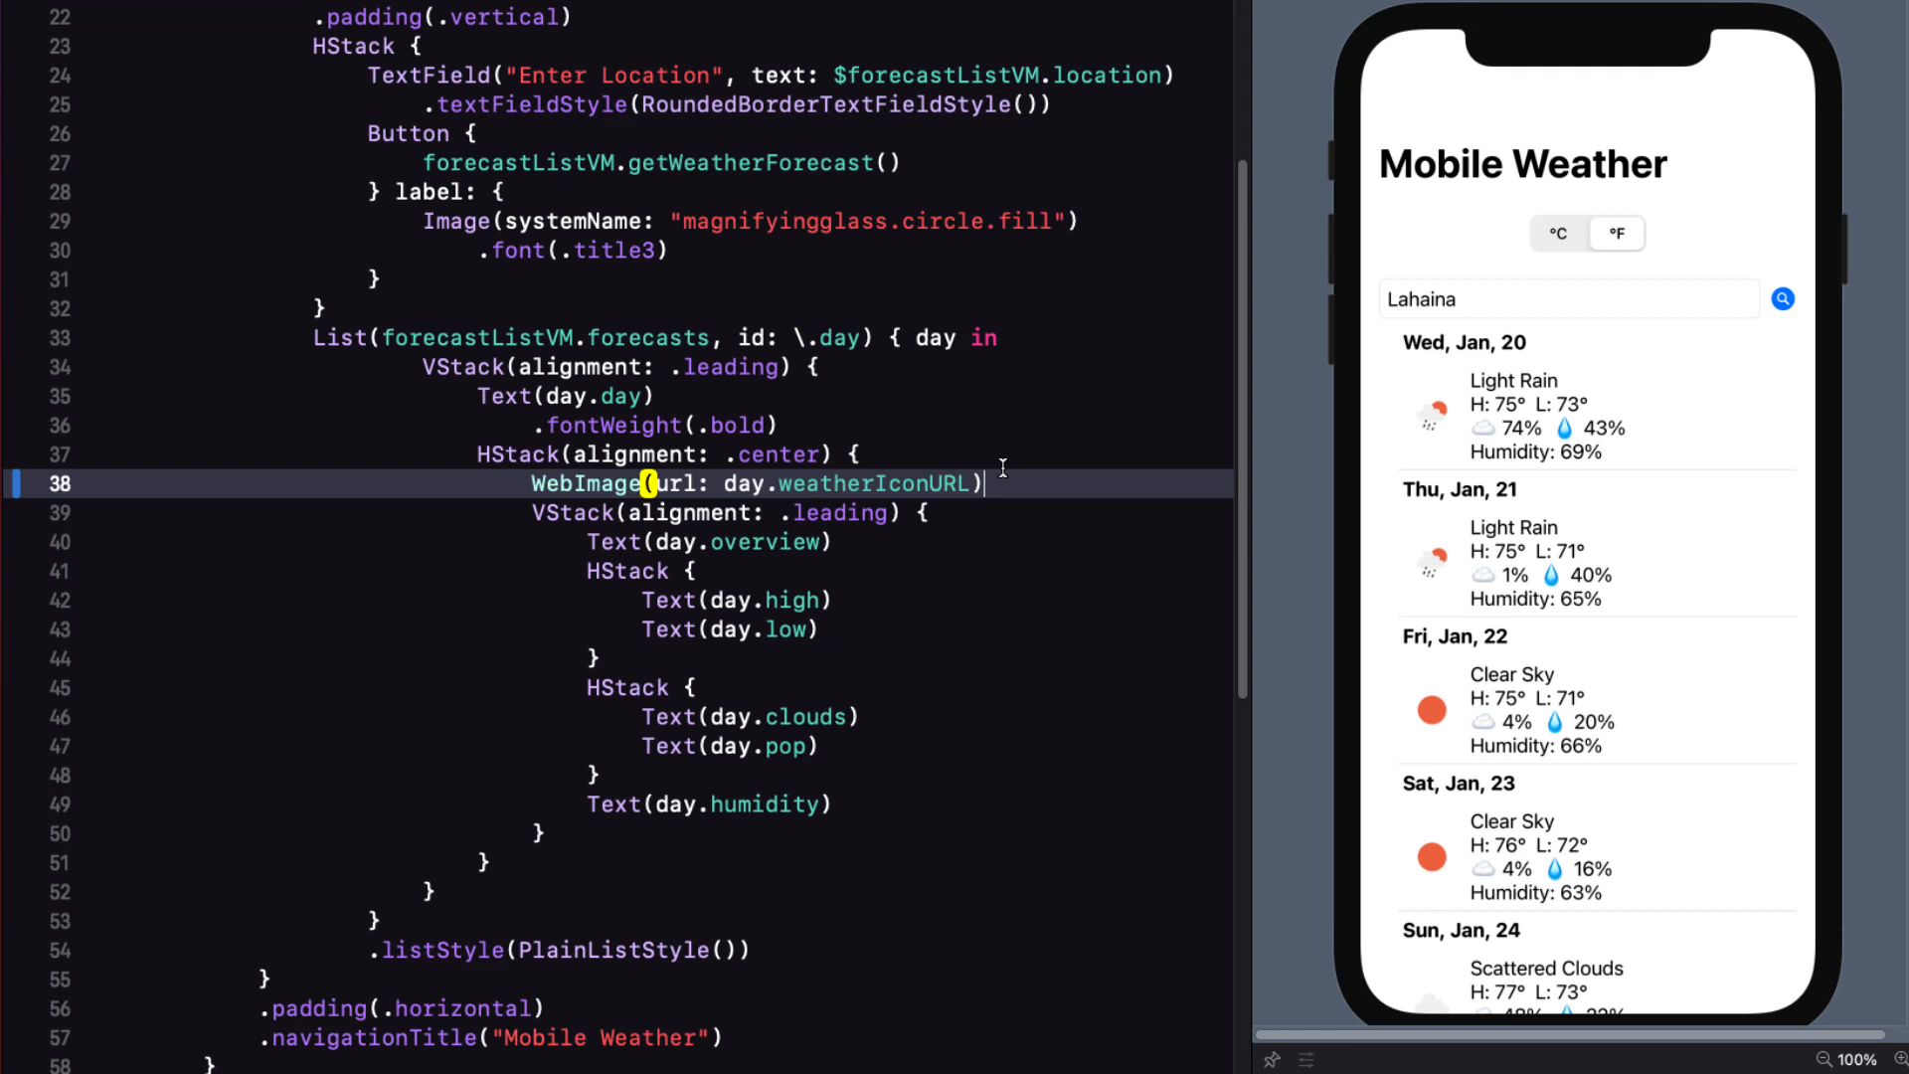
{"action": "type", "text": ".resizable("}
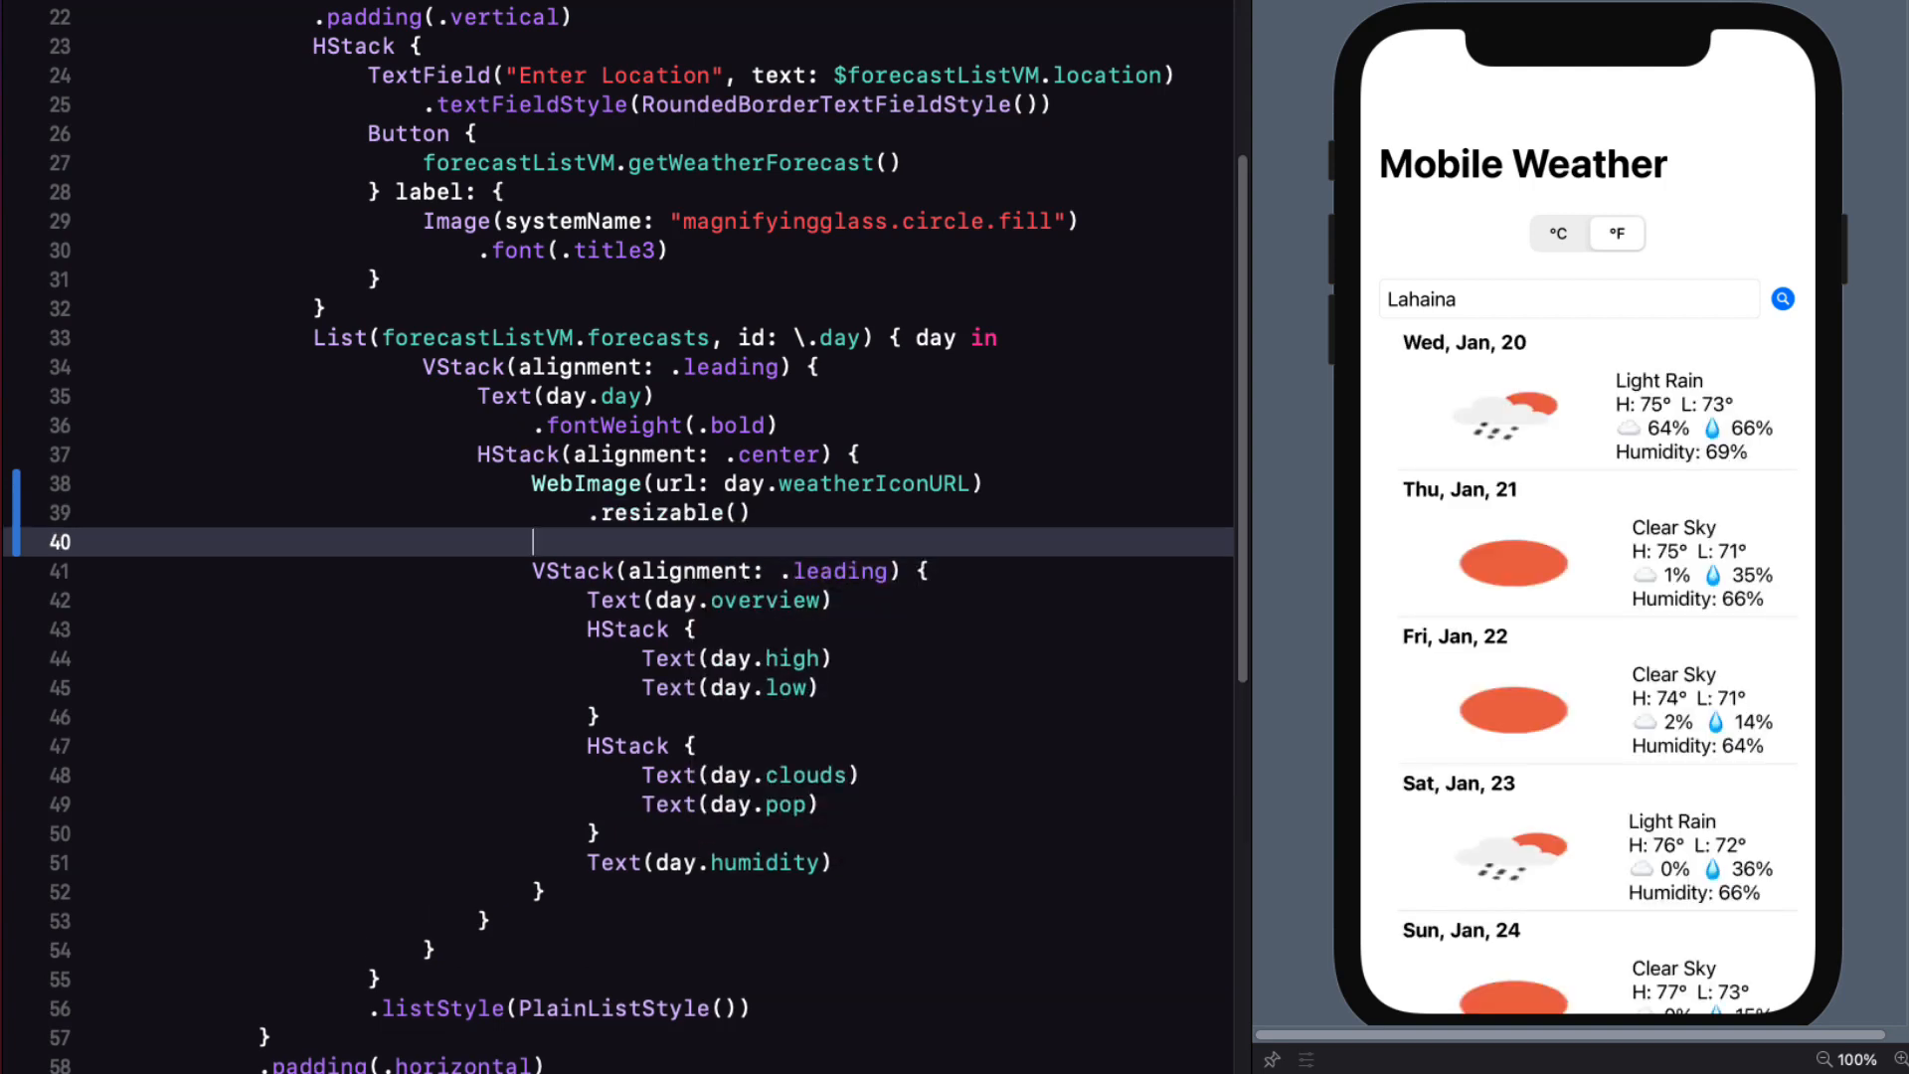
Add .scaledToFit() and .frame(width: 75) to the WebImage and resume the canvas preview.
{"action": "type", "text": ".scaled"}
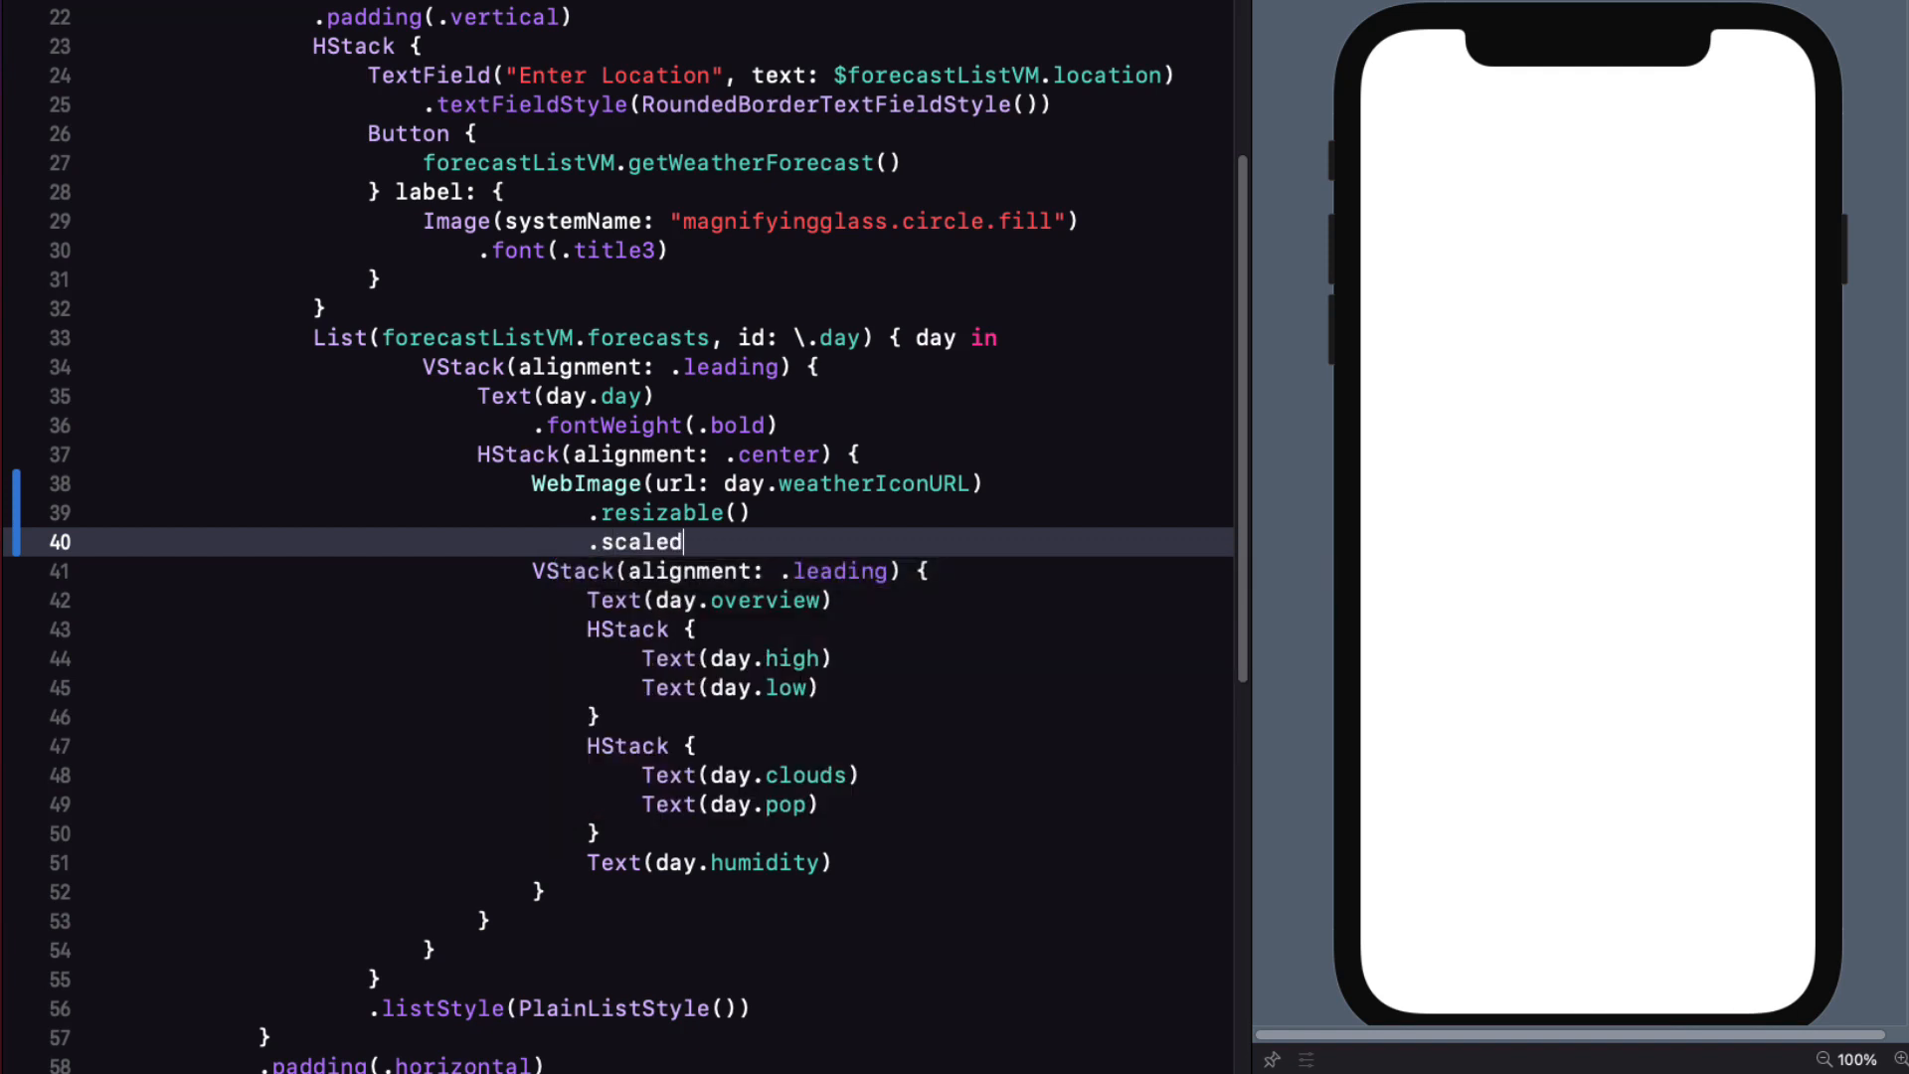
{"action": "type", "text": "ToFit()"}
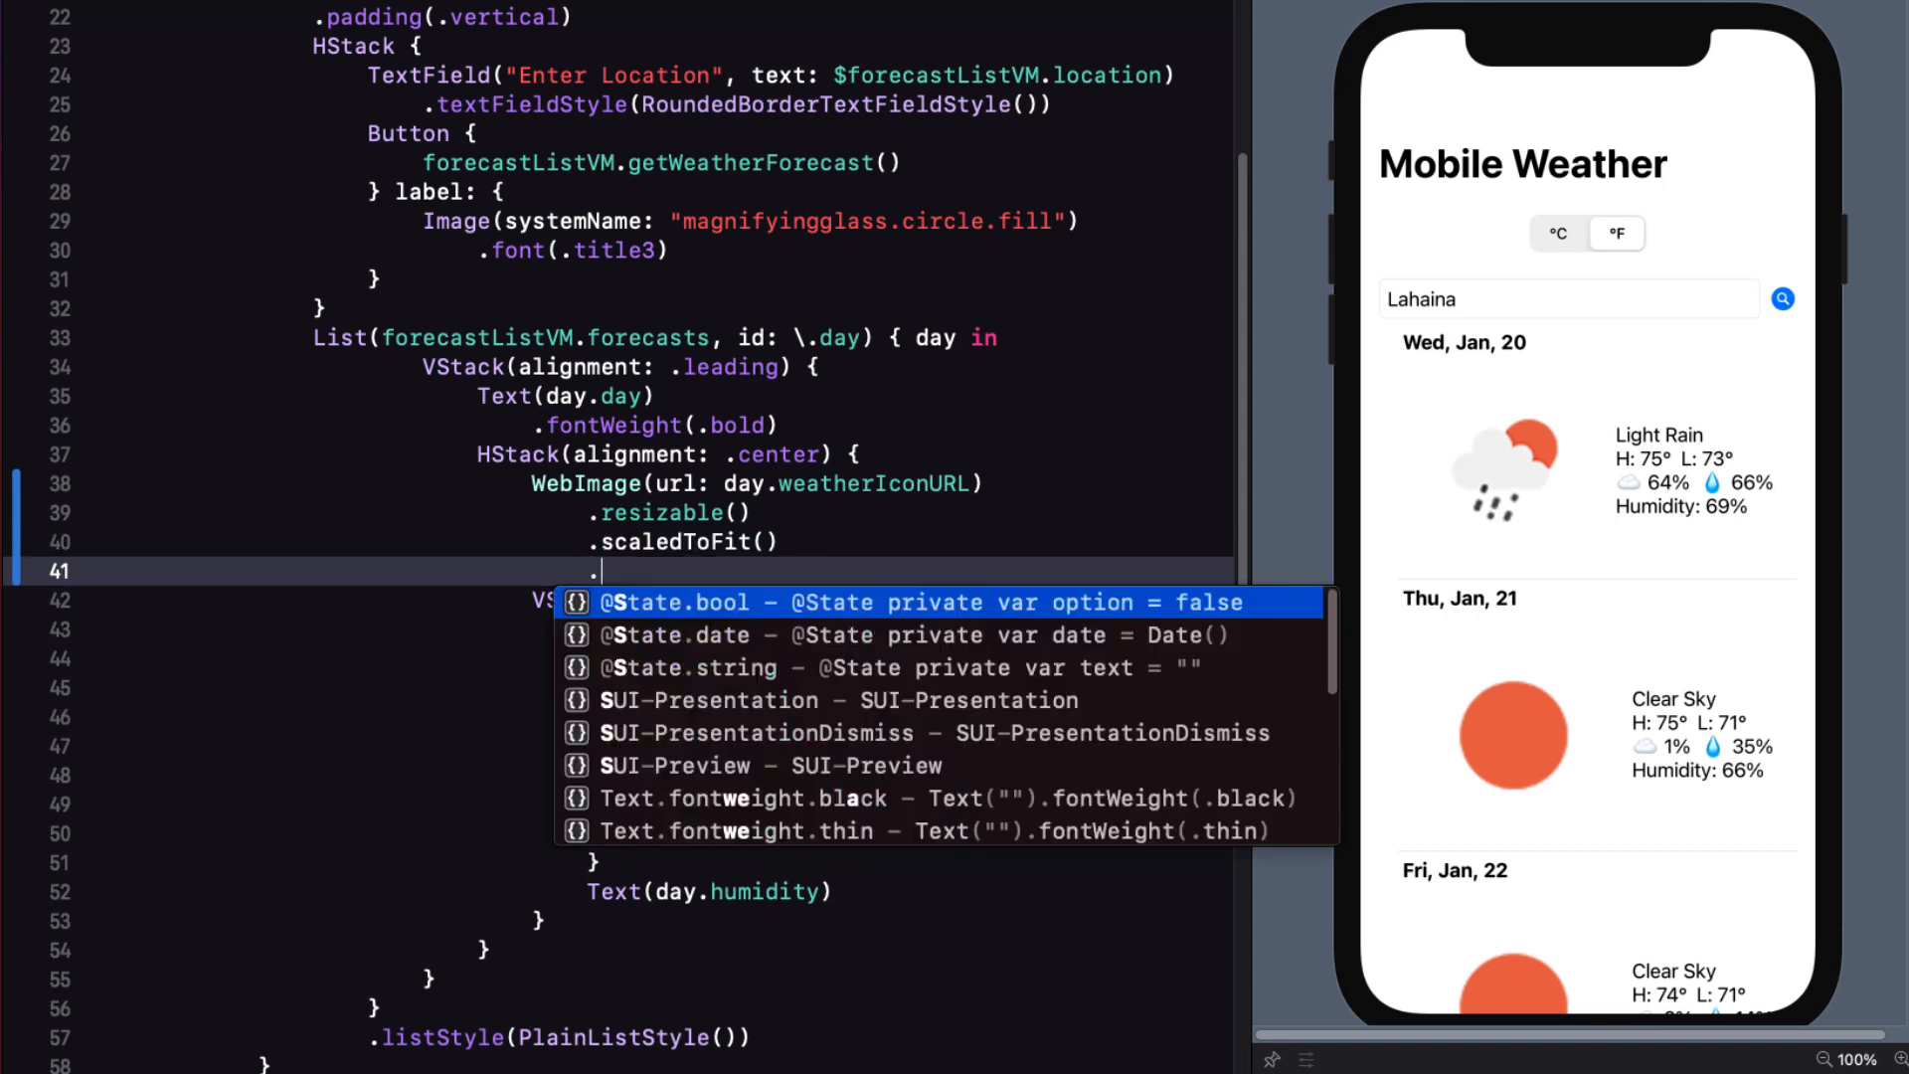
{"action": "type", "text": ".frame(width: 75"}
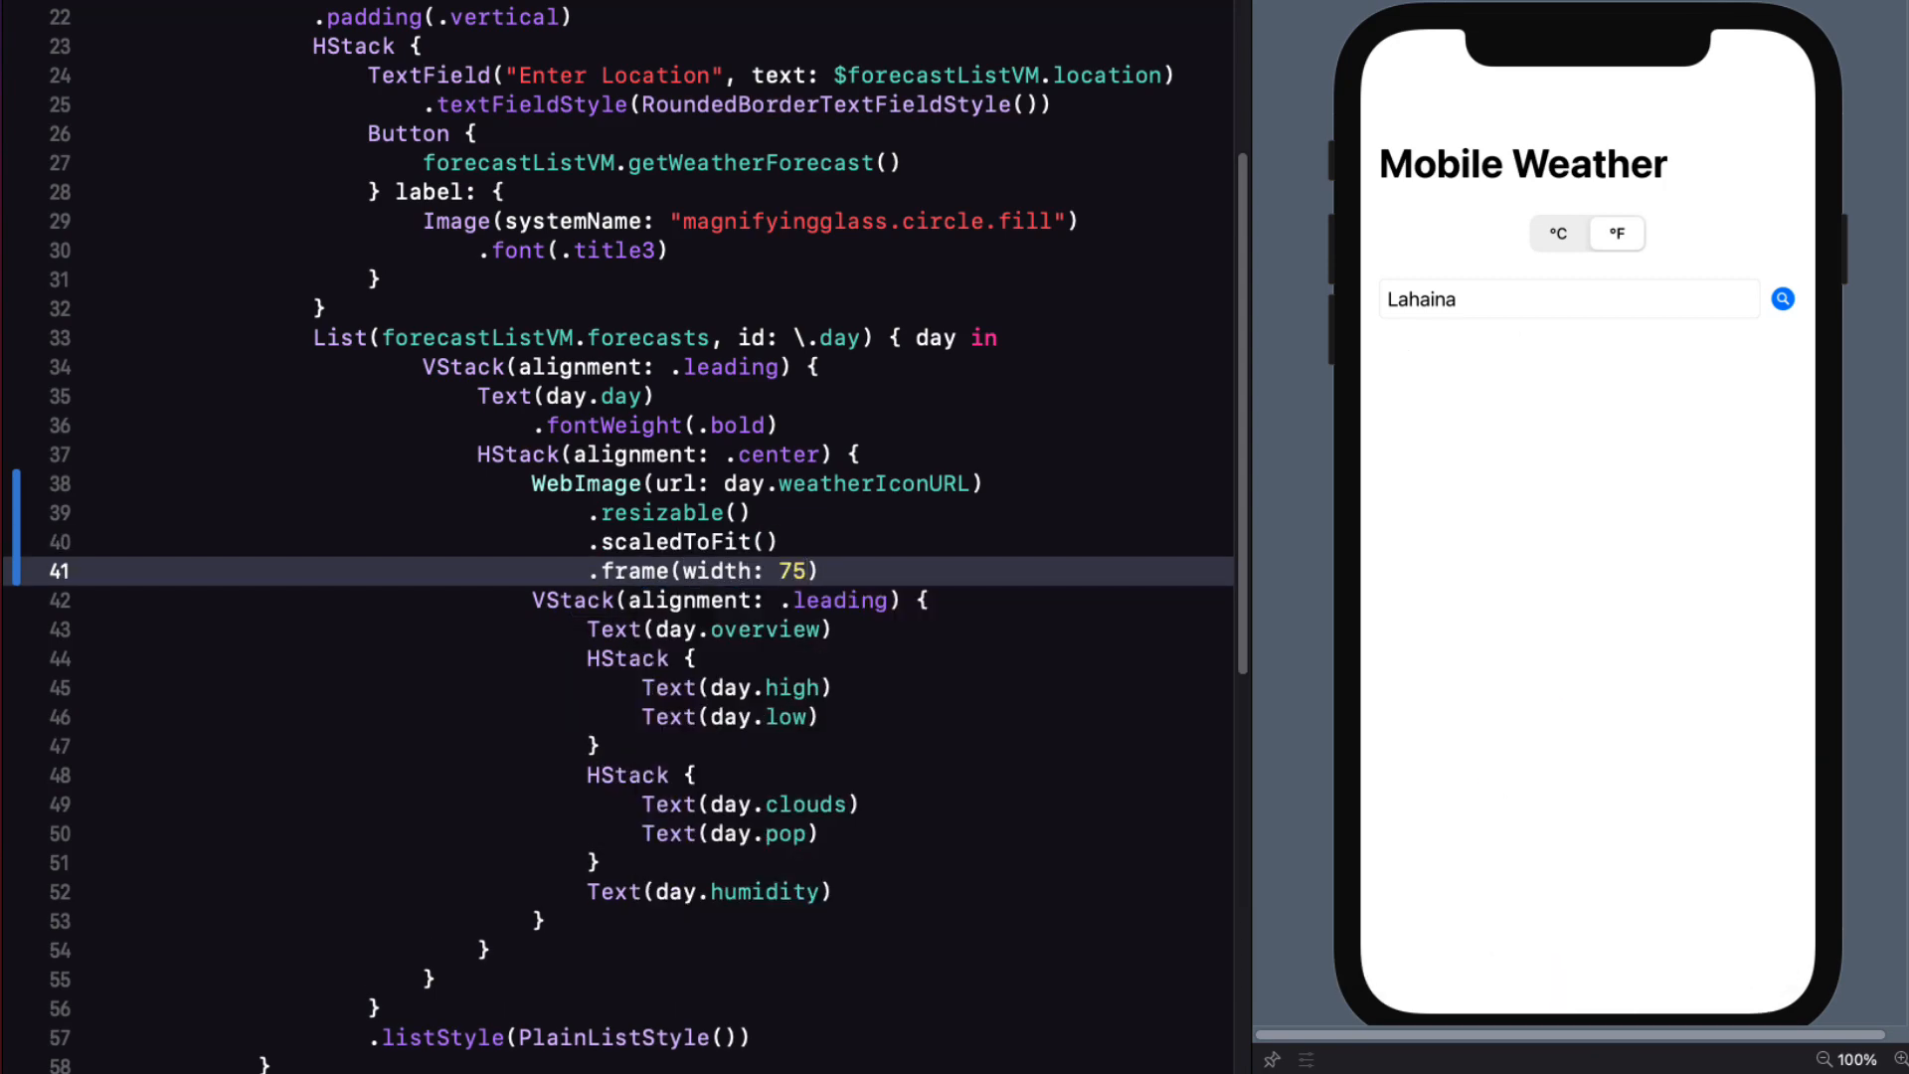
{"action": "left_click", "coordinate": [1781, 299]}
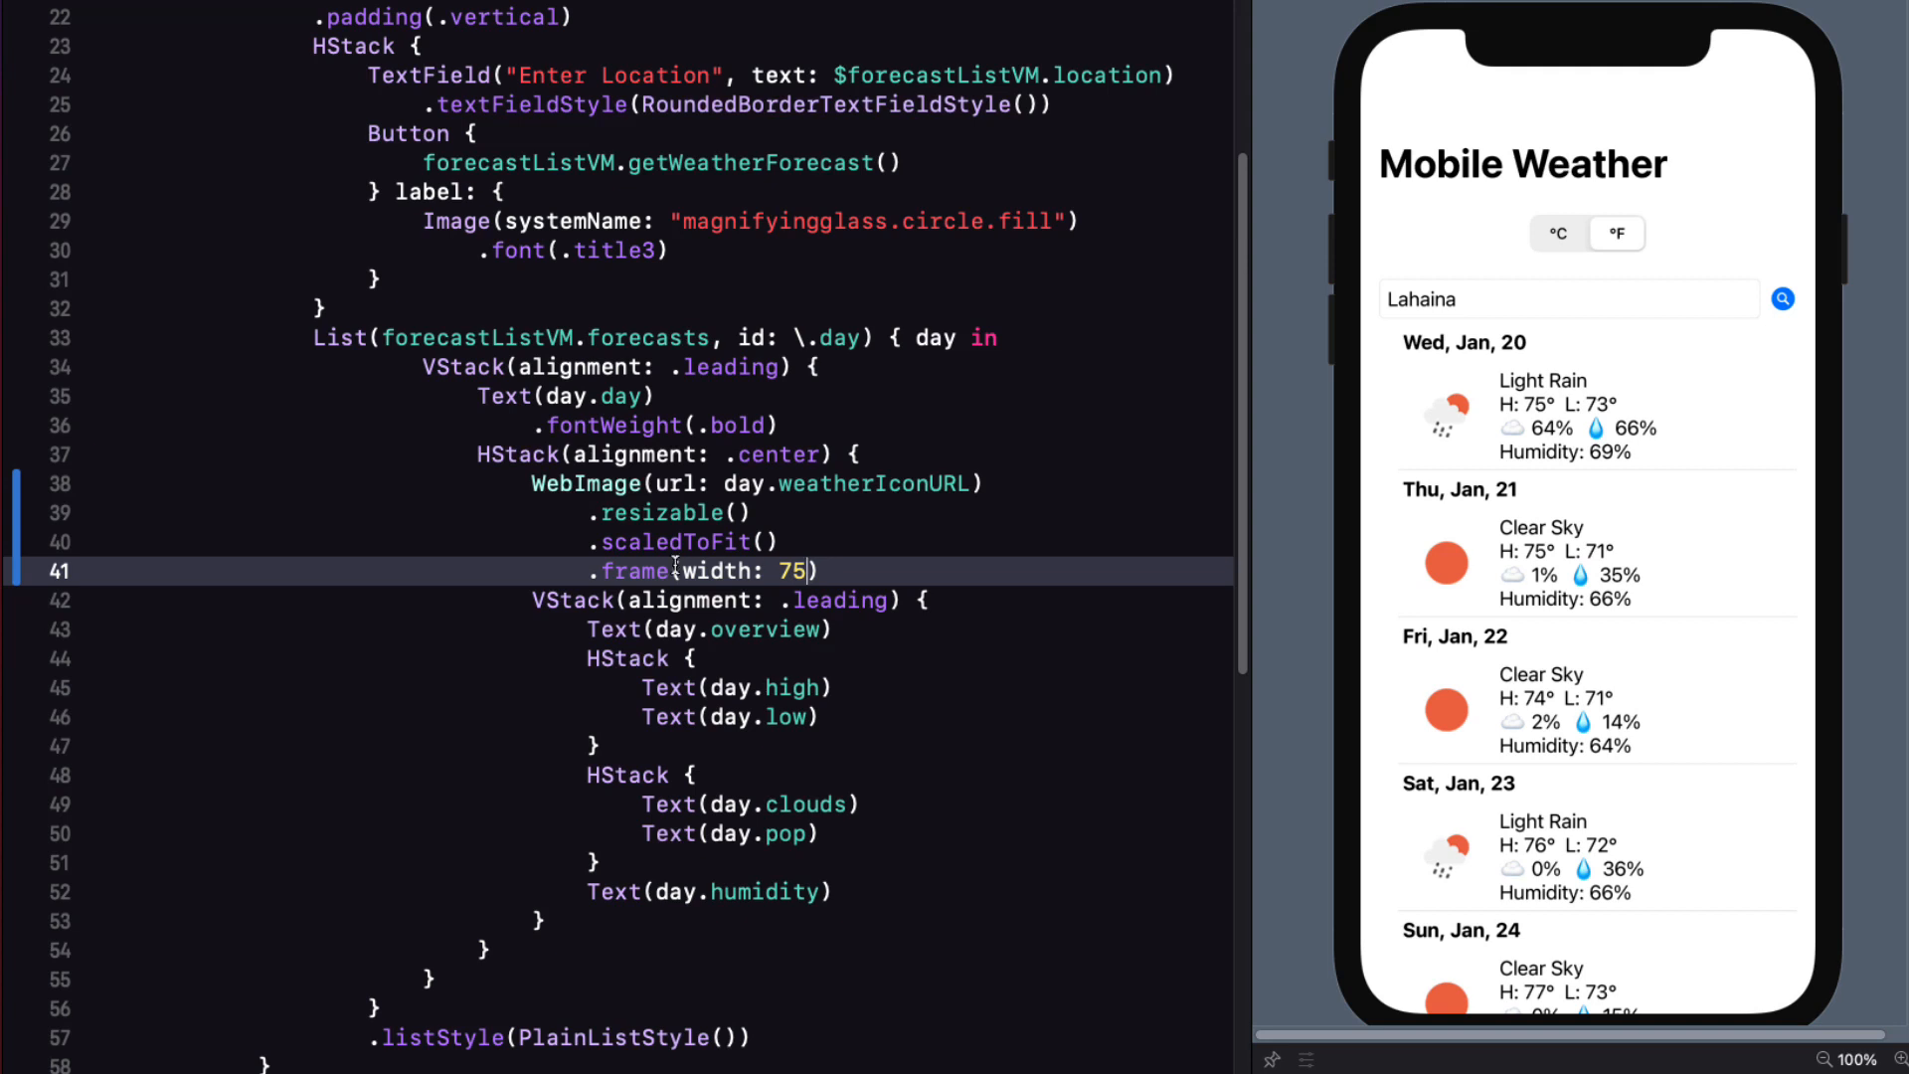
Add .placeholder { Image(systemName: "hourglass") } after the resizable modifier.
{"action": "left_click", "coordinate": [788, 511]}
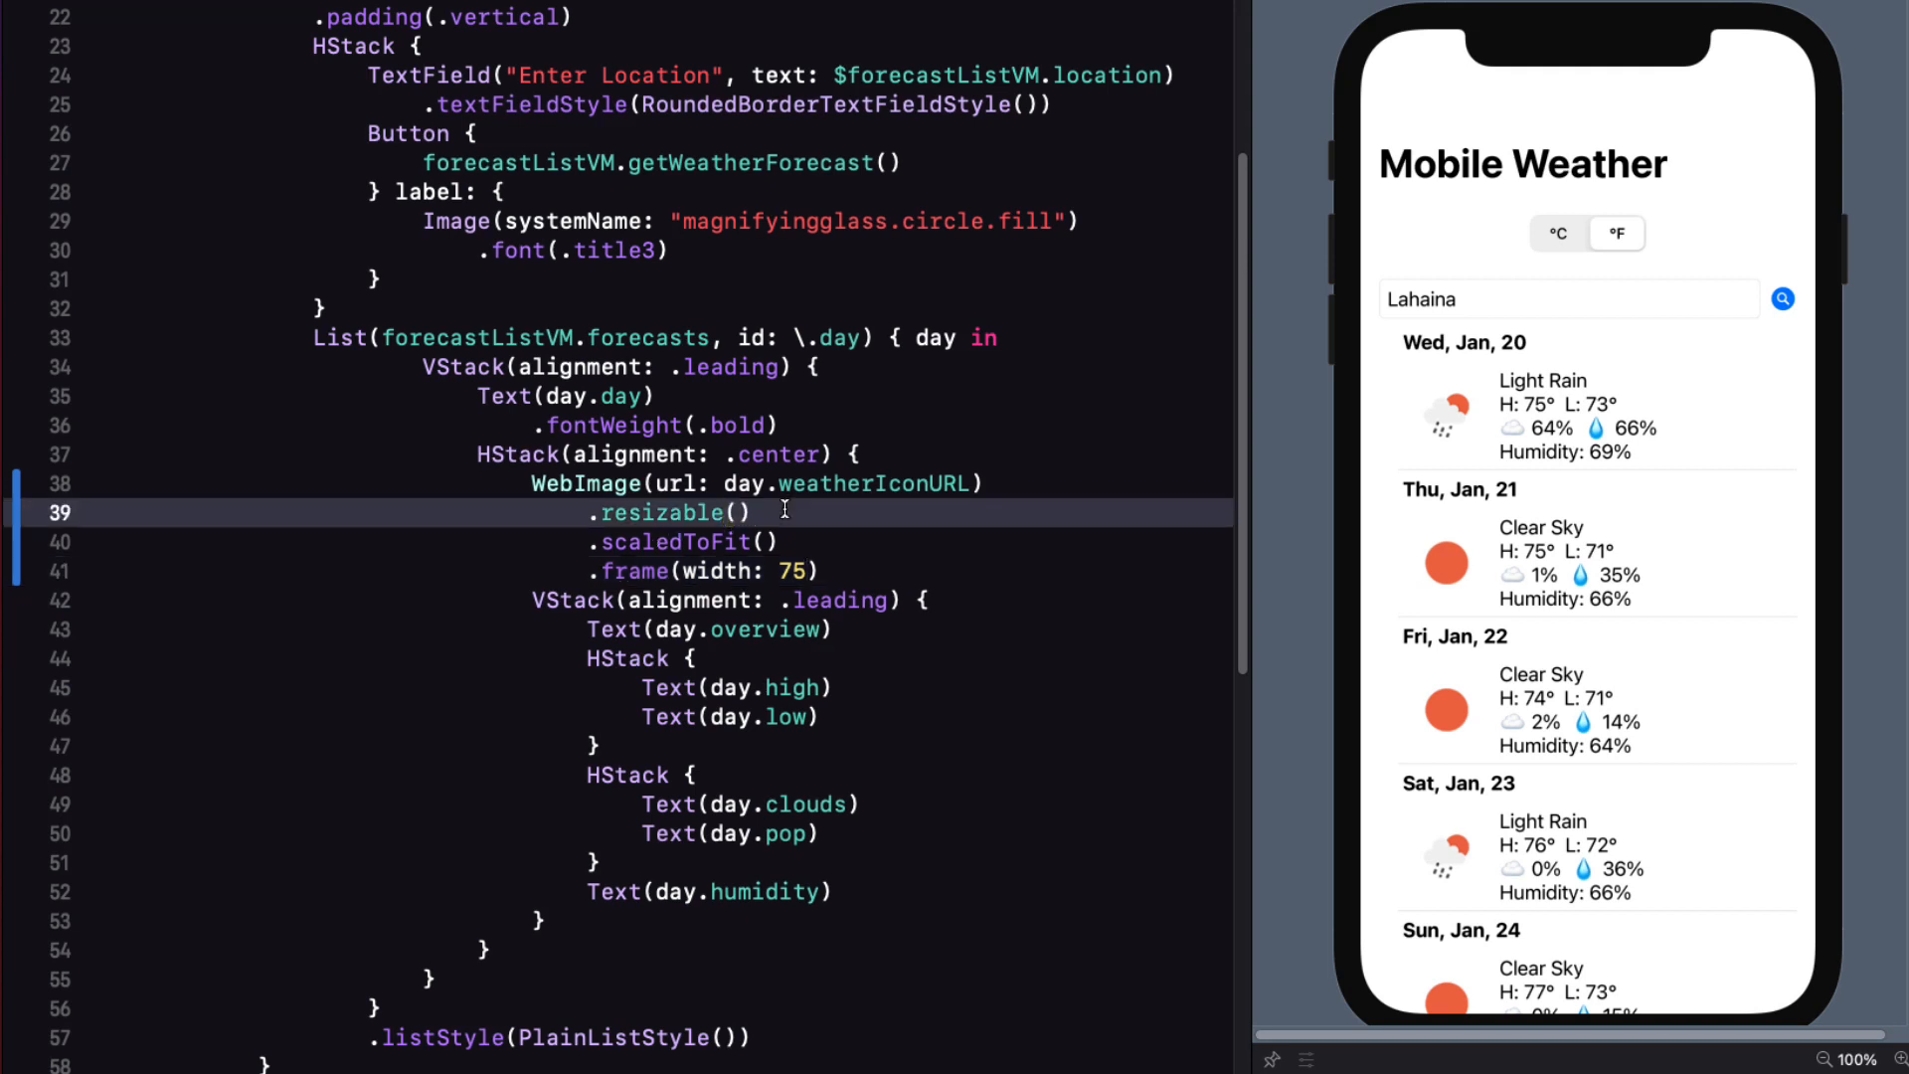
{"action": "type", "text": ".placeholder {"}
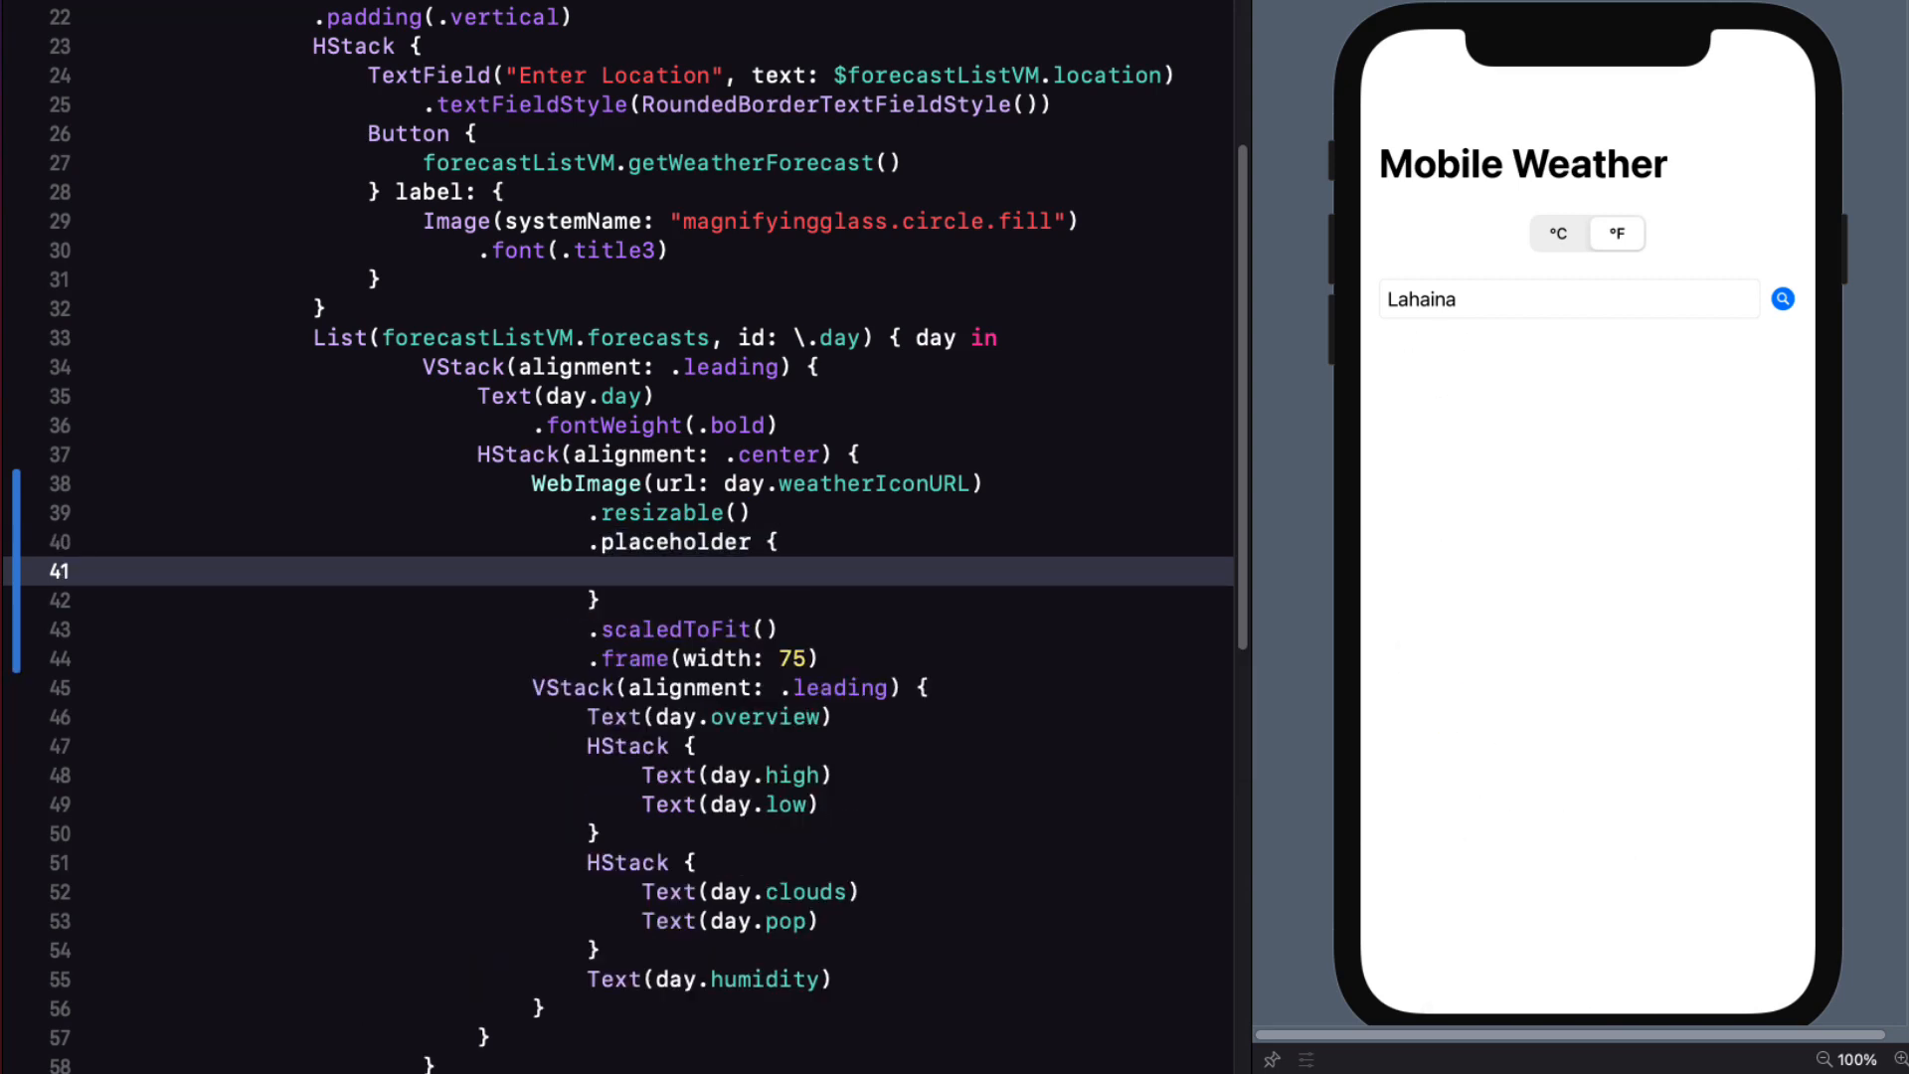
{"action": "left_click", "coordinate": [1782, 299]}
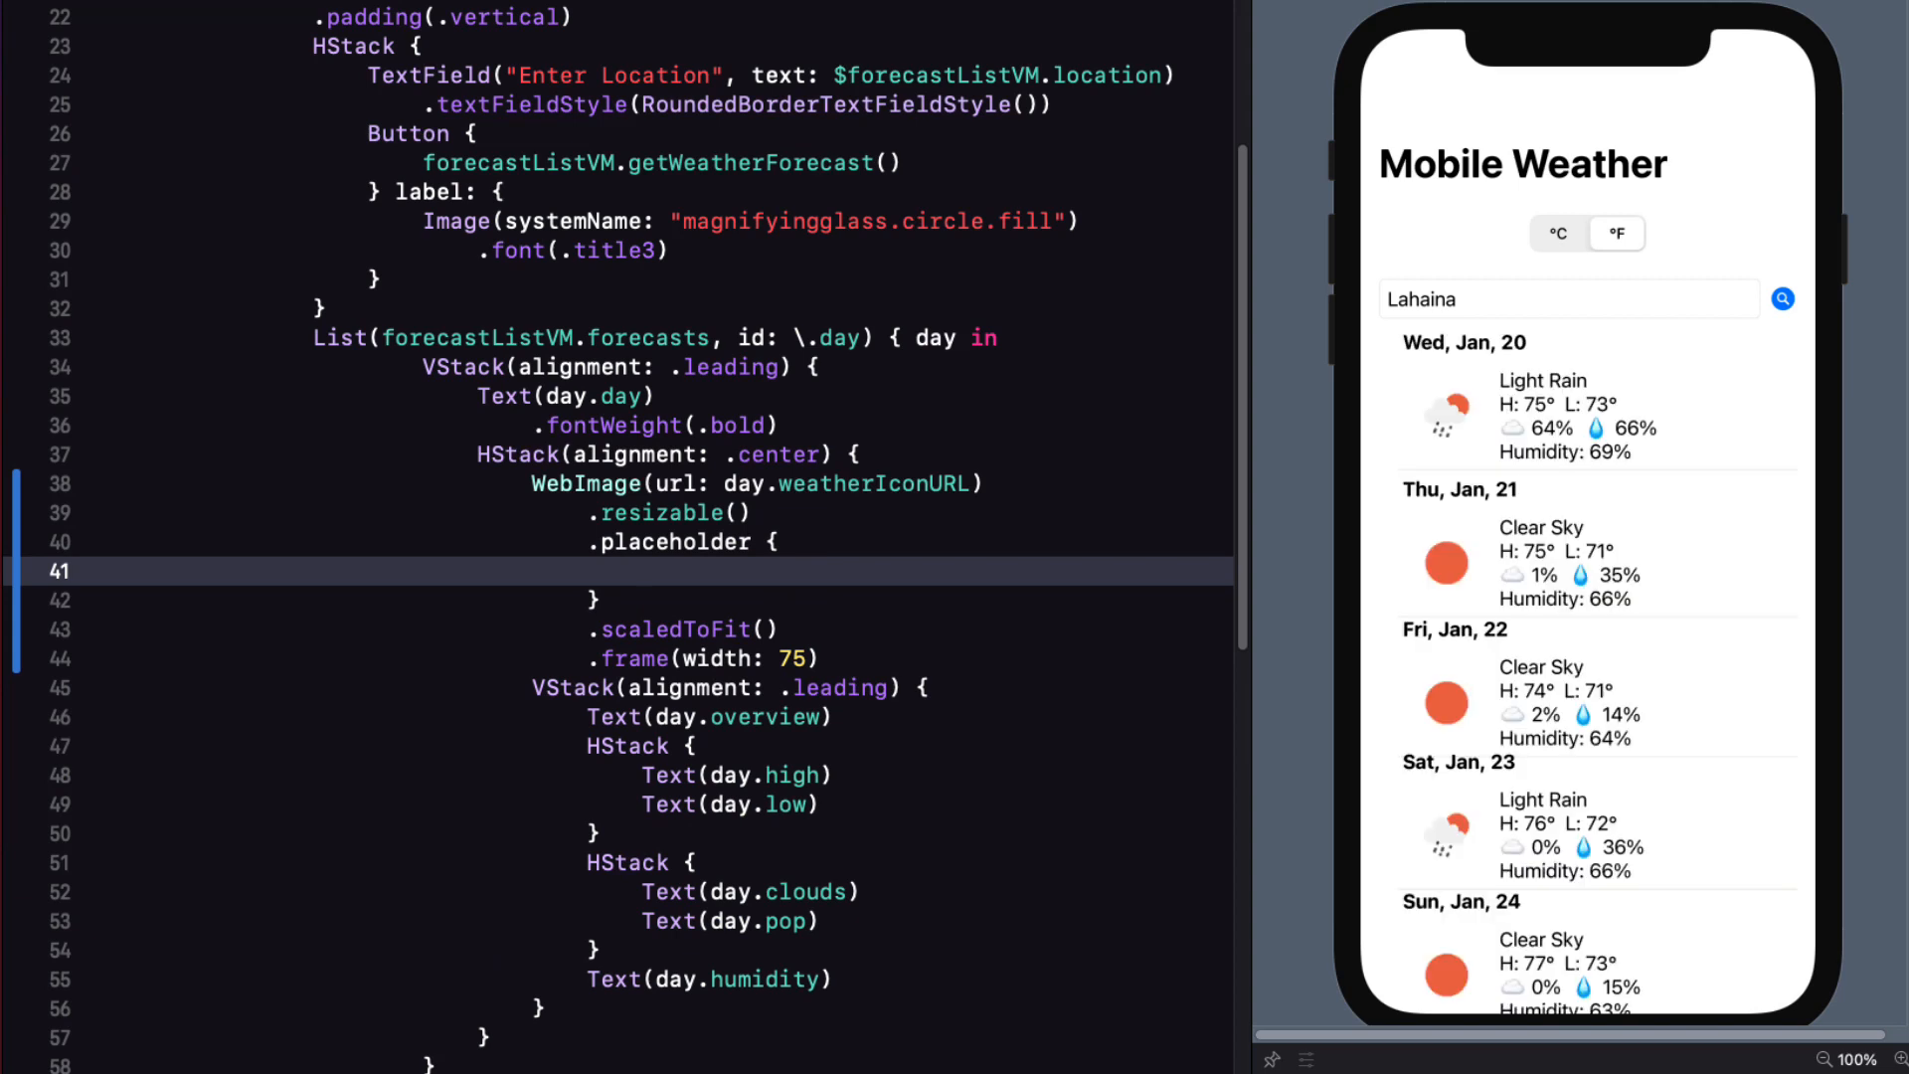
{"action": "type", "text": "Image"}
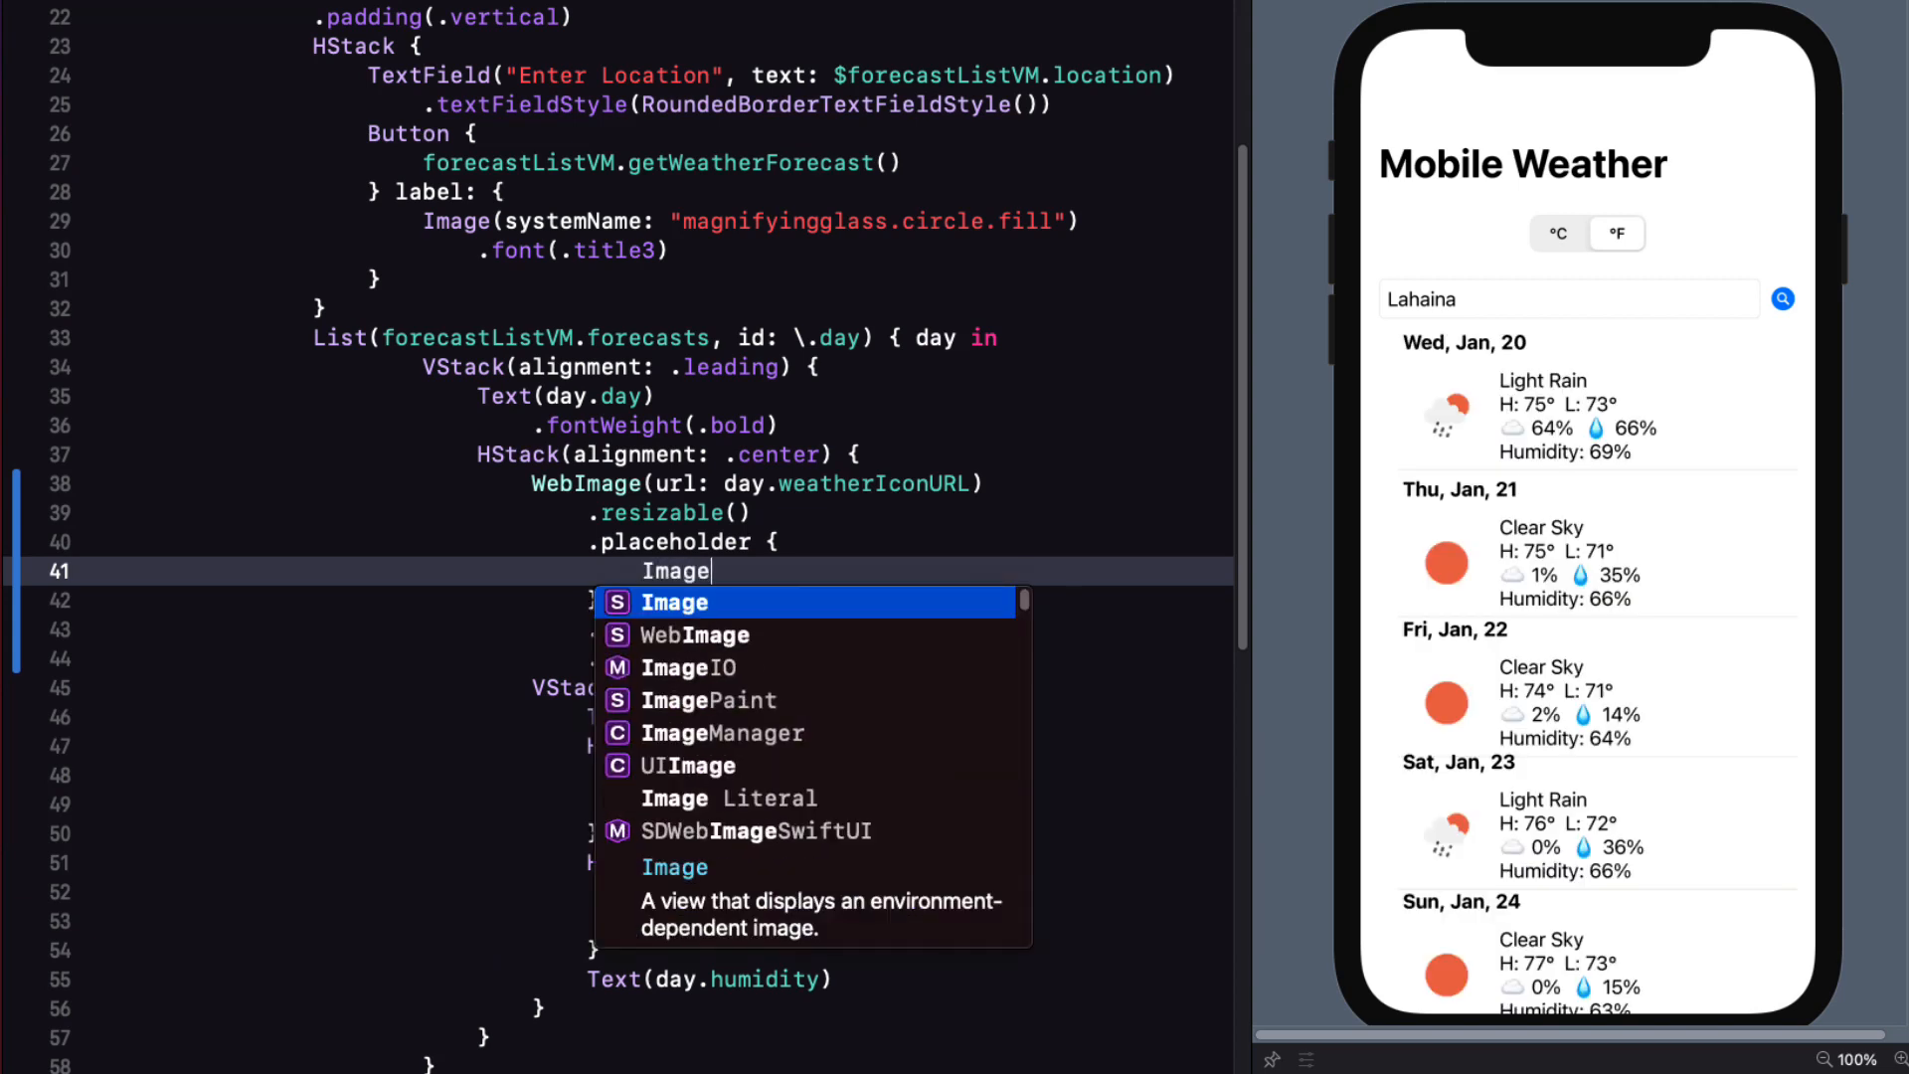
{"action": "type", "text": "(systemName: String"}
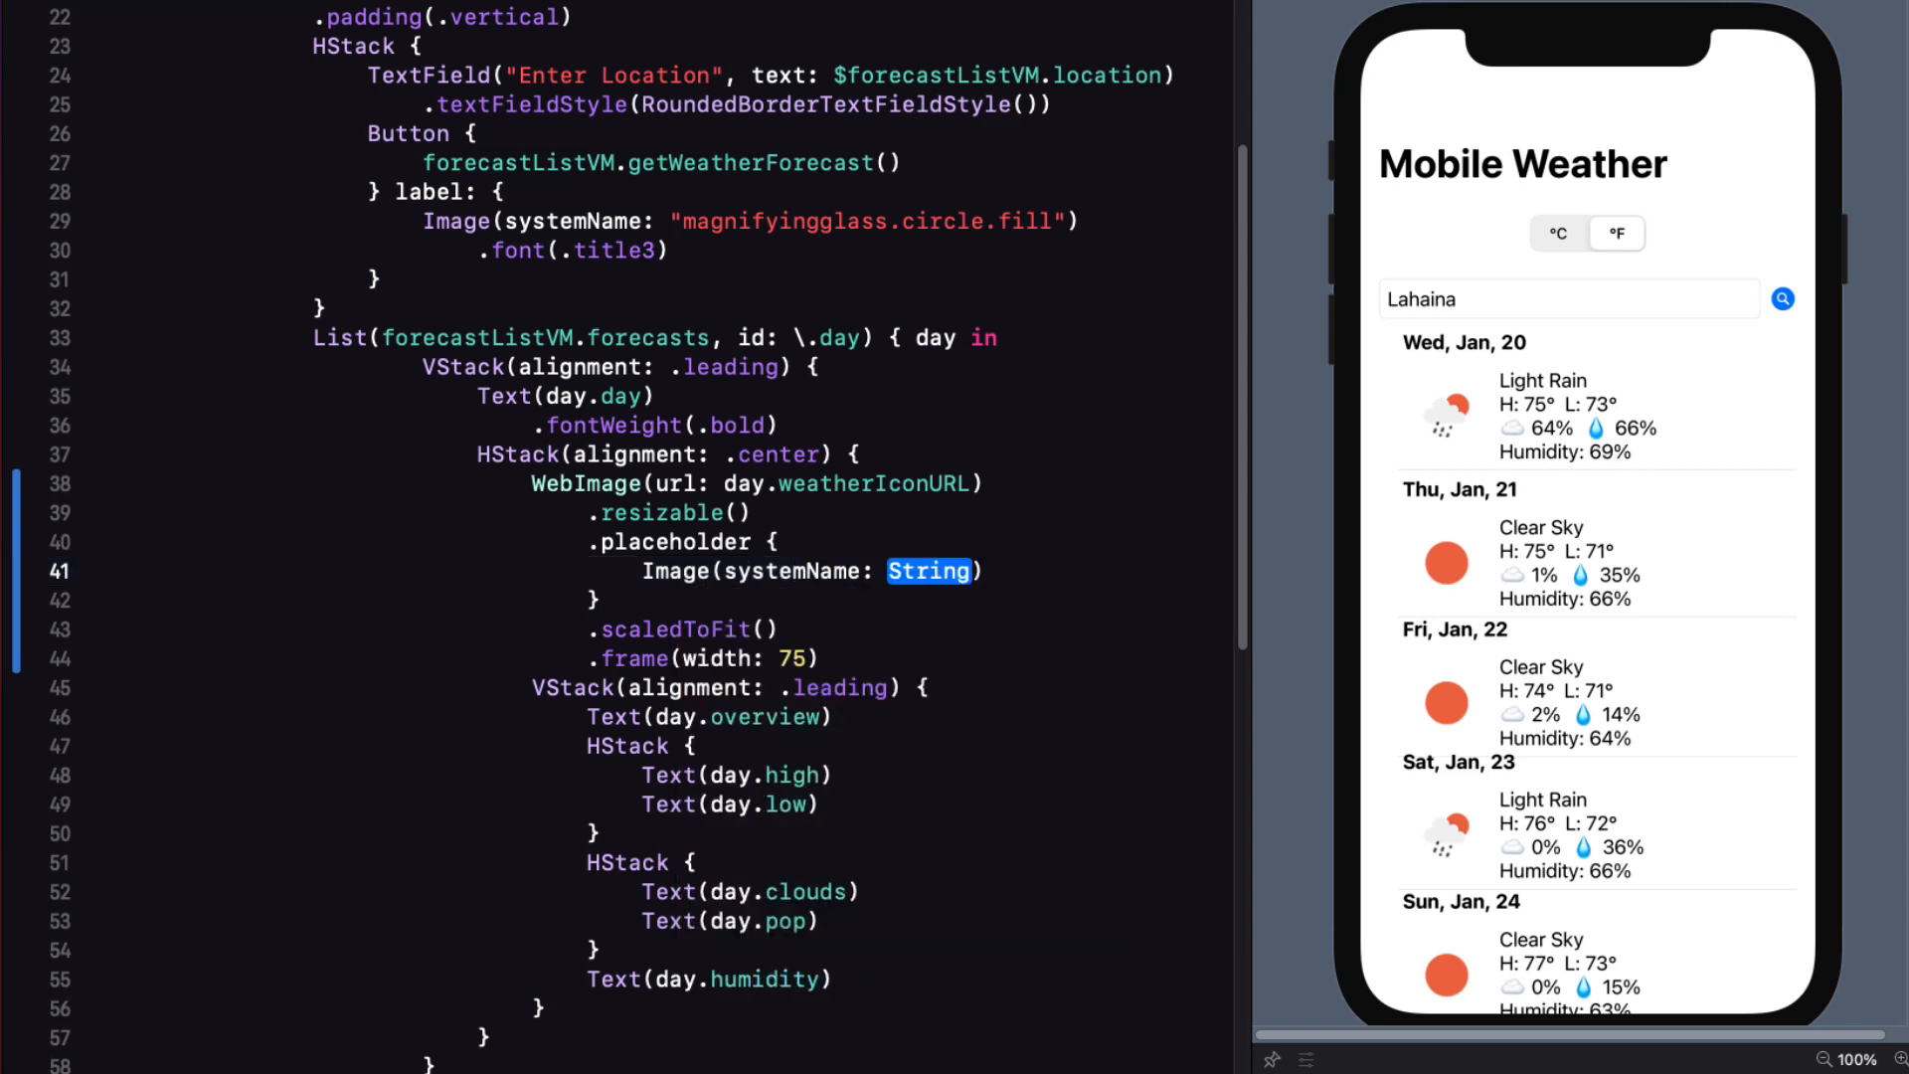
{"action": "type", "text": "hourglas\""}
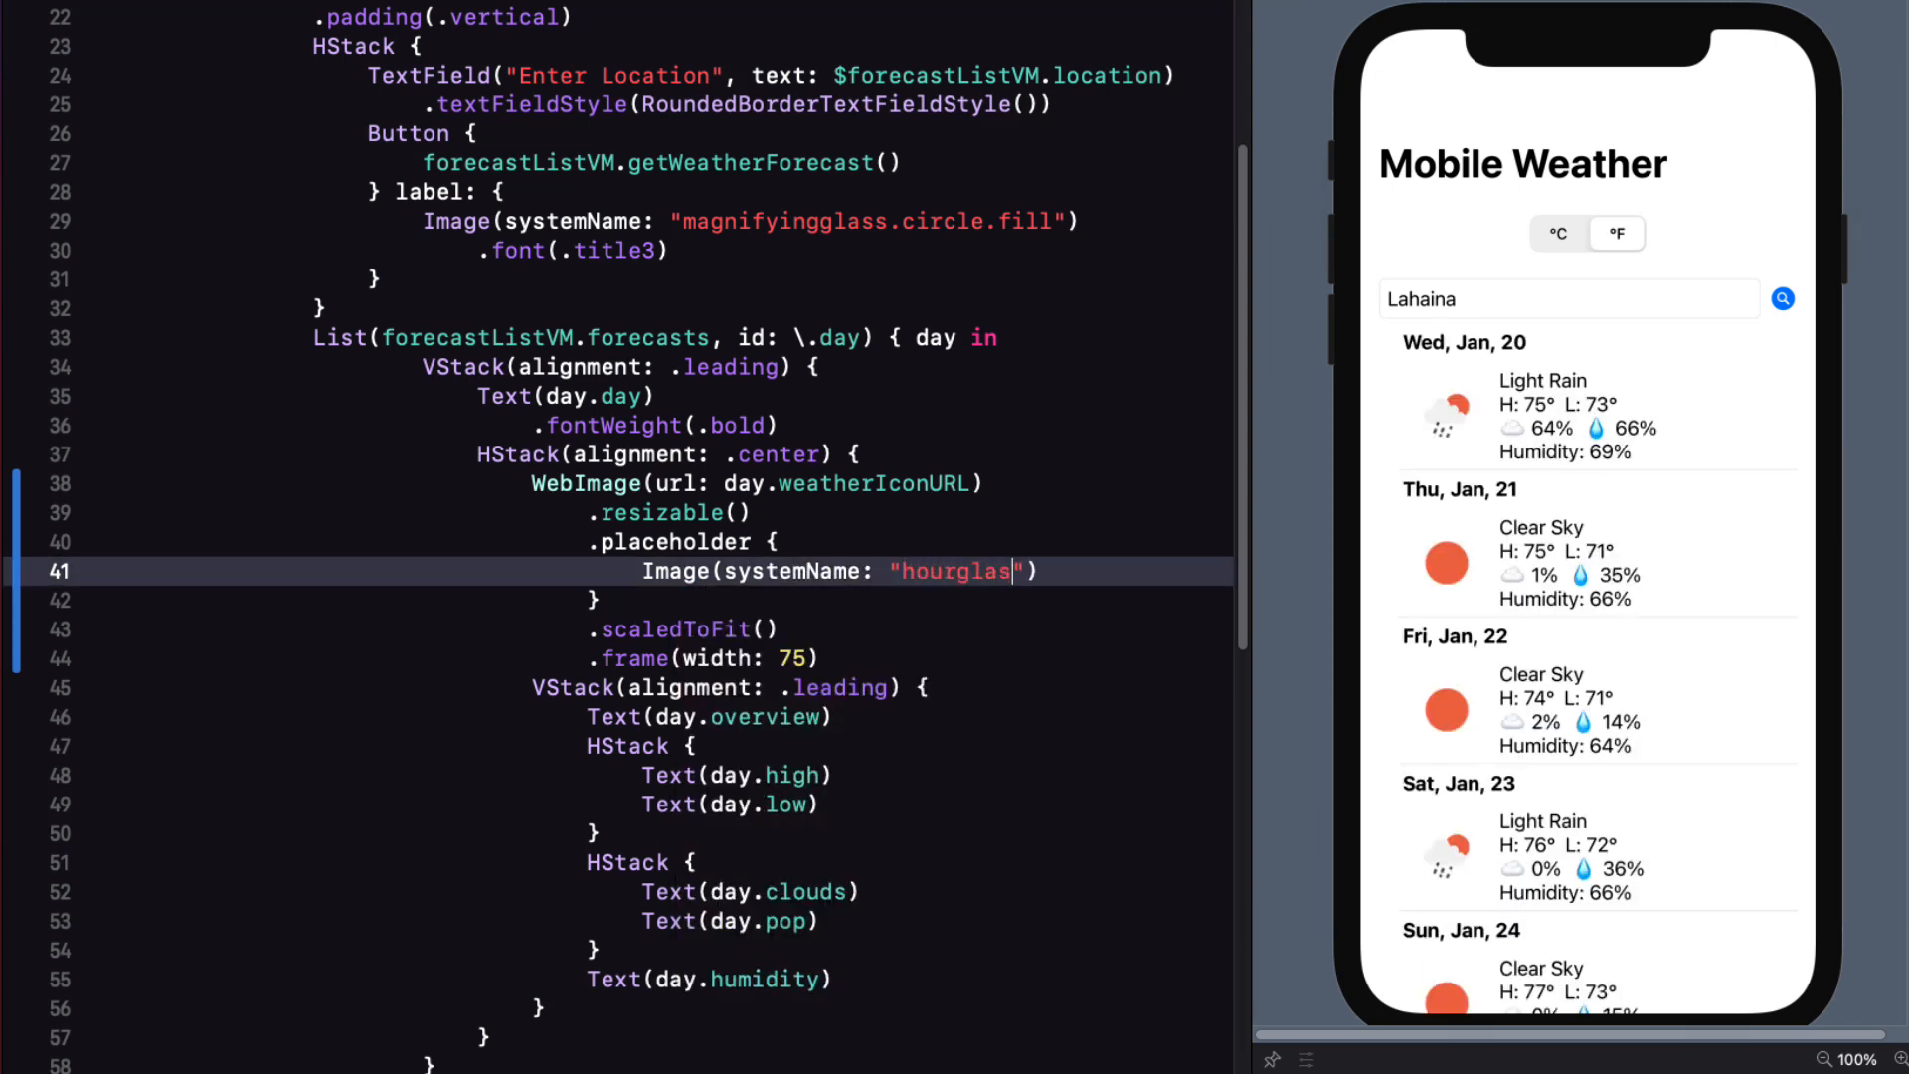
{"action": "type", "text": "s"}
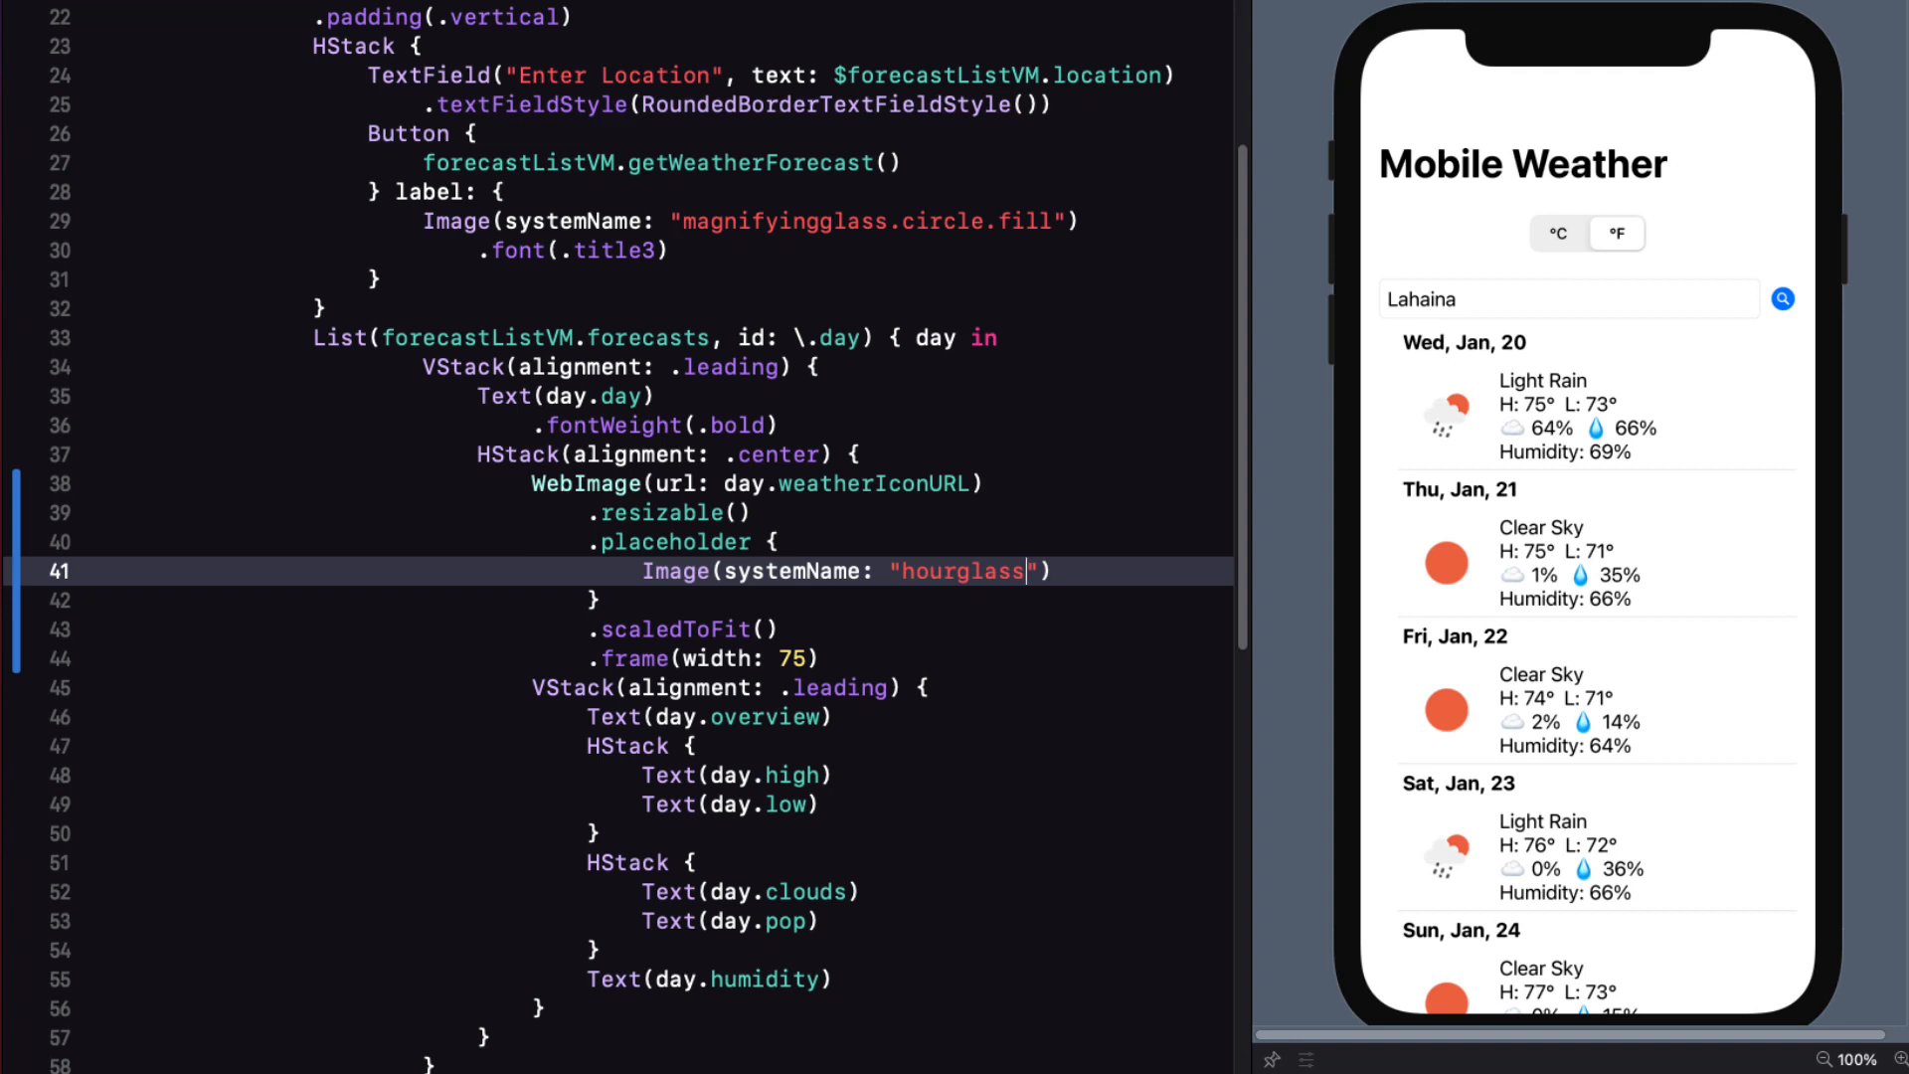
{"action": "mouse_move", "coordinate": [1473, 298]}
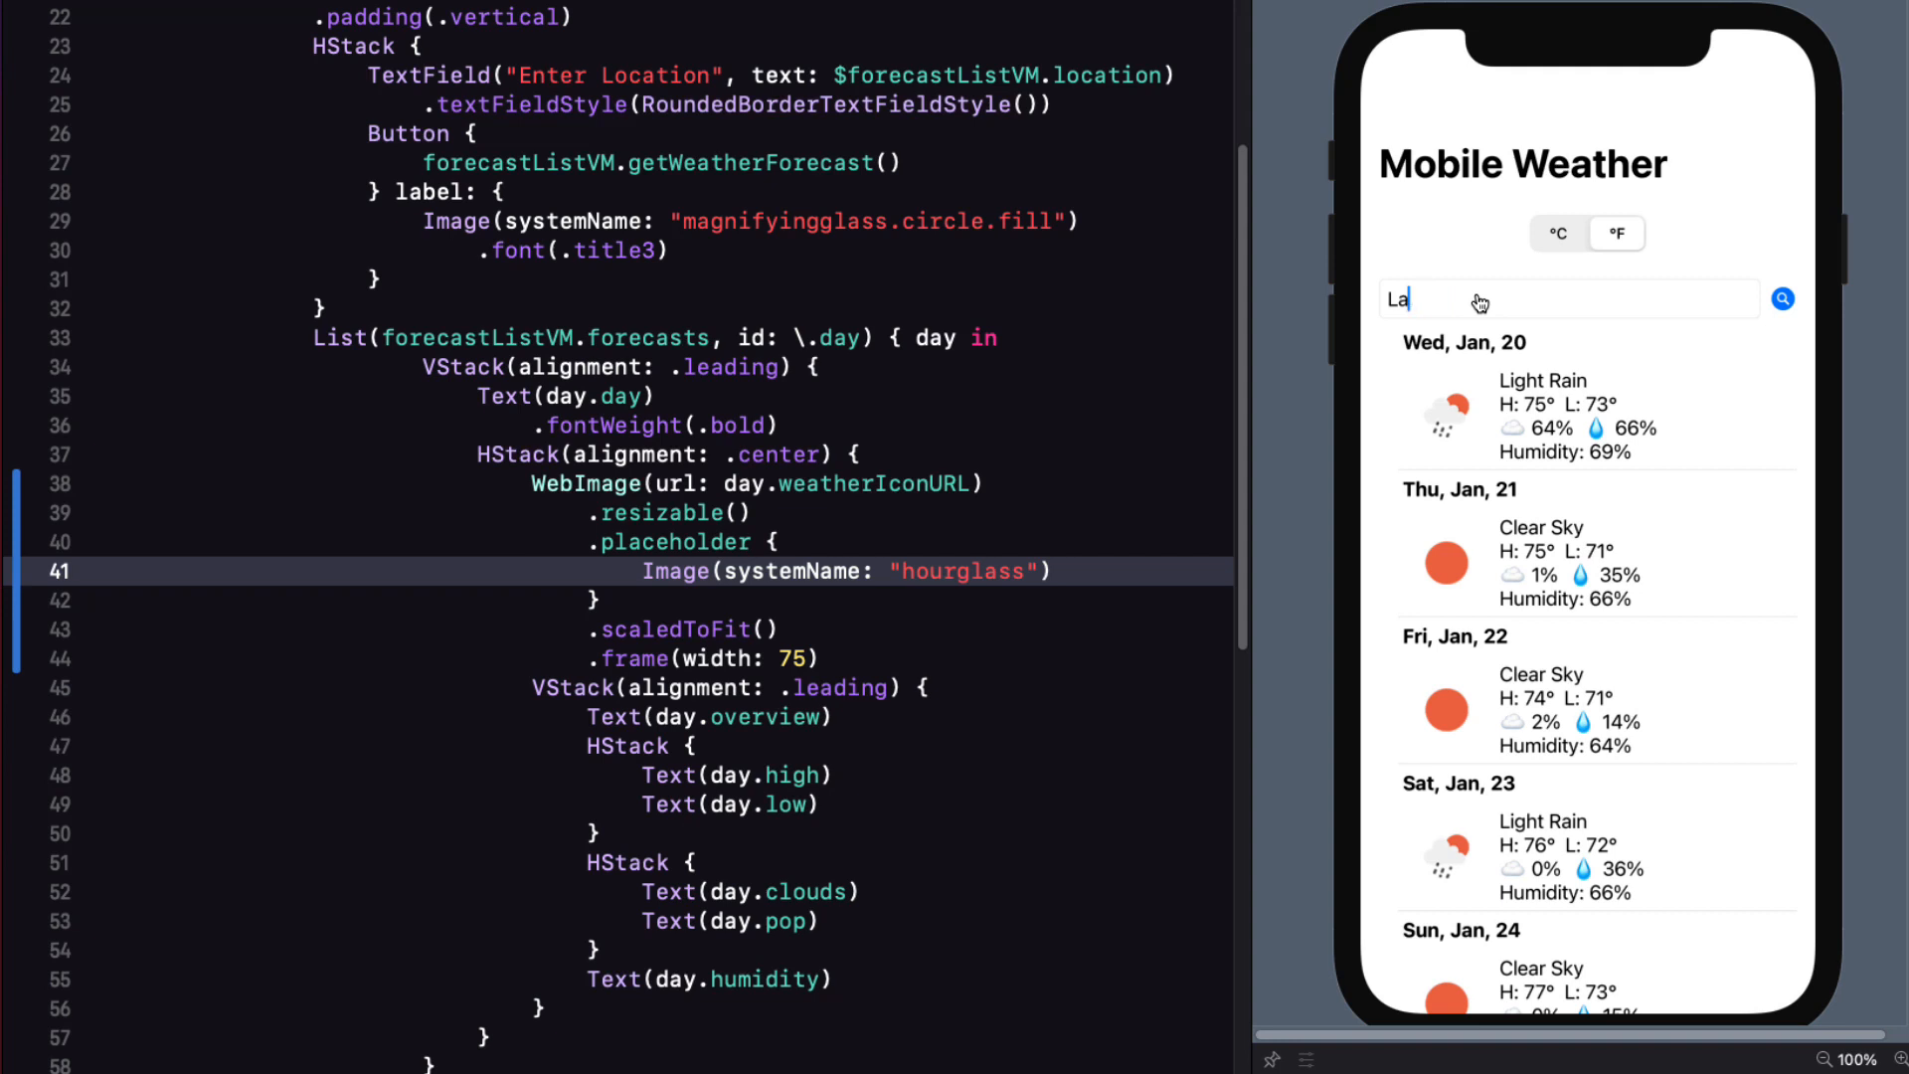
Search Vancouver in the preview app with temperatures switched to °C.
{"action": "type", "text": "Vanco"}
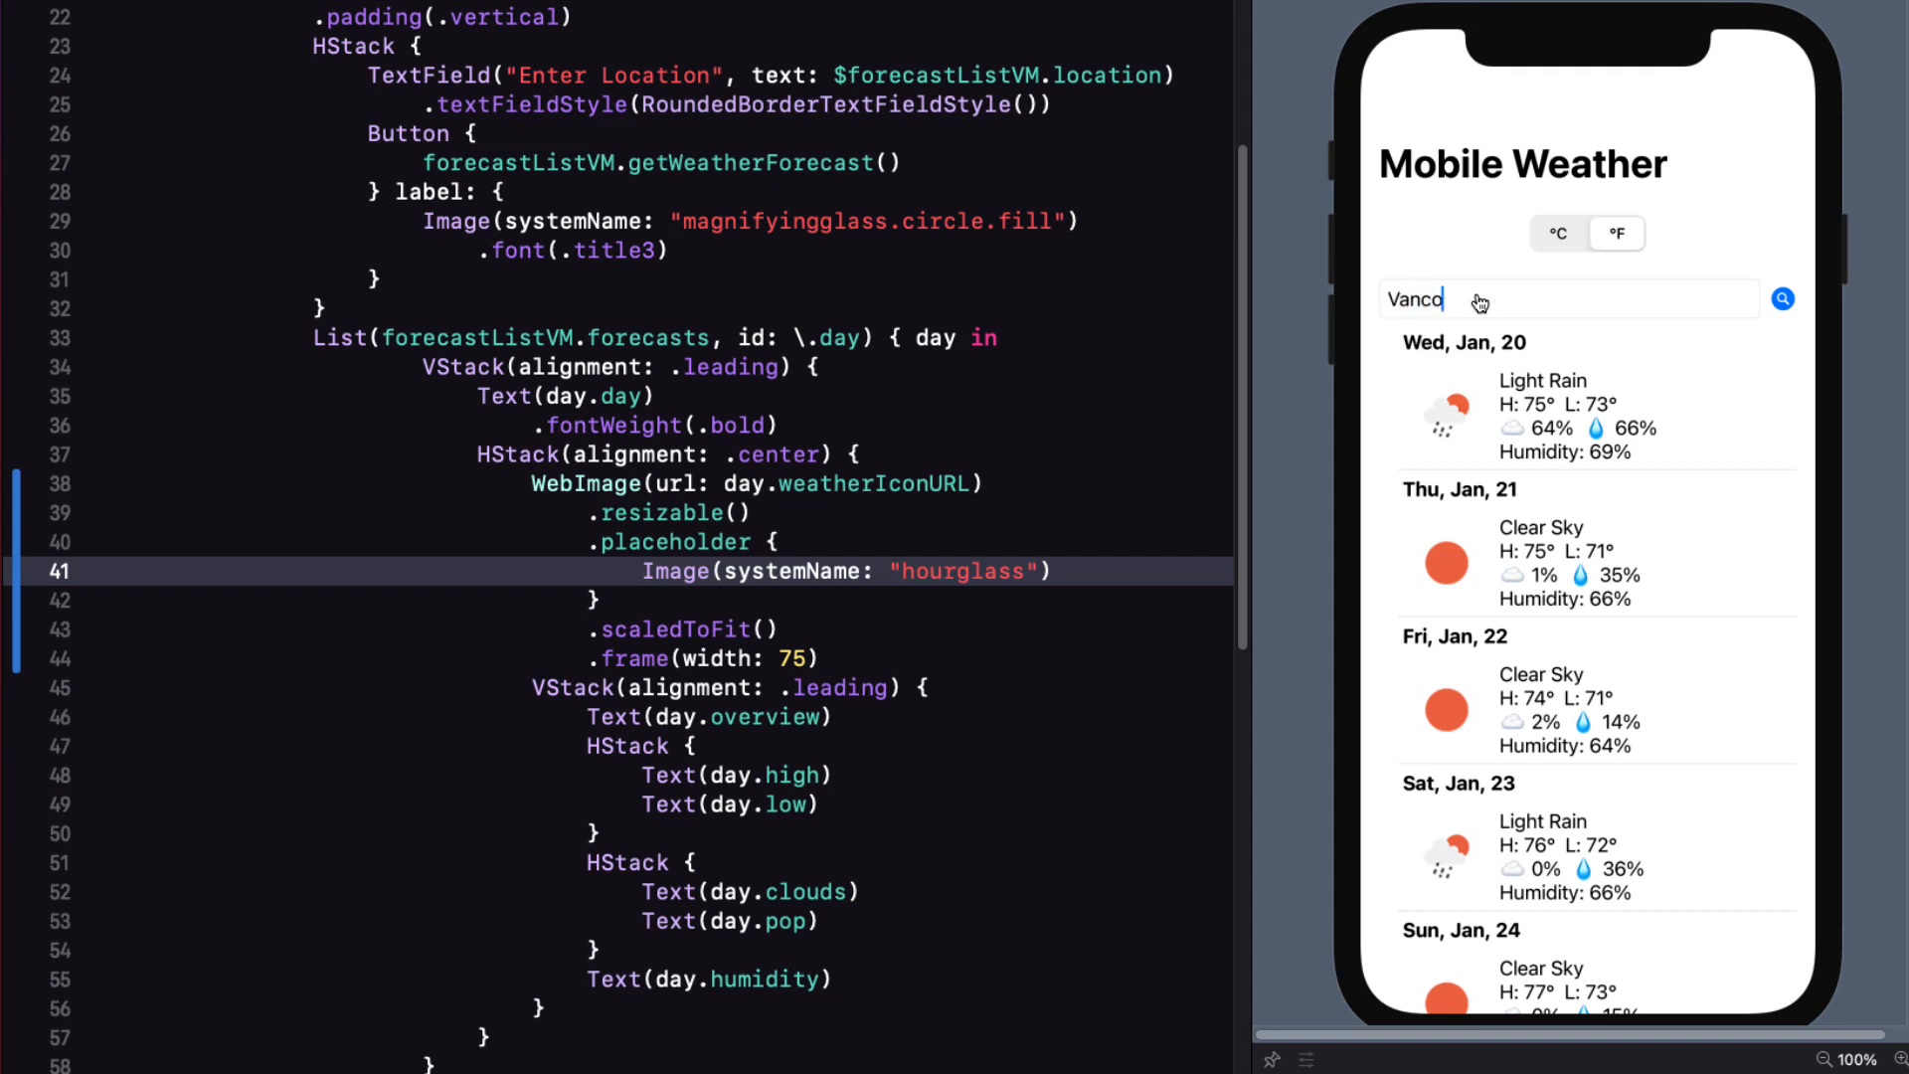
{"action": "type", "text": "uver"}
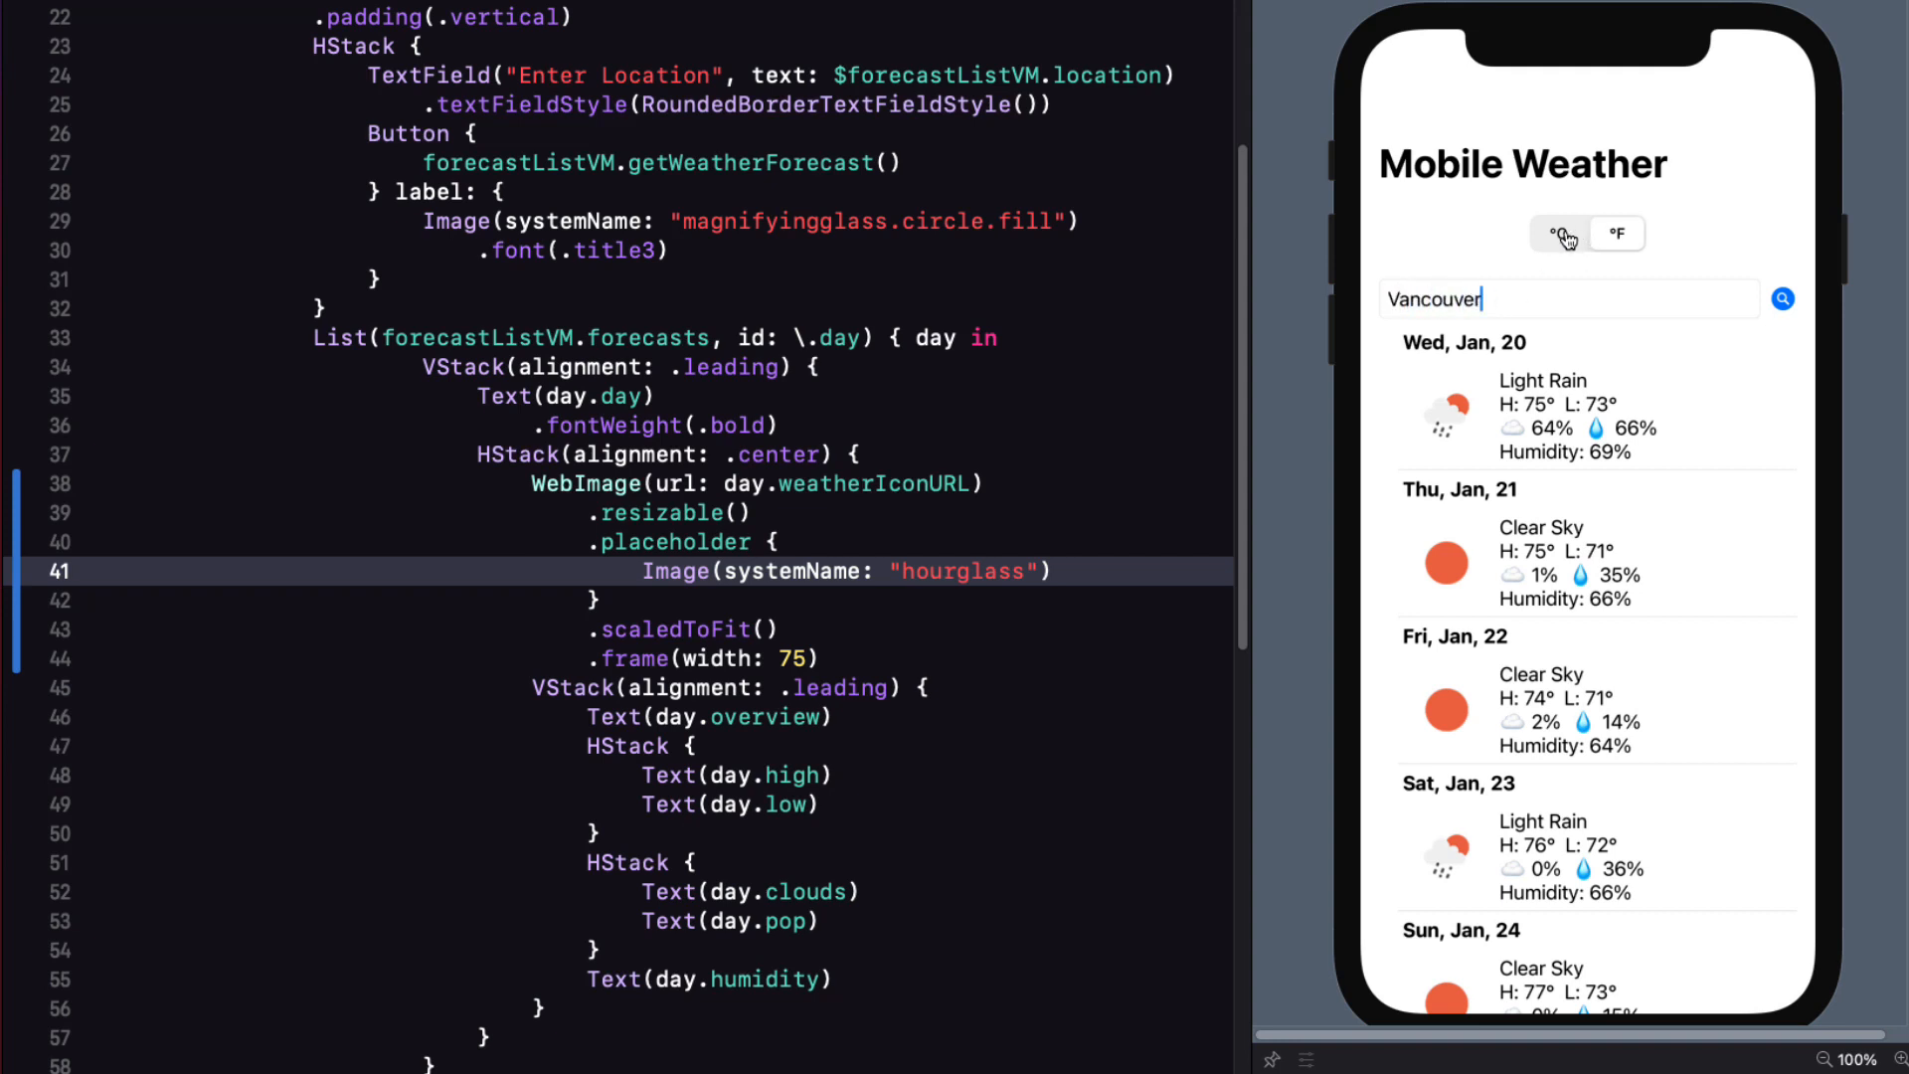
{"action": "left_click", "coordinate": [1559, 232]}
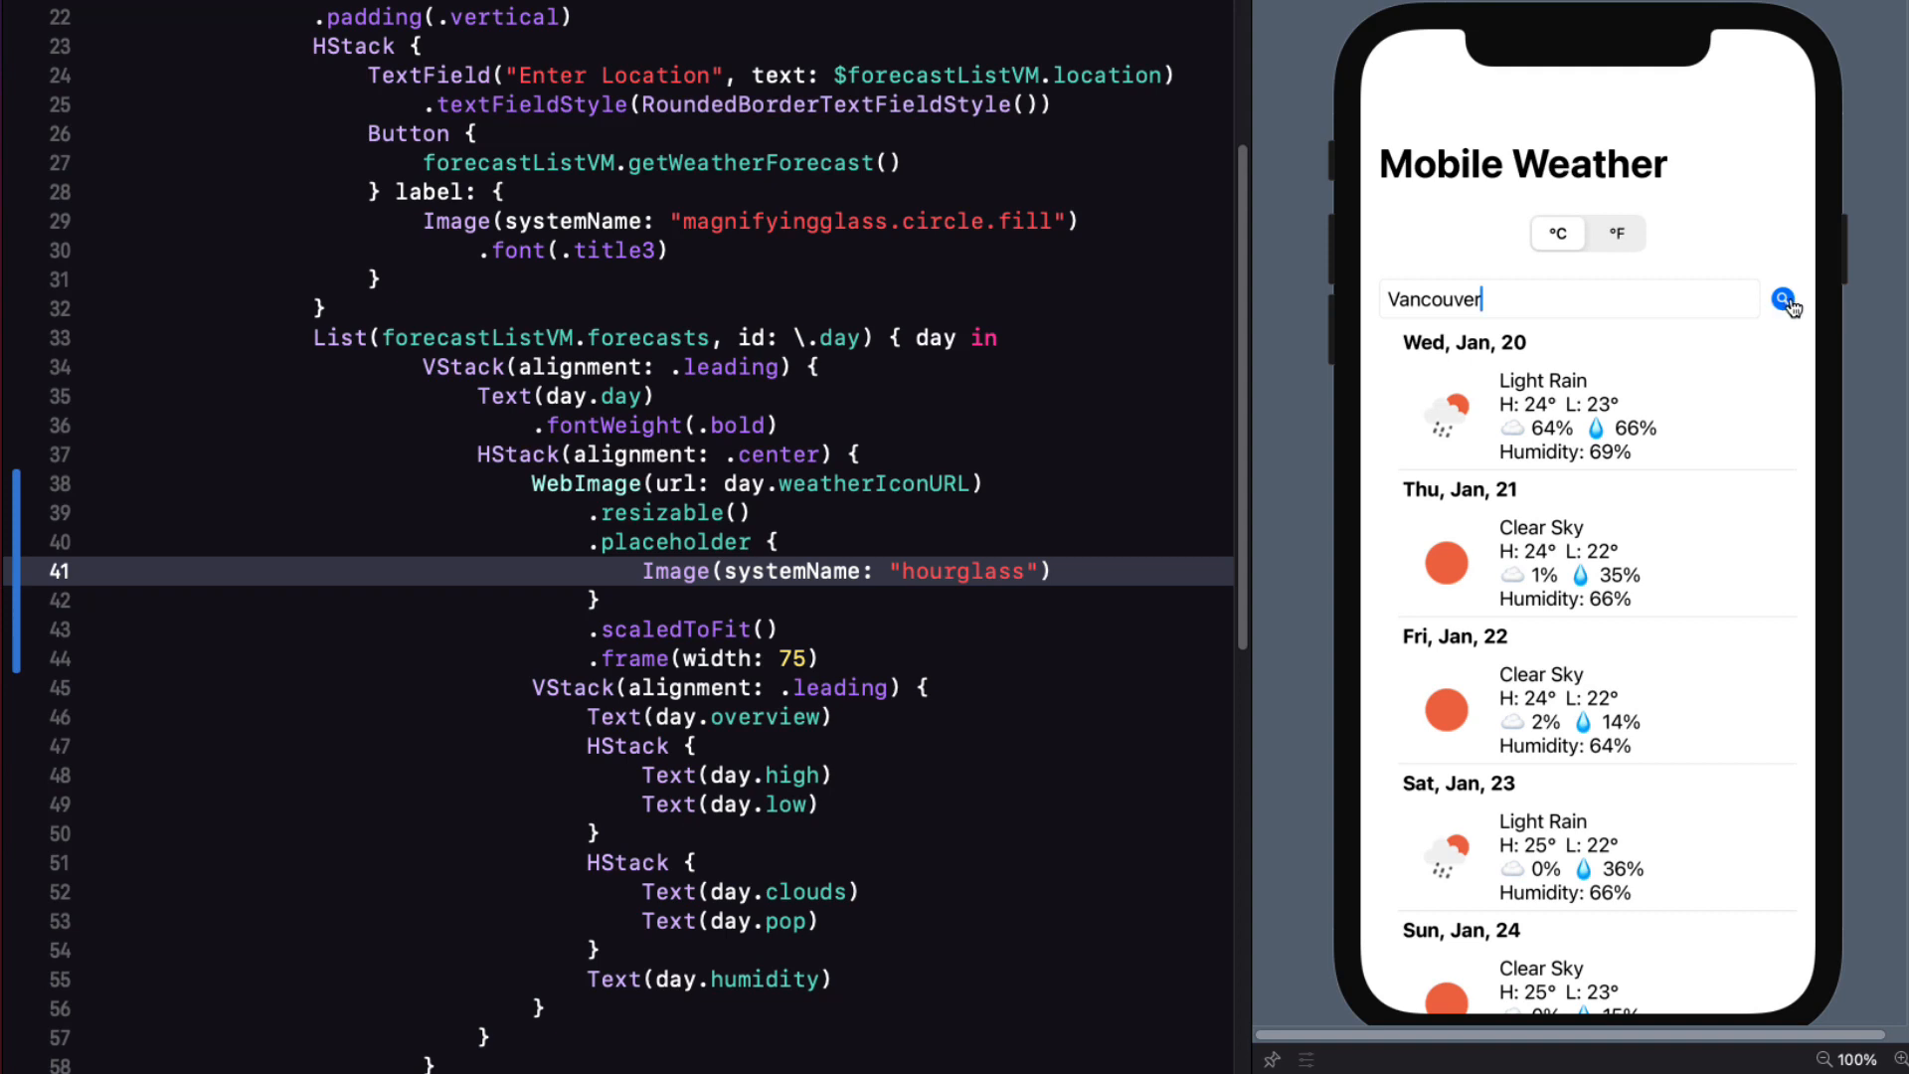
{"action": "left_click", "coordinate": [1782, 298]}
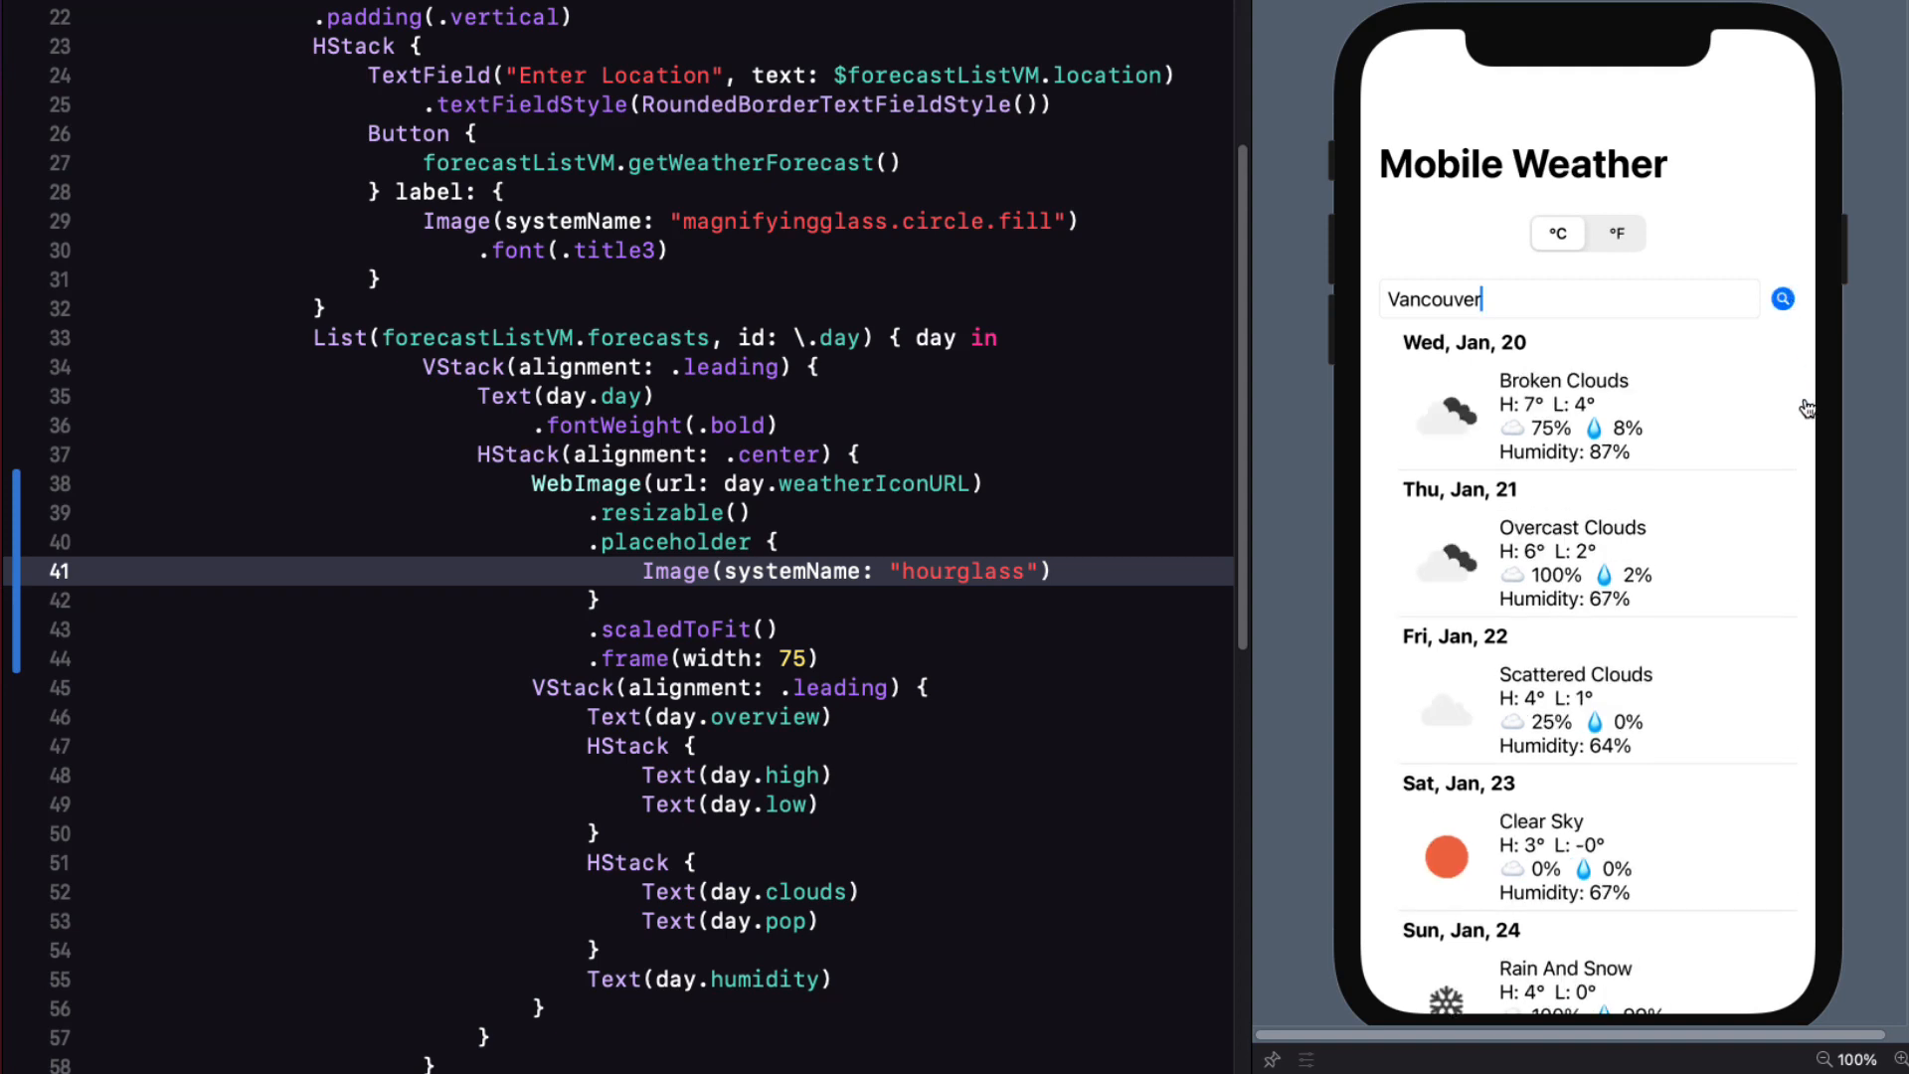
{"action": "mouse_move", "coordinate": [1639, 803]}
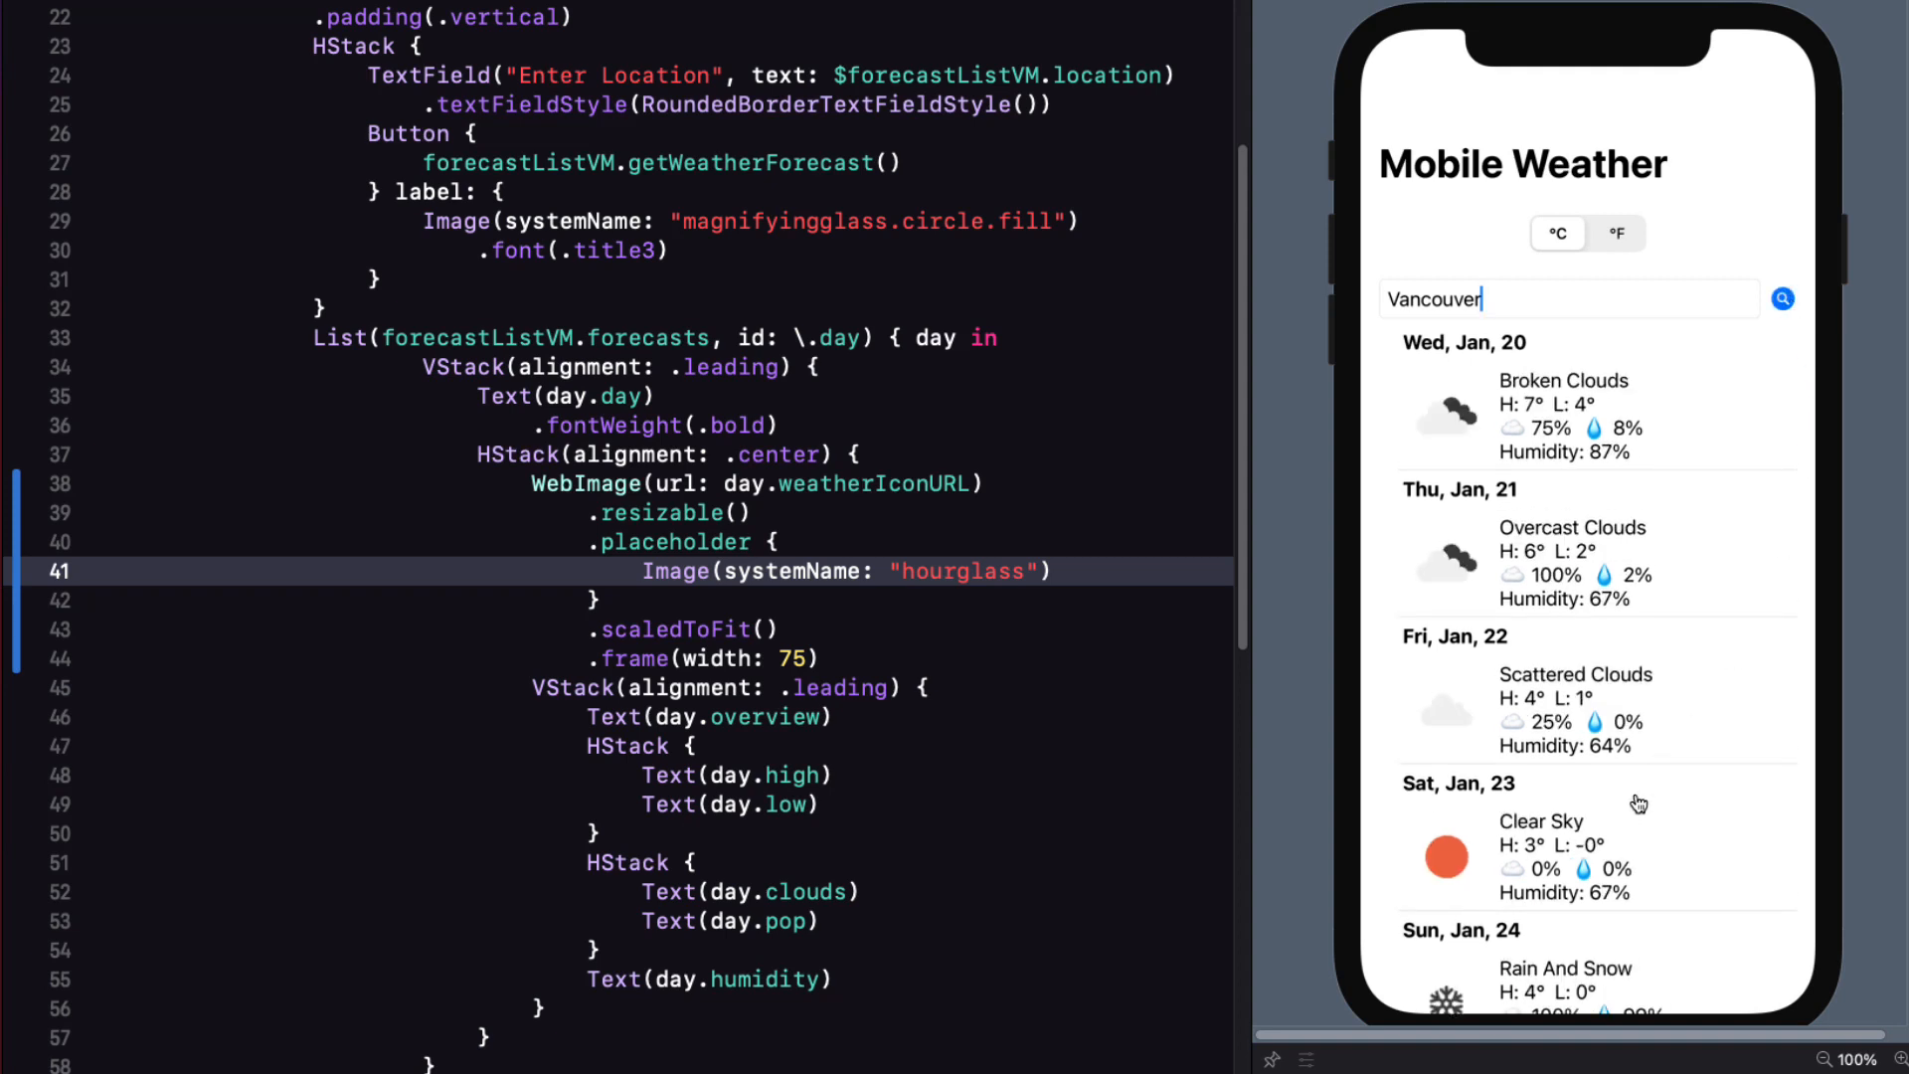